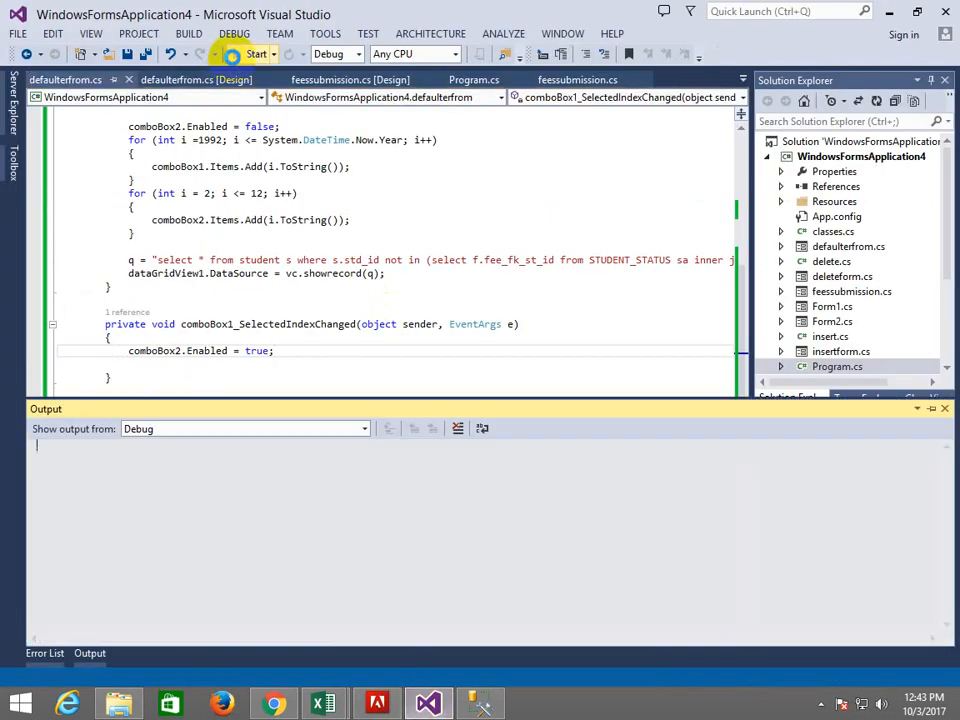
Run WindowsFormsApplication4 to show the defaulter grid, then switch to SQL Server Management Studio.
click(252, 54)
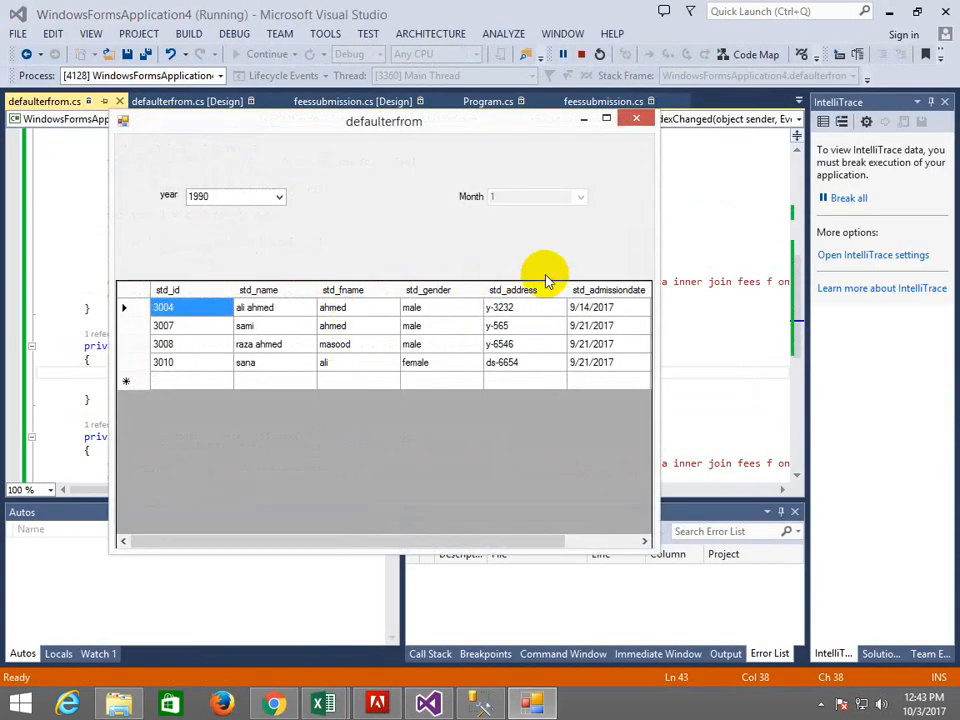
mouse_move(630, 320)
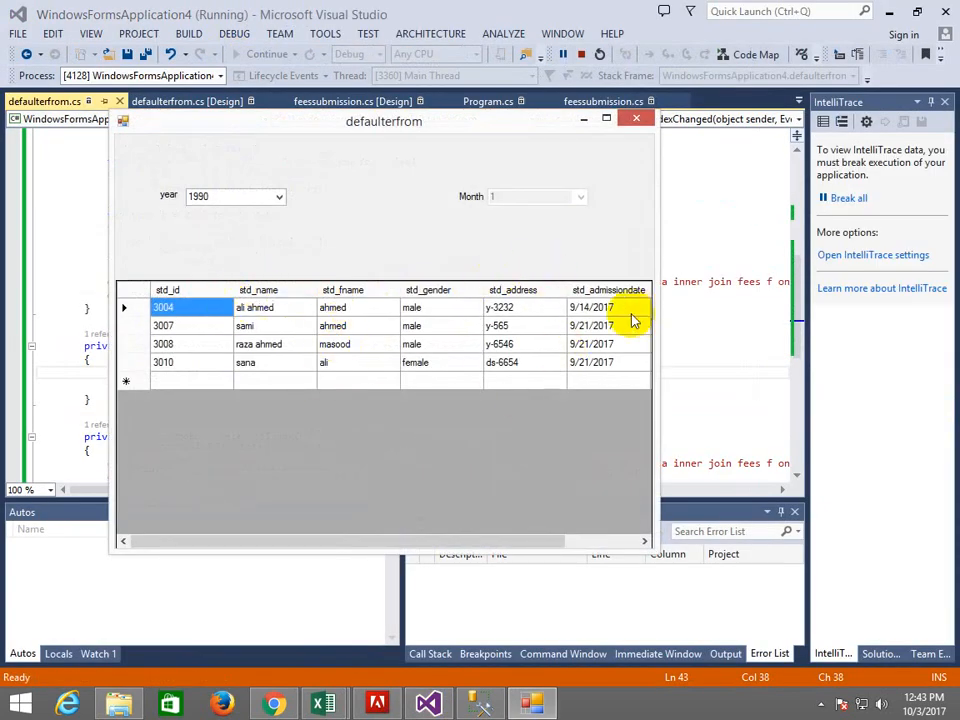
mouse_move(436, 272)
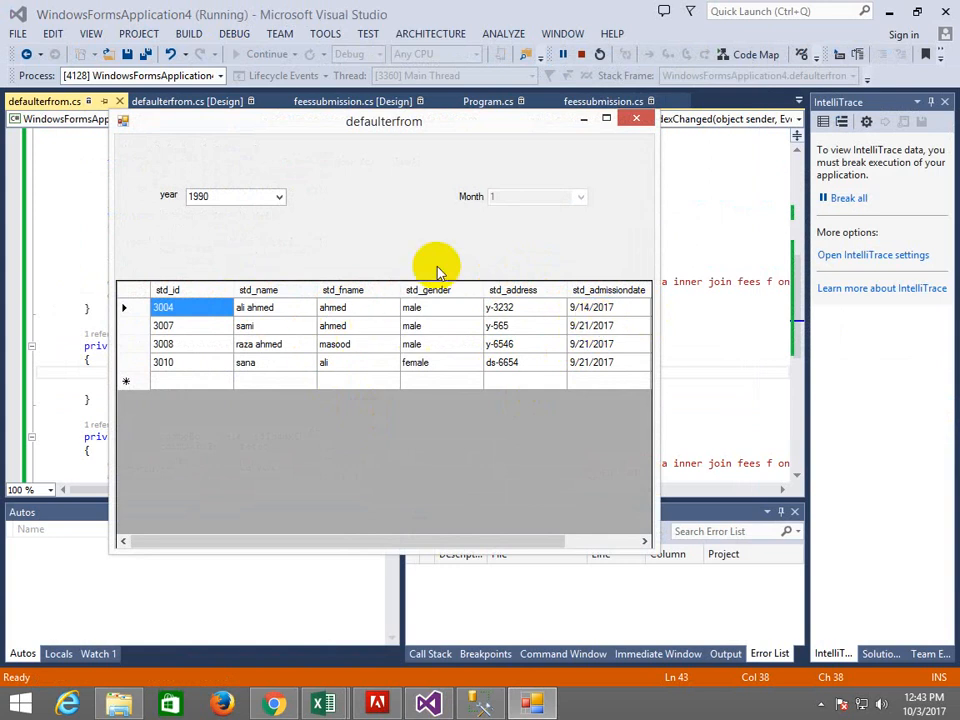
mouse_move(470, 690)
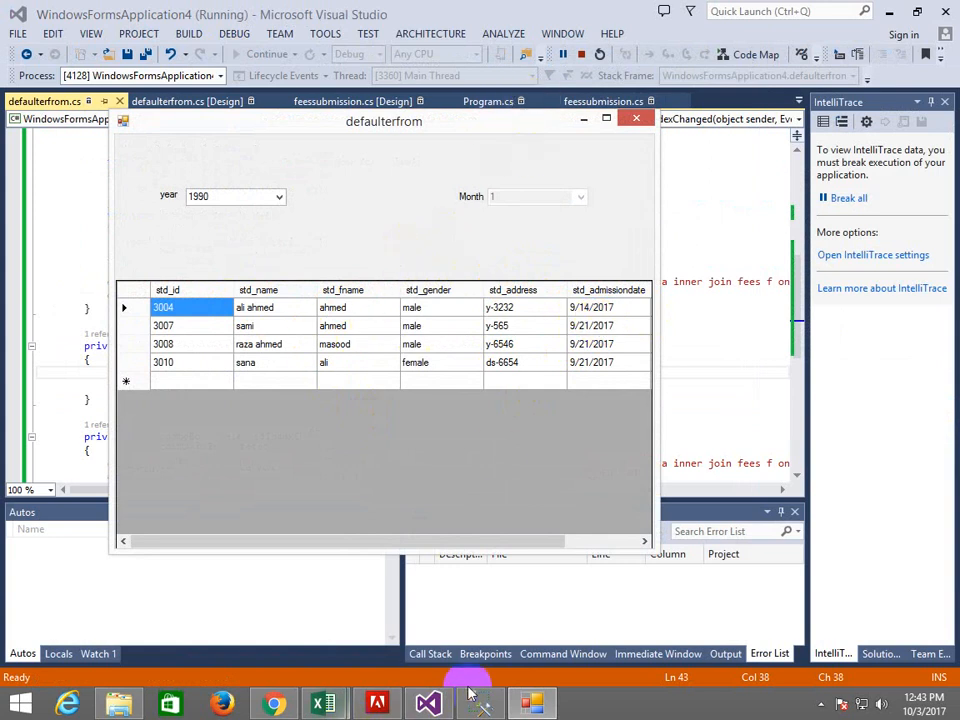
click(532, 704)
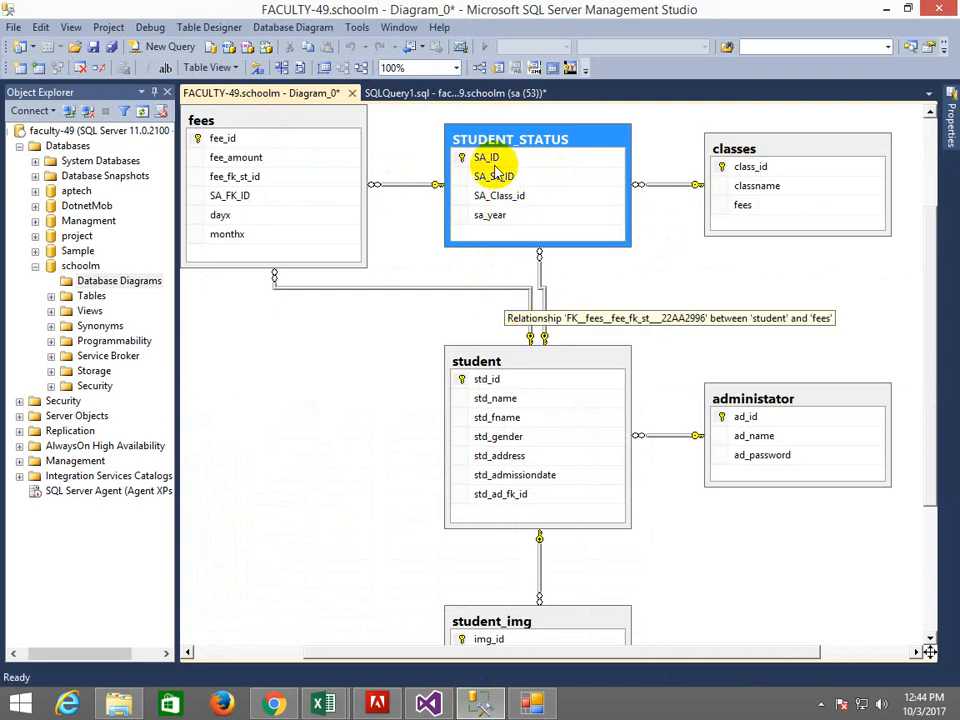
mouse_move(520, 280)
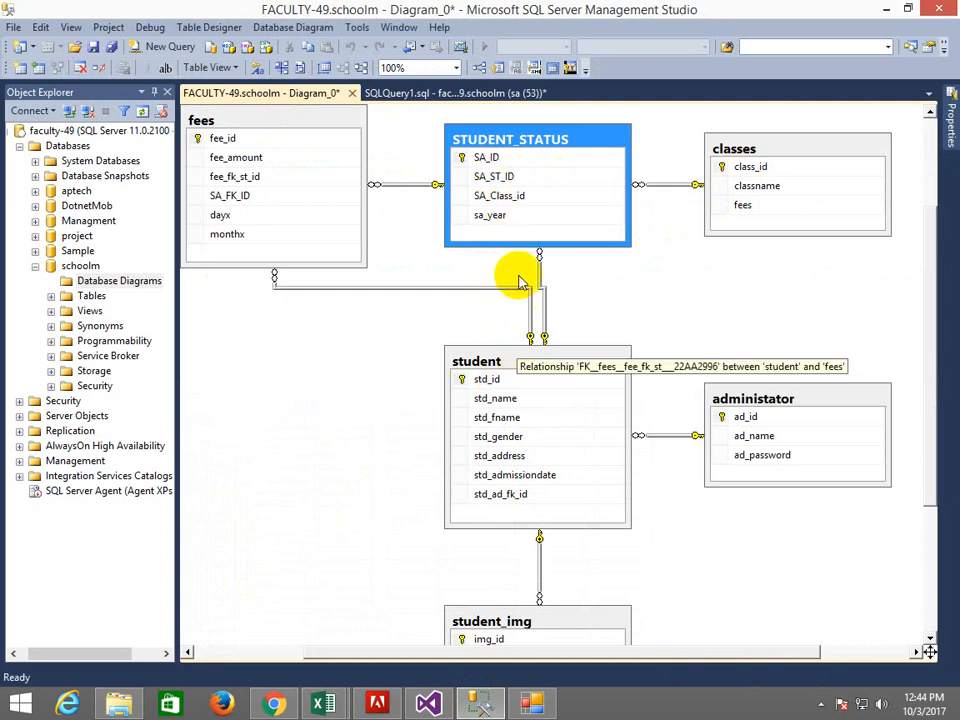
mouse_move(520, 180)
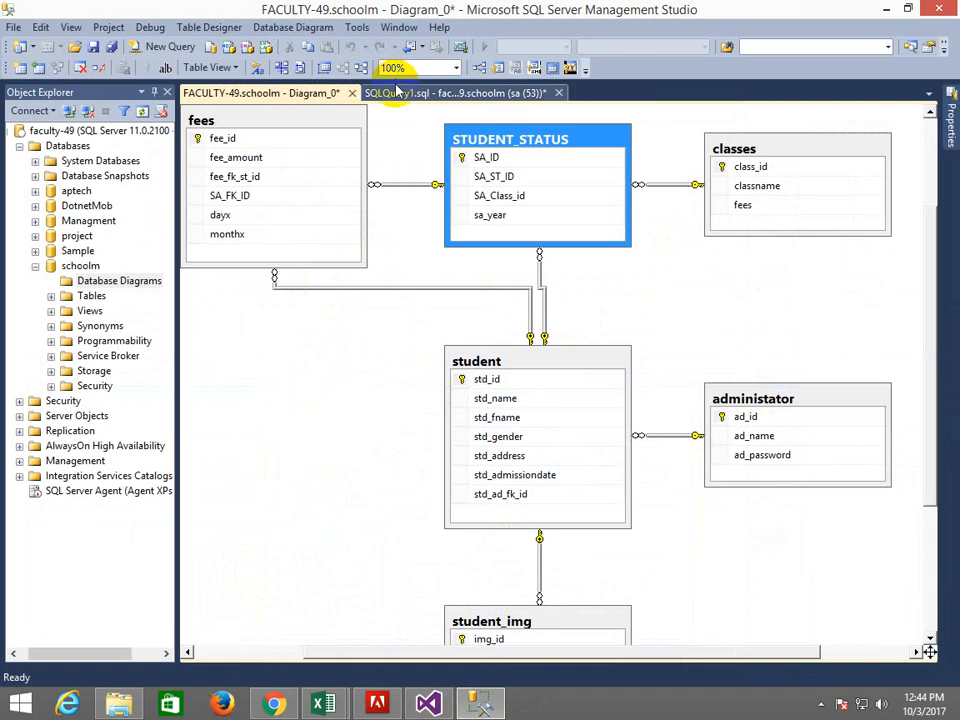
Return to the SQLQuery1.sql window after reviewing the schoolm table diagram.
click(450, 94)
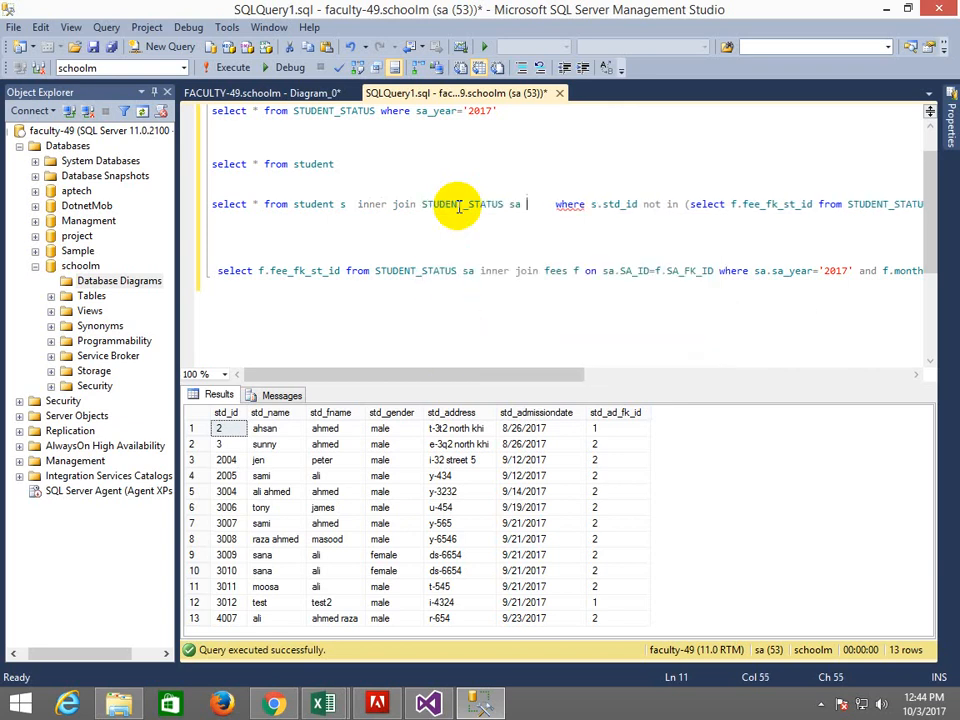
Join student to STUDENT_STATUS sa on s.std_id=sa.SA_ST_ID and execute the query.
text(on sa)
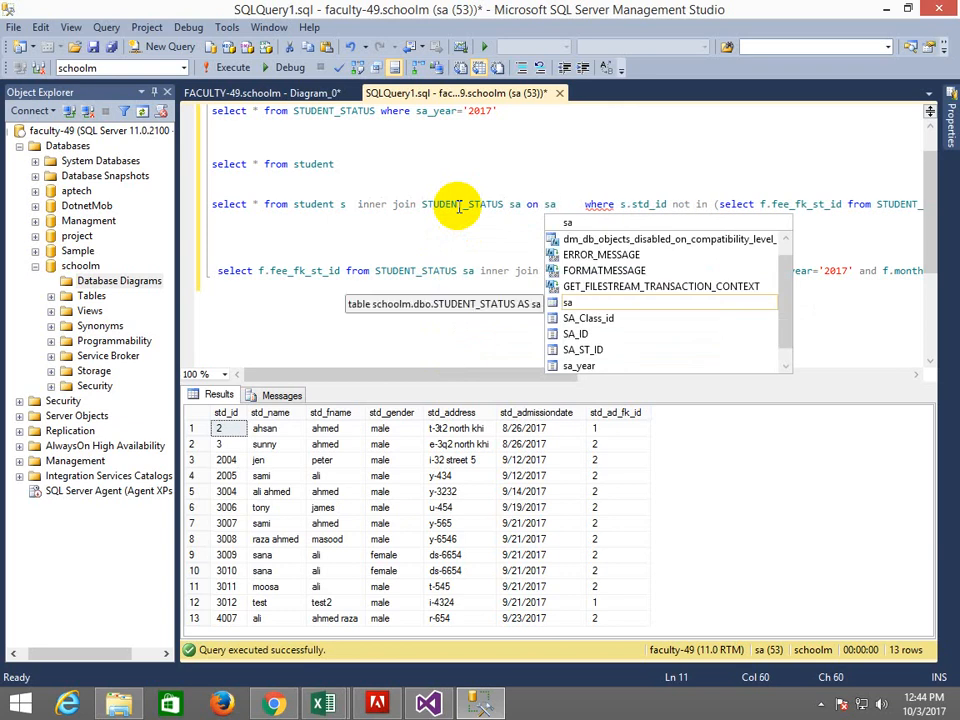
text(.std_id=)
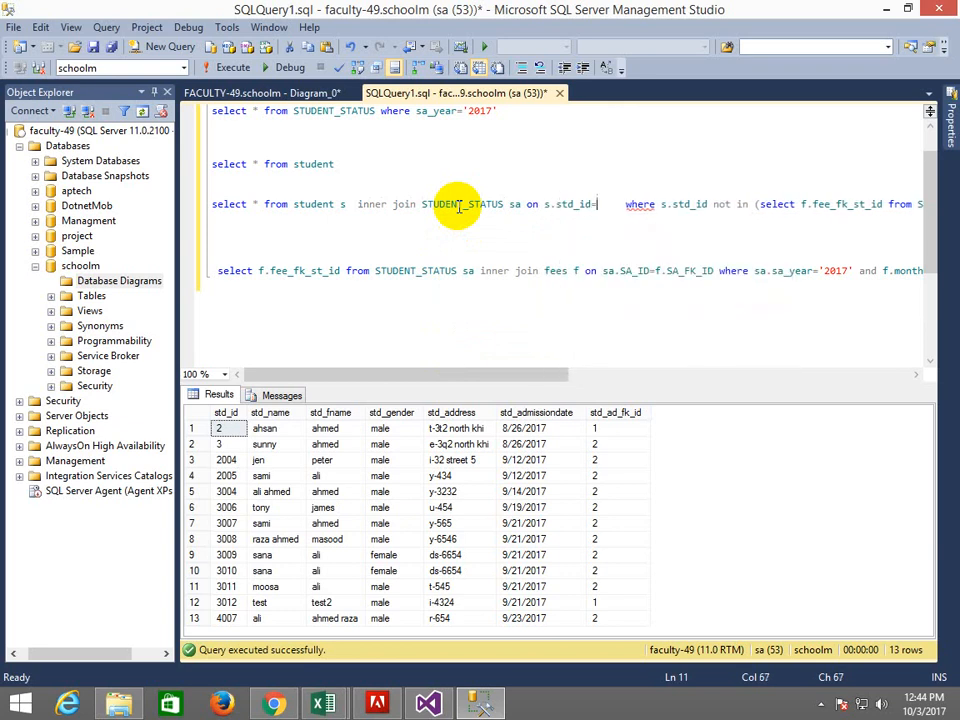
text(sa.SA_ST_ID)
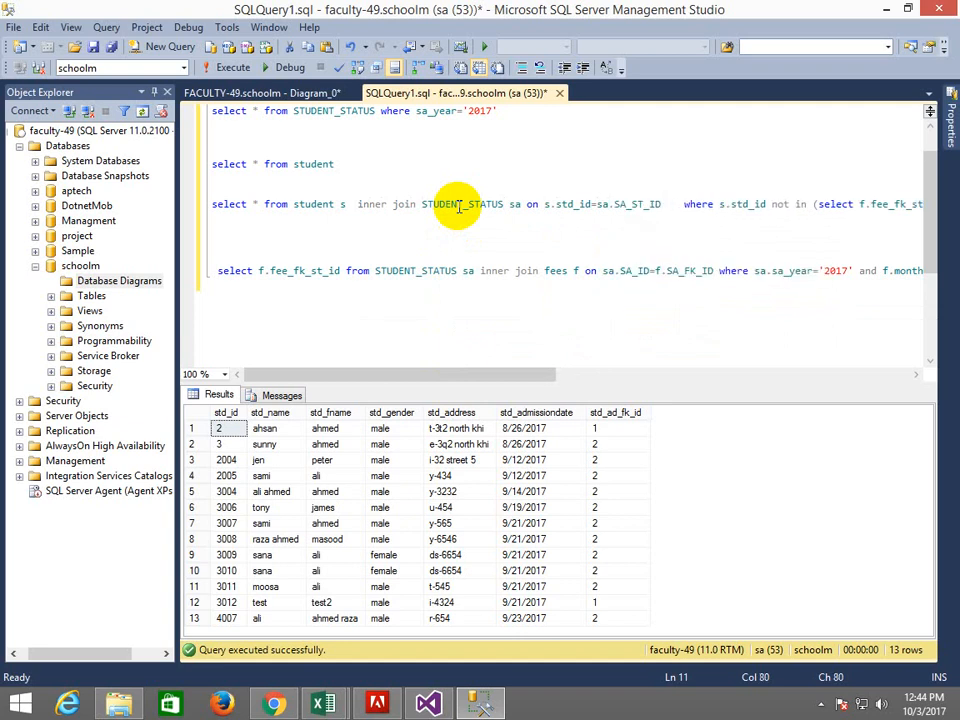
click(232, 68)
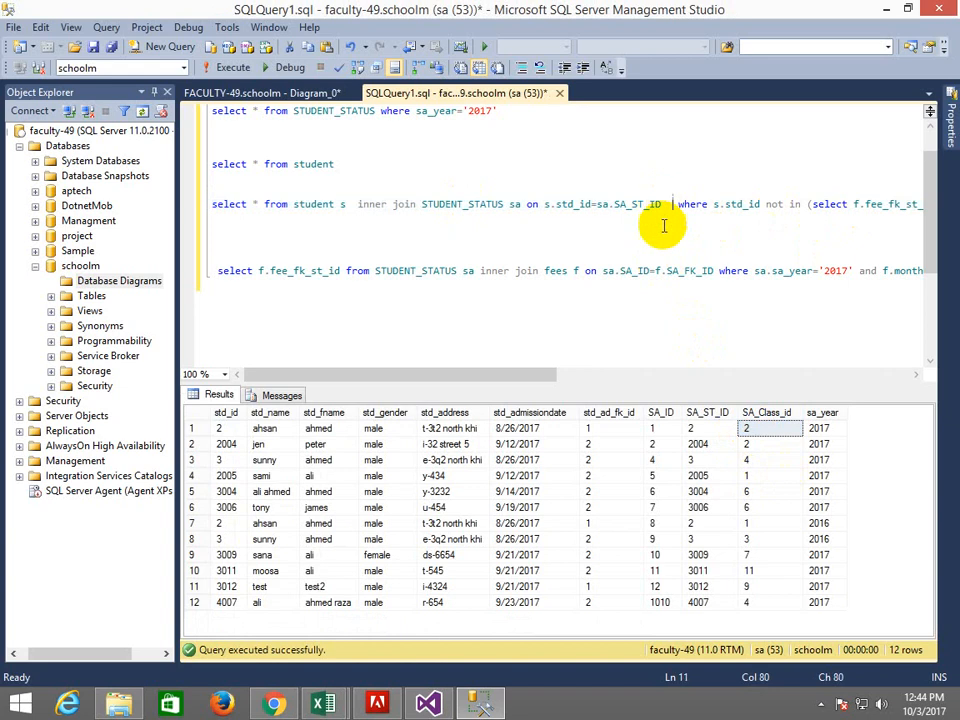
mouse_move(646, 284)
text(i)
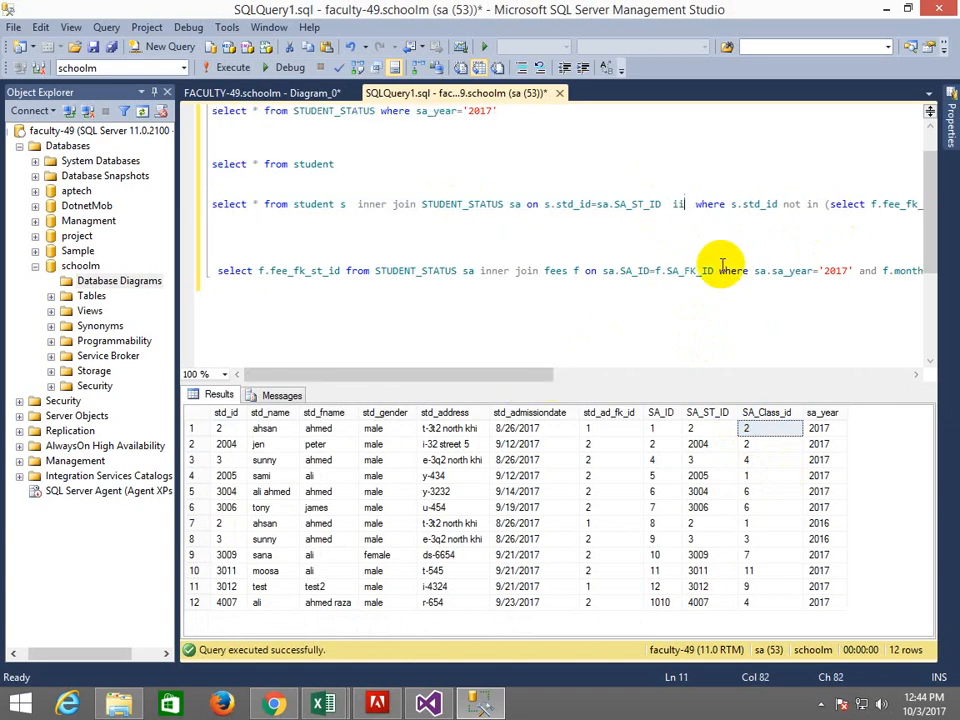
Begin an inner join to classes c on the class id.
text(inner join classes c on c.class_id=)
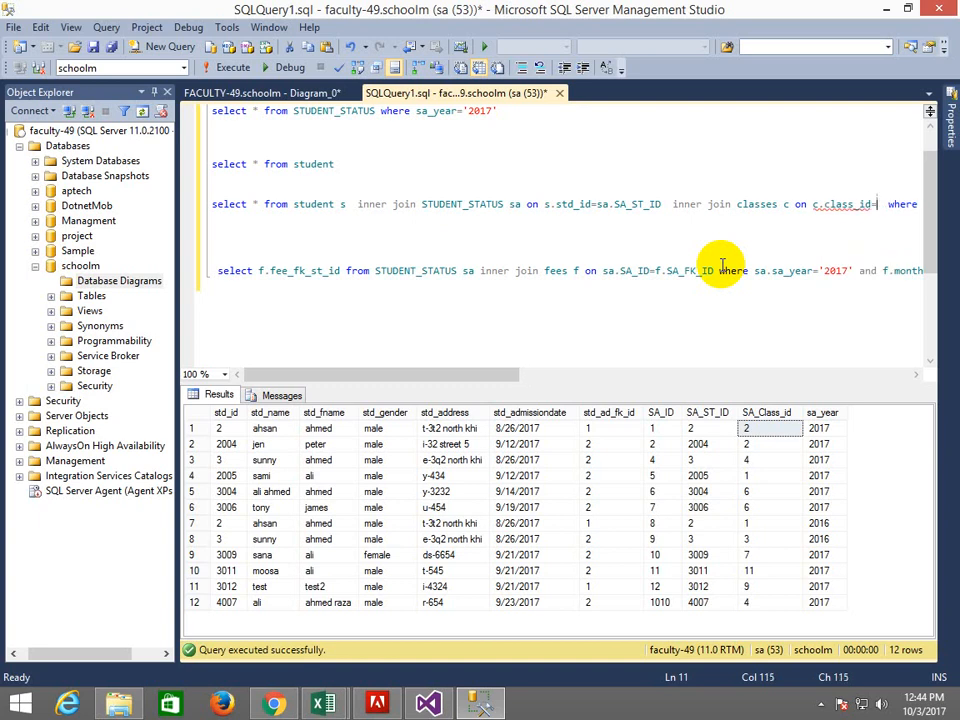
text(sa.SA_Cl)
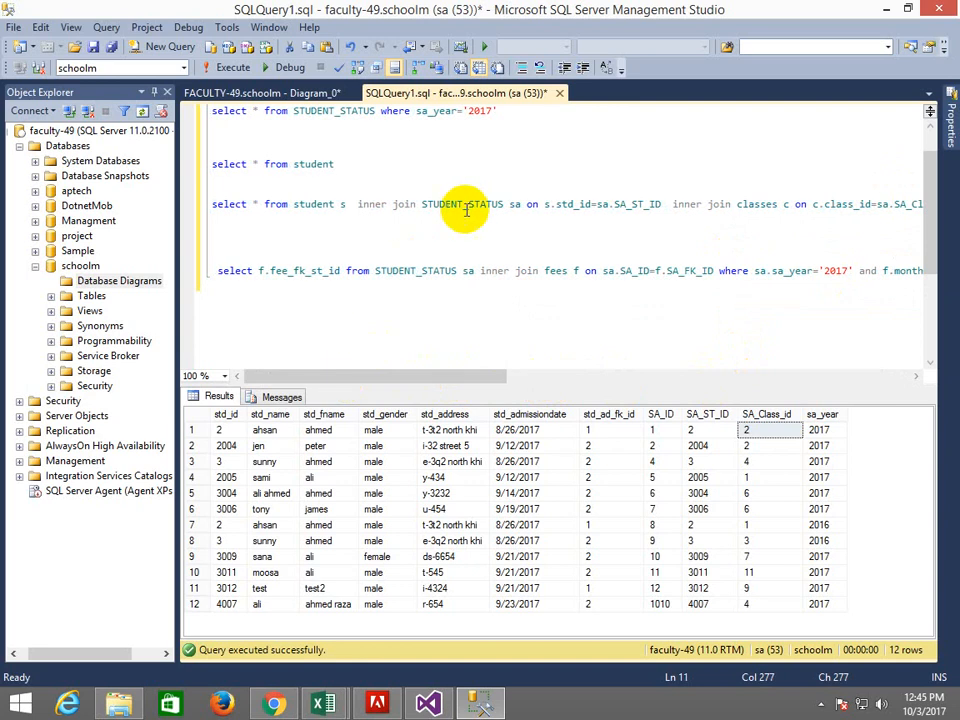
mouse_move(244, 204)
text(s)
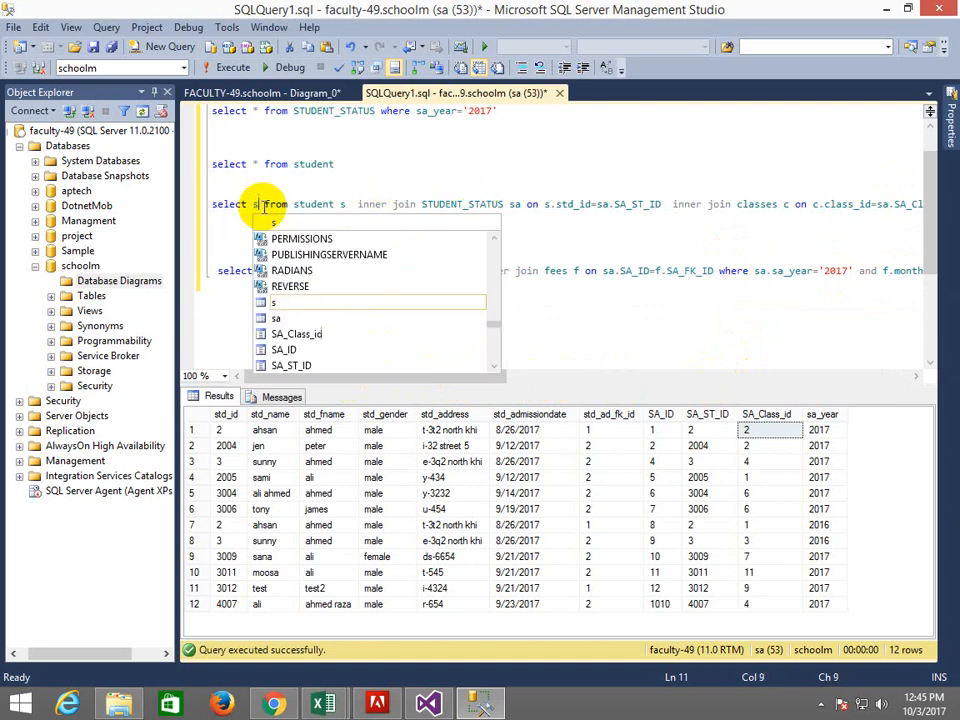
Replace * with s.std_id, sa.SA_ID, s.std_gender, s.std_address, c.classname.
text(.std_id,)
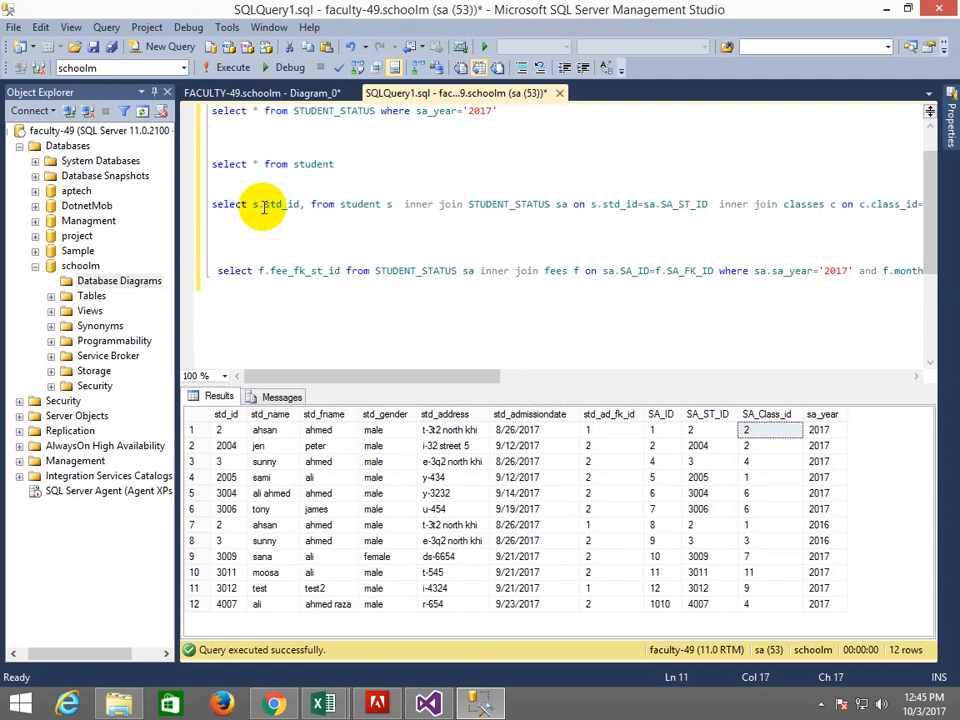
text(a)
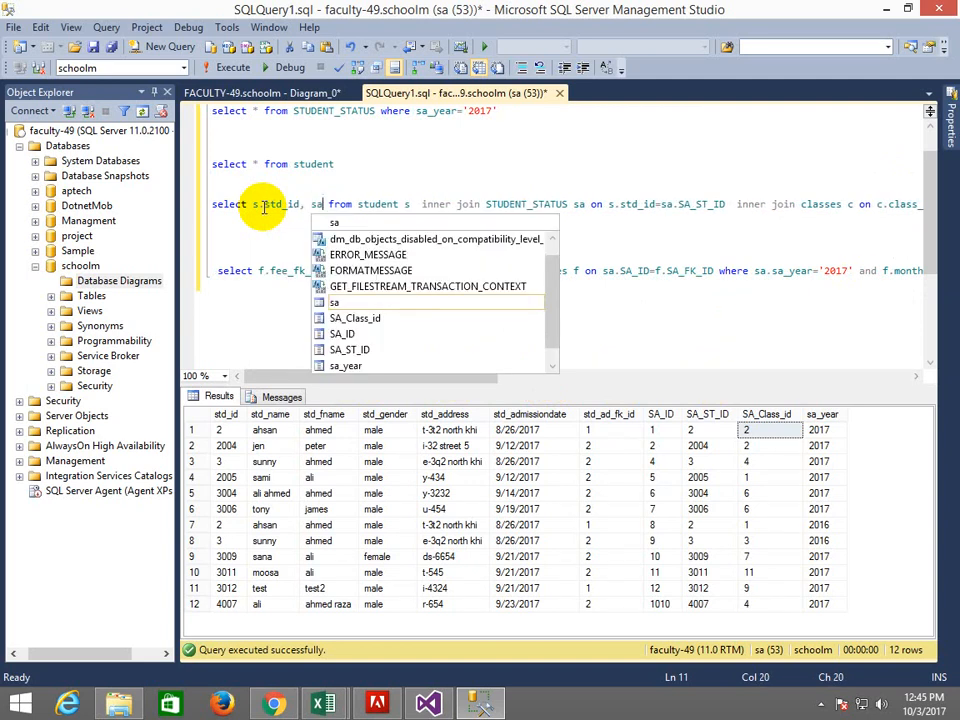
text(.SA_ID,)
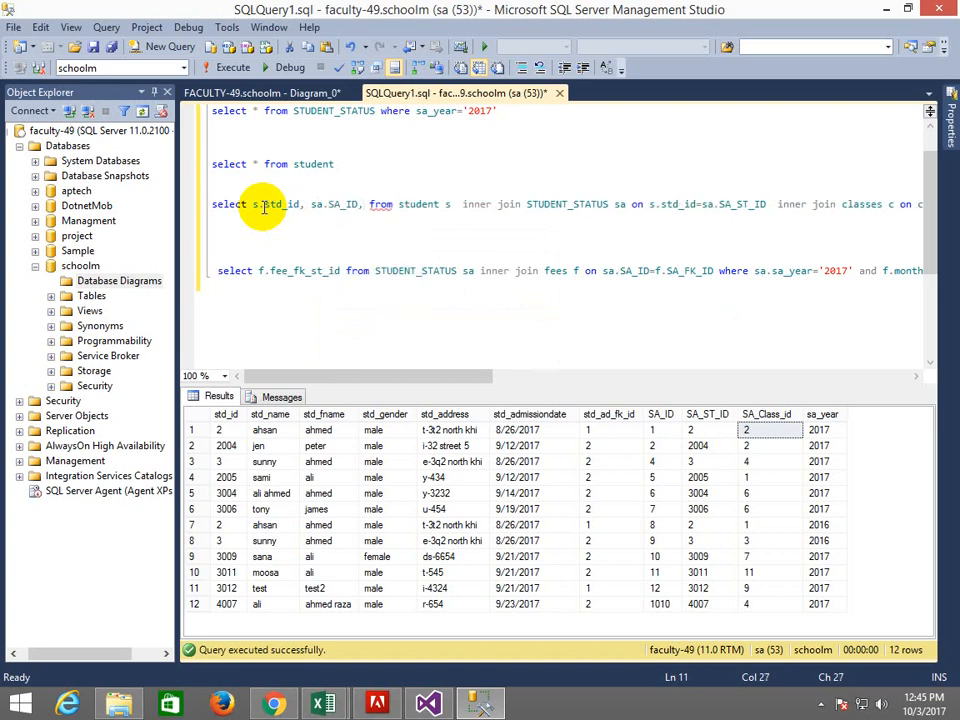
text(s)
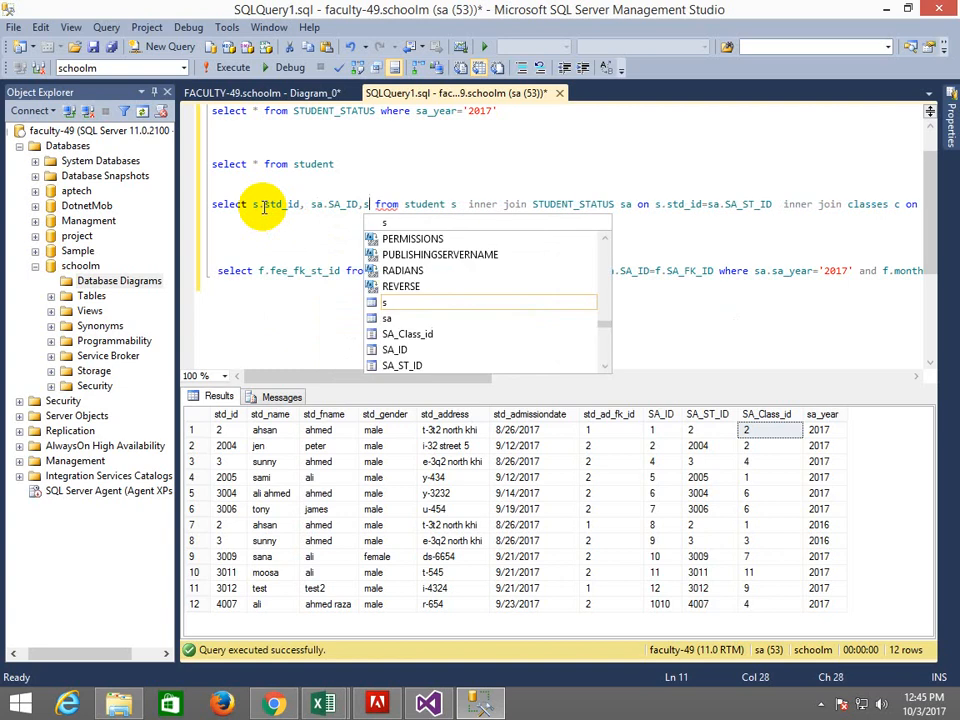
text(.std_fname)
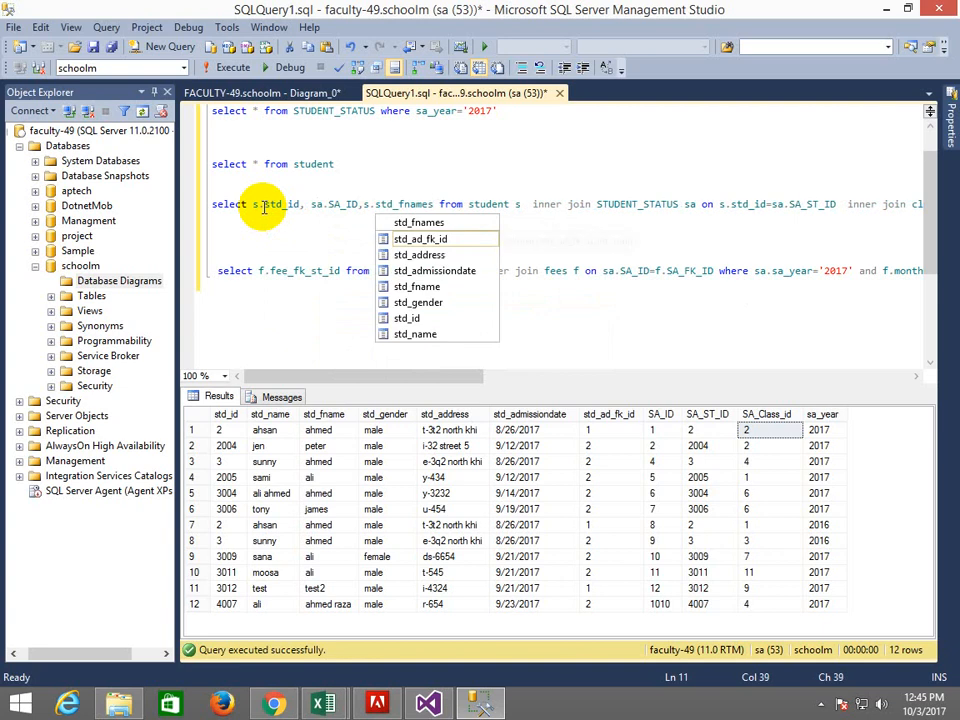
mouse_move(418, 302)
text(gender)
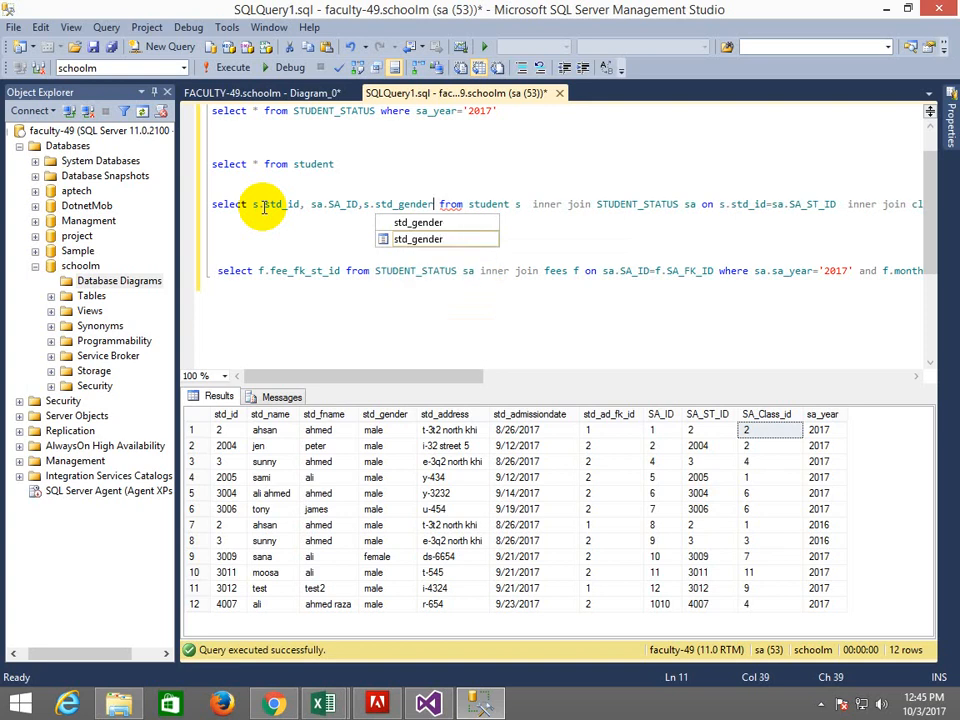
text(,s.std_address,s)
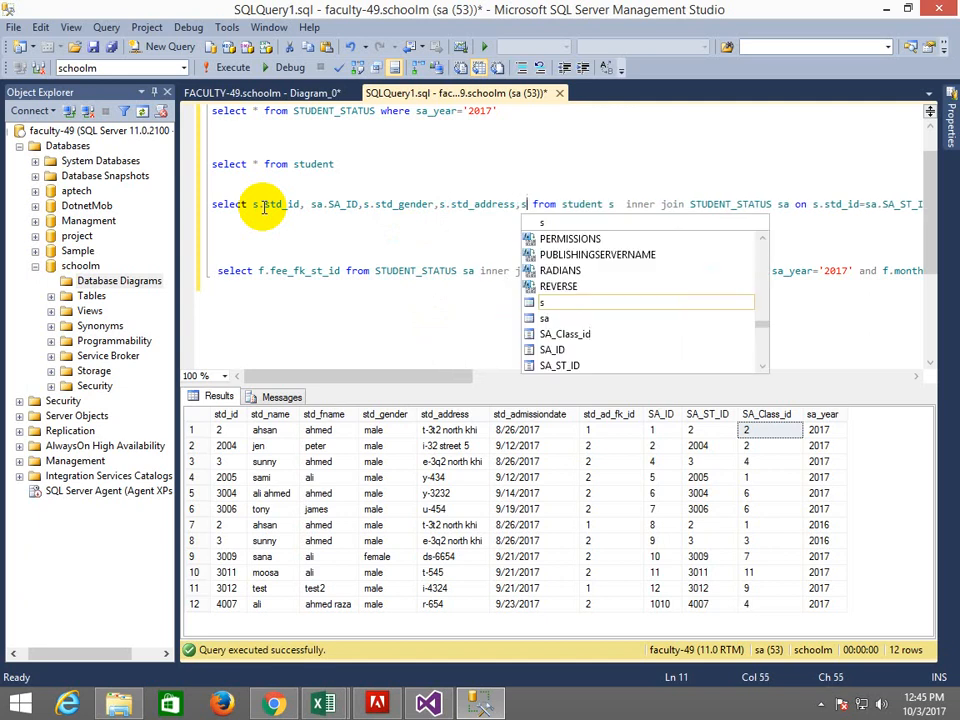
text(c.classname)
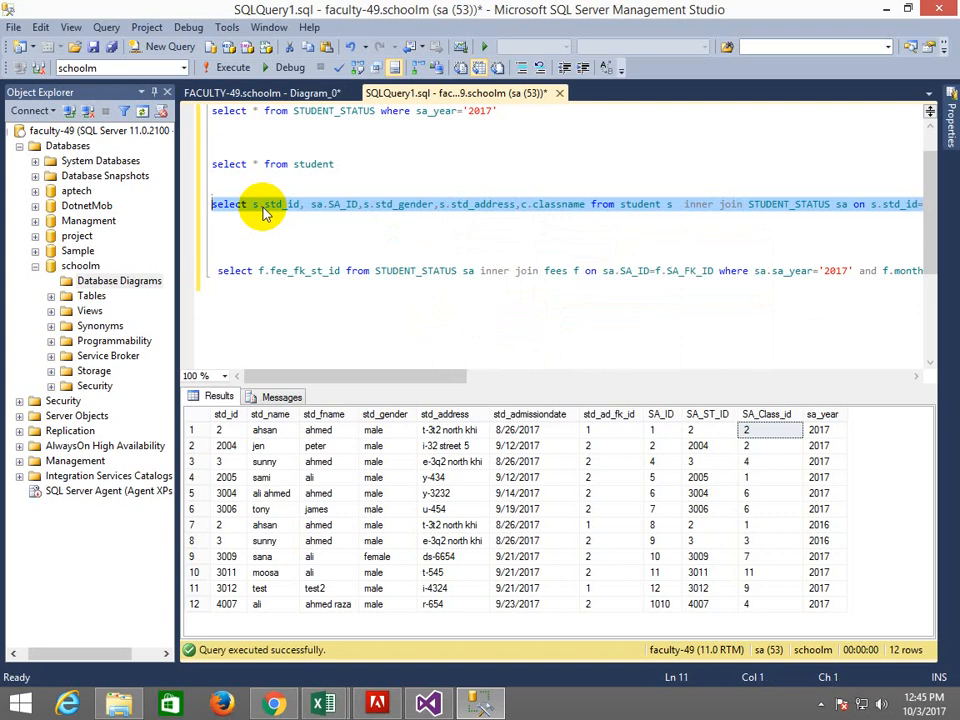
Execute the joined select statement with the chosen columns.
click(232, 68)
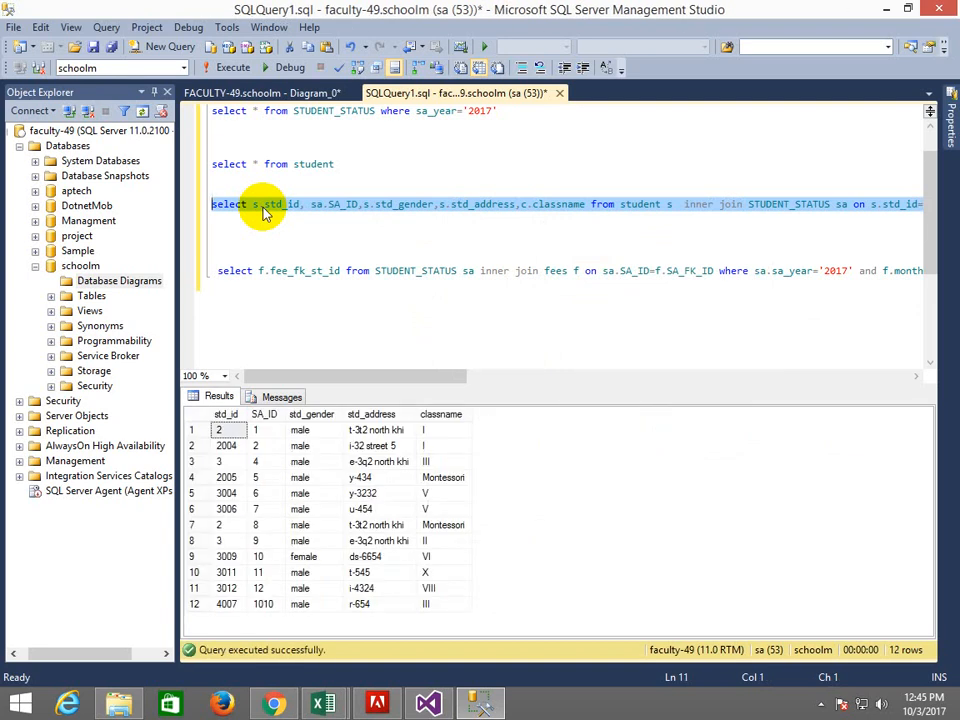
click(428, 704)
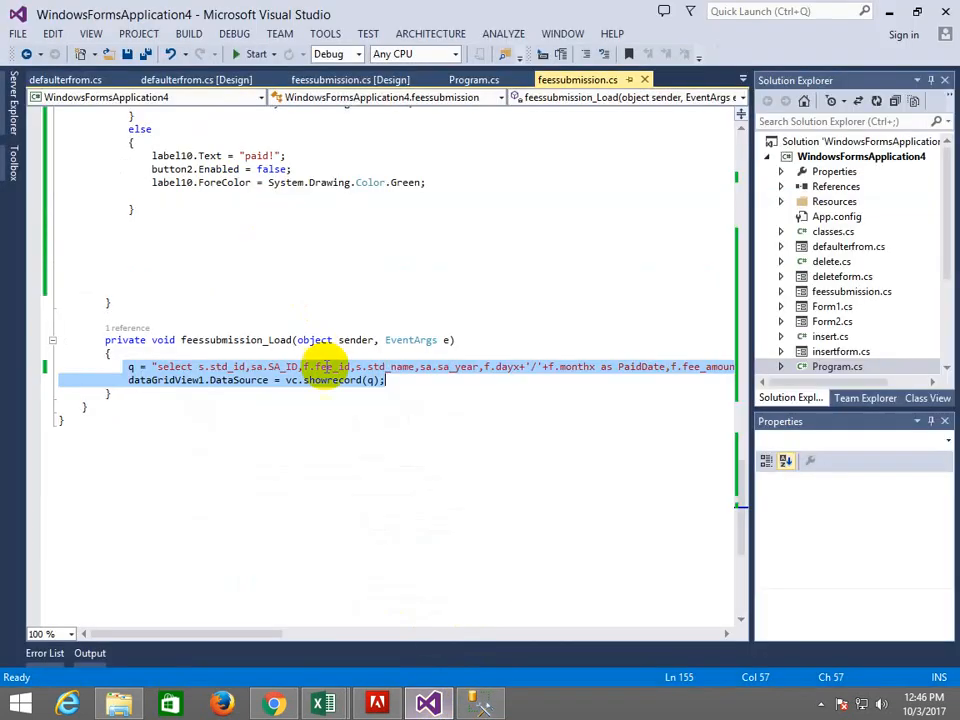
Review the defaulterfrom.cs load code, then switch to SQL Server Management Studio.
scroll(down, 3)
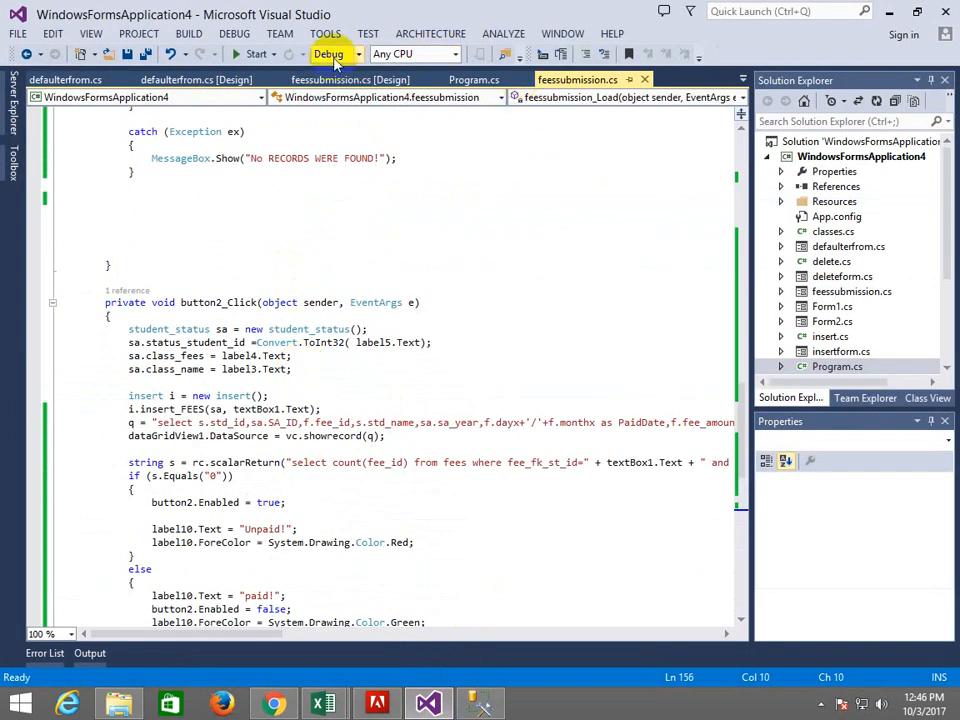
click(64, 80)
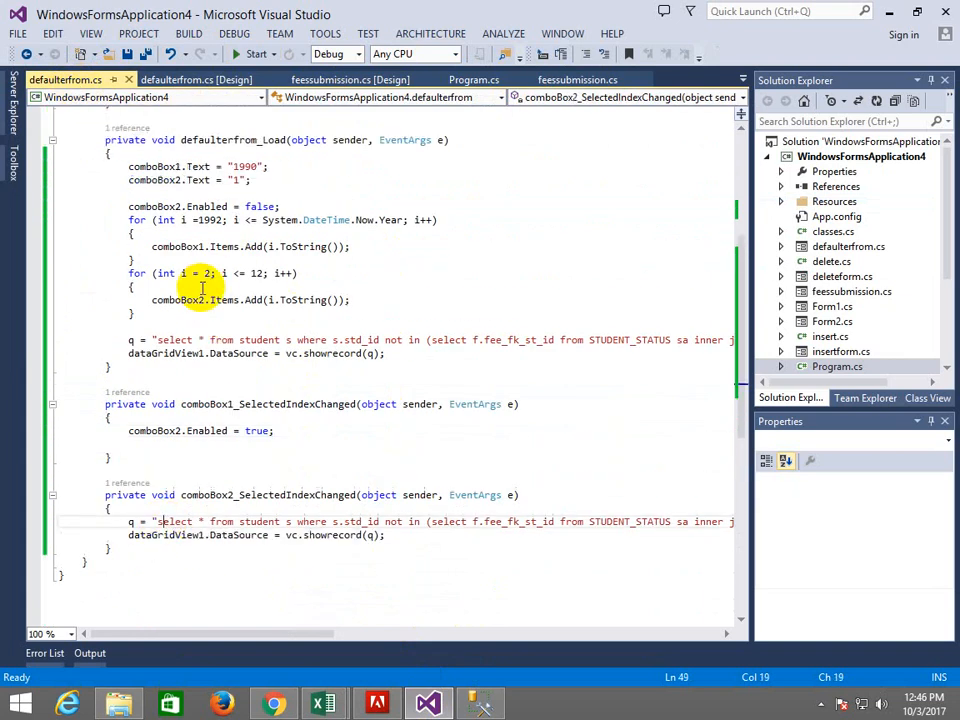
click(156, 340)
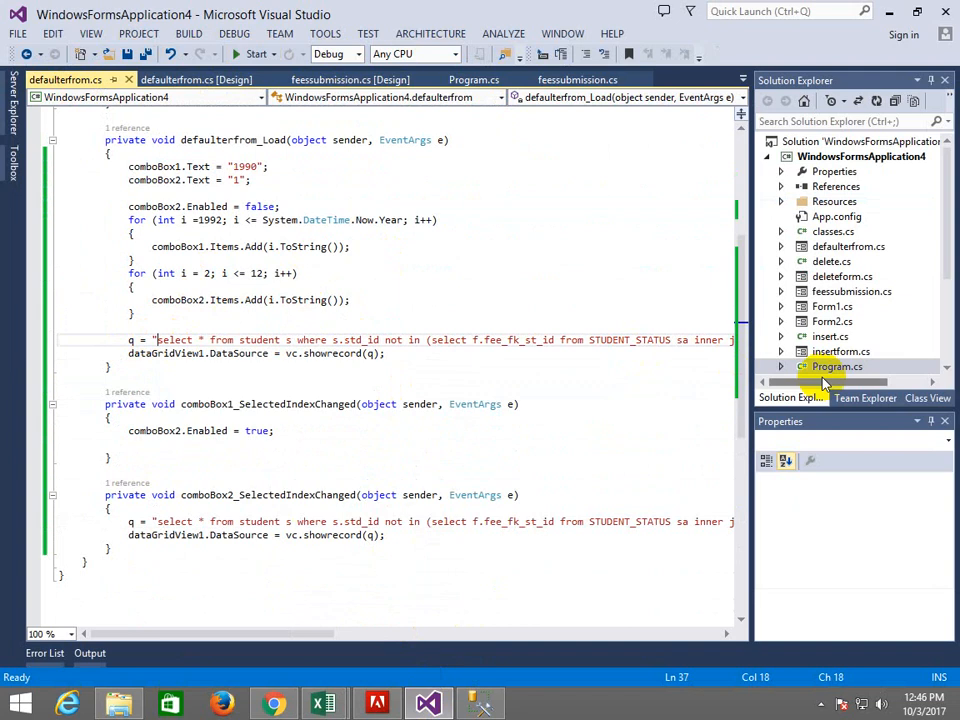
mouse_move(424, 340)
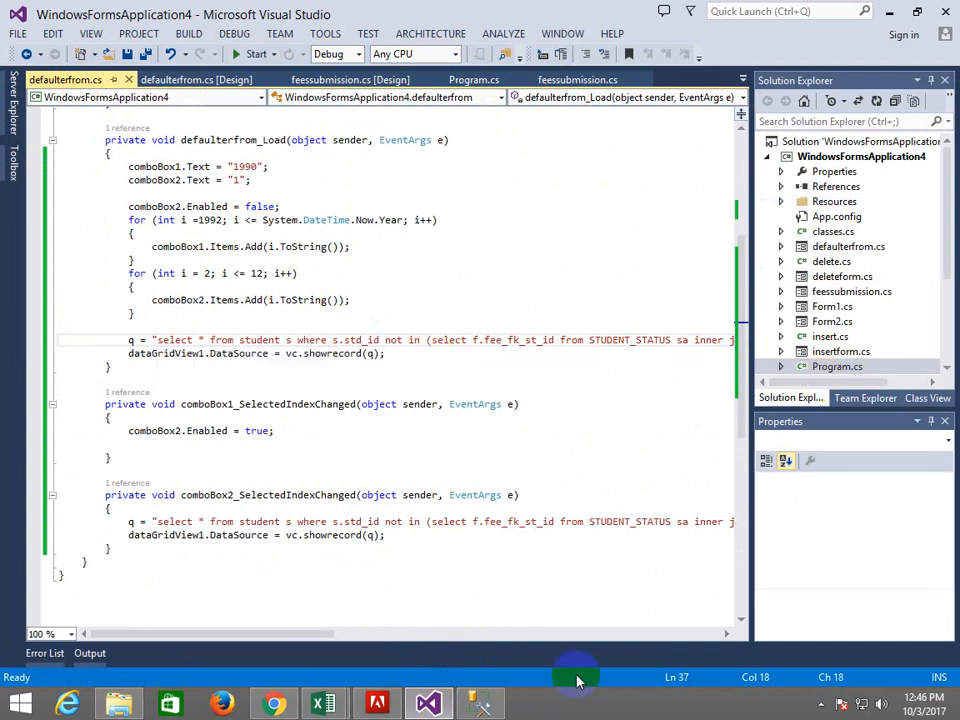
click(480, 704)
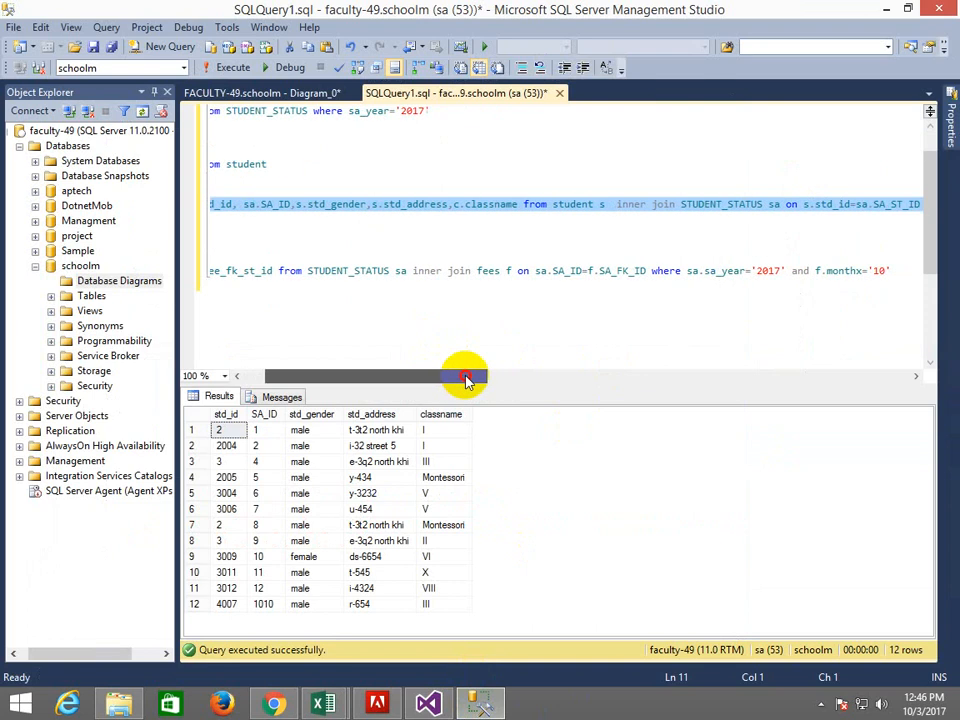
Read the full student-join query in the editor, then switch back to Visual Studio.
drag(464, 376, 540, 376)
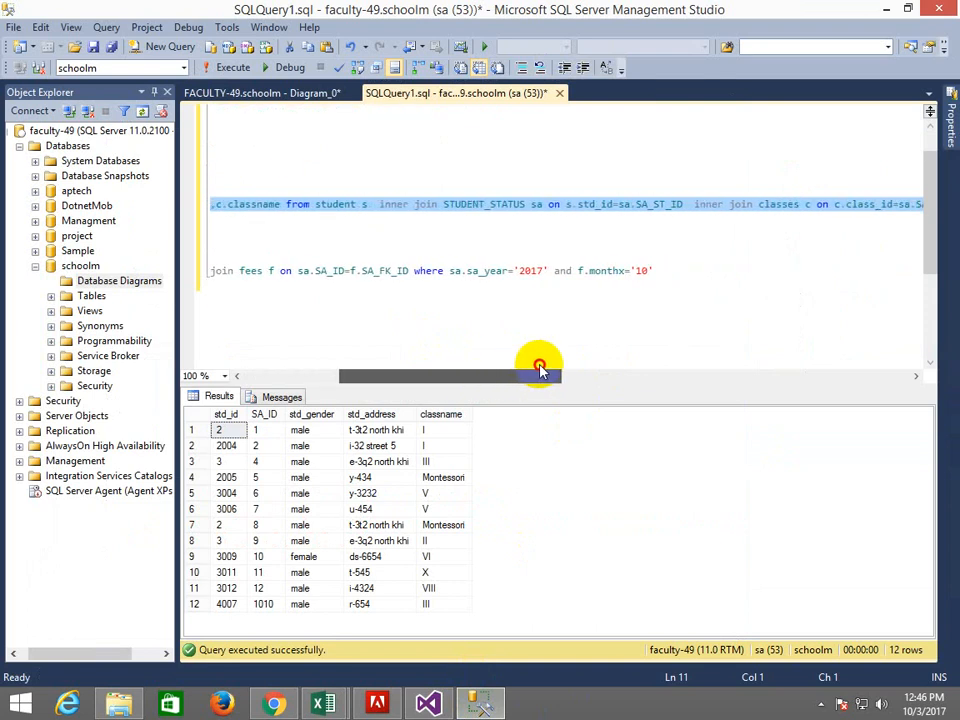
drag(540, 376, 856, 376)
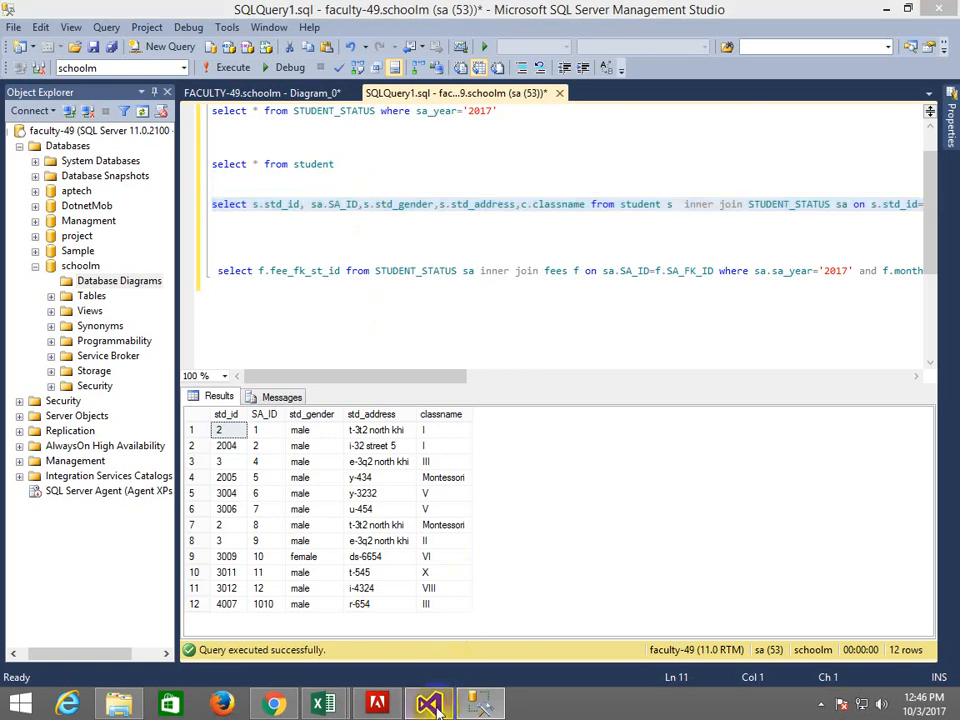
click(428, 704)
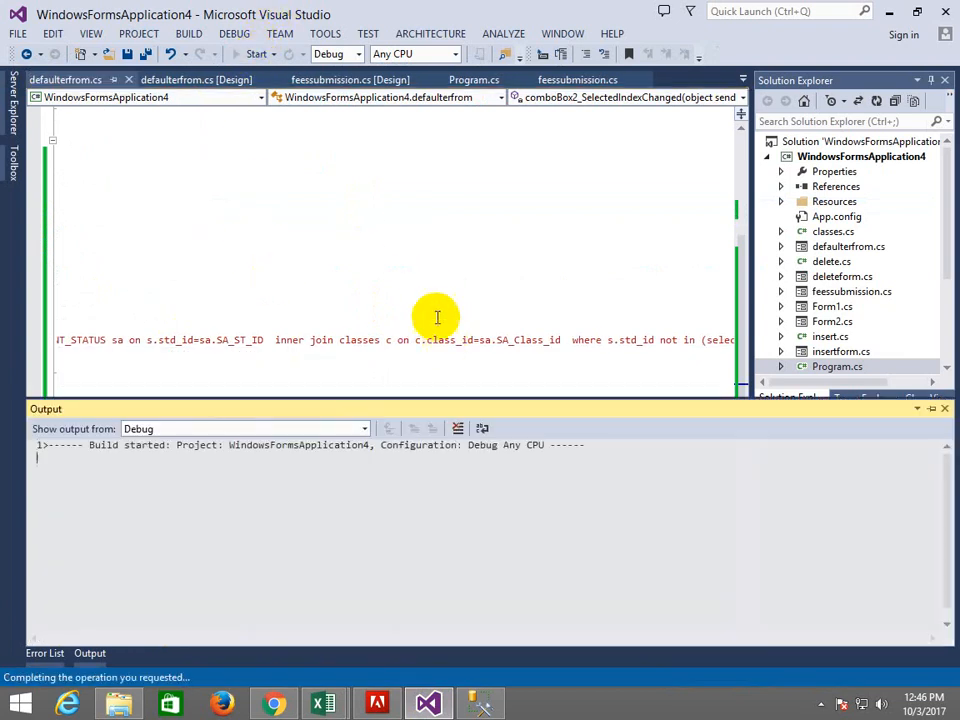
Run the defaulter form and filter the student grid by year 2017.
click(256, 54)
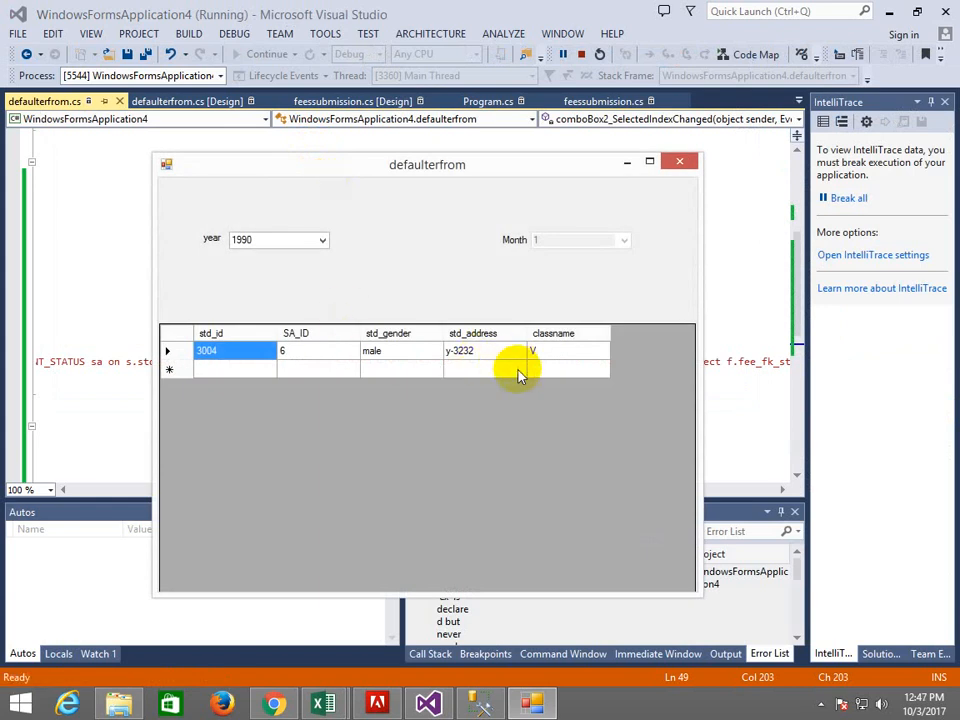
mouse_move(520, 388)
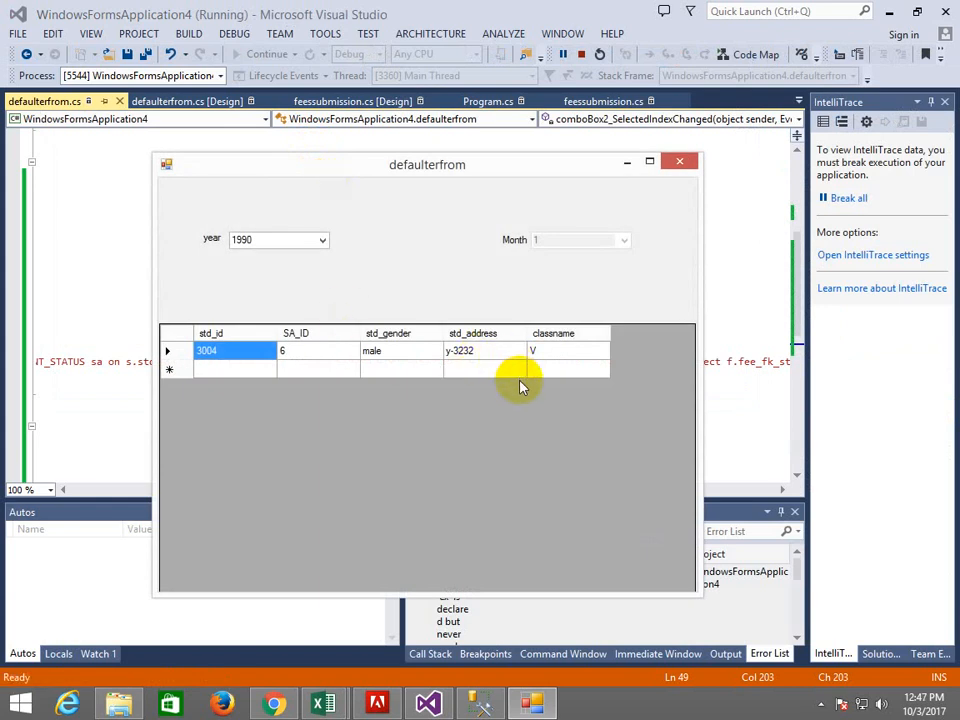
click(320, 240)
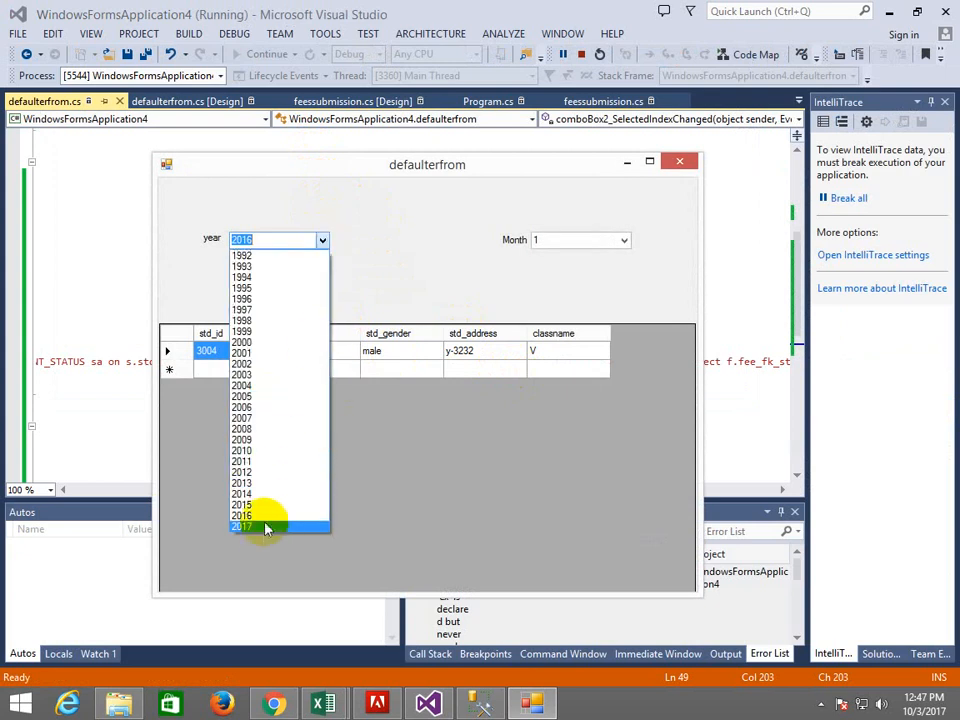
click(240, 528)
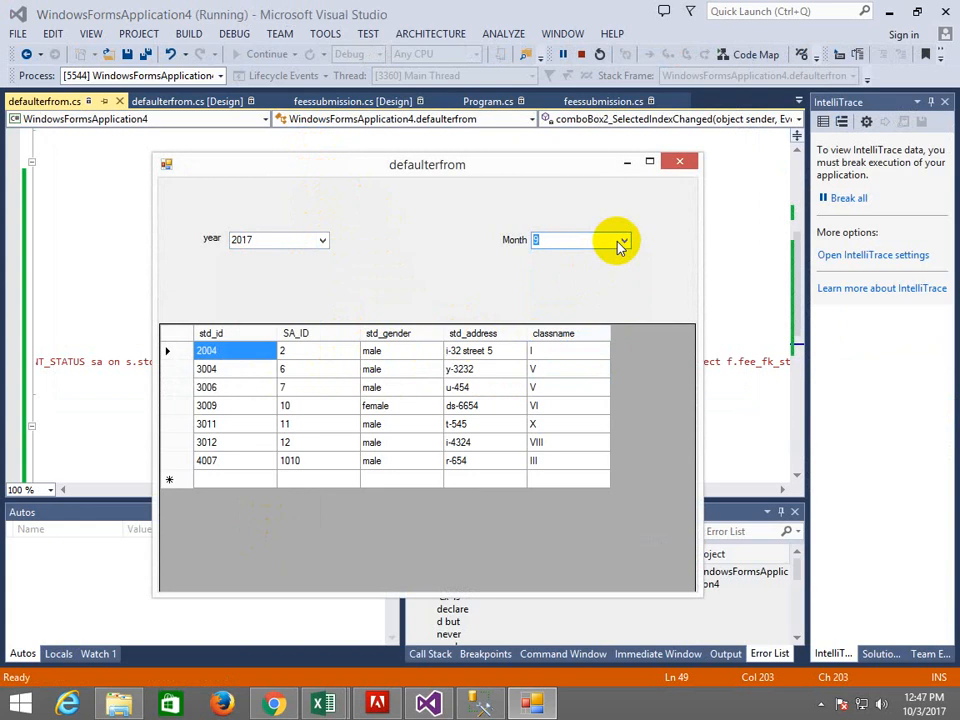
Filter the grid by several different months in turn to compare defaulter lists.
click(620, 240)
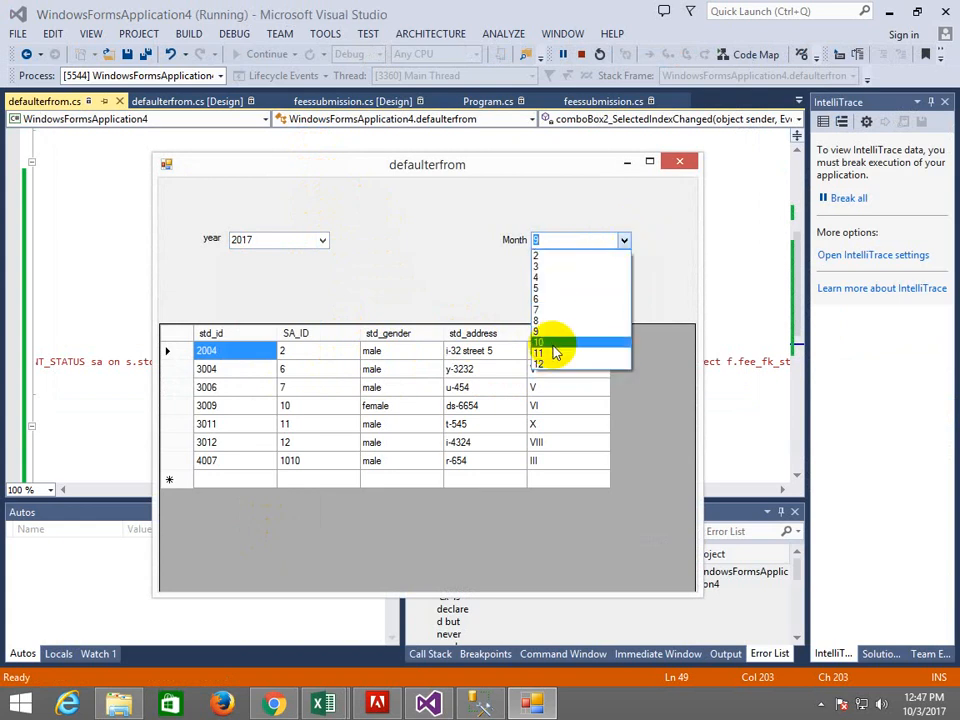
click(544, 350)
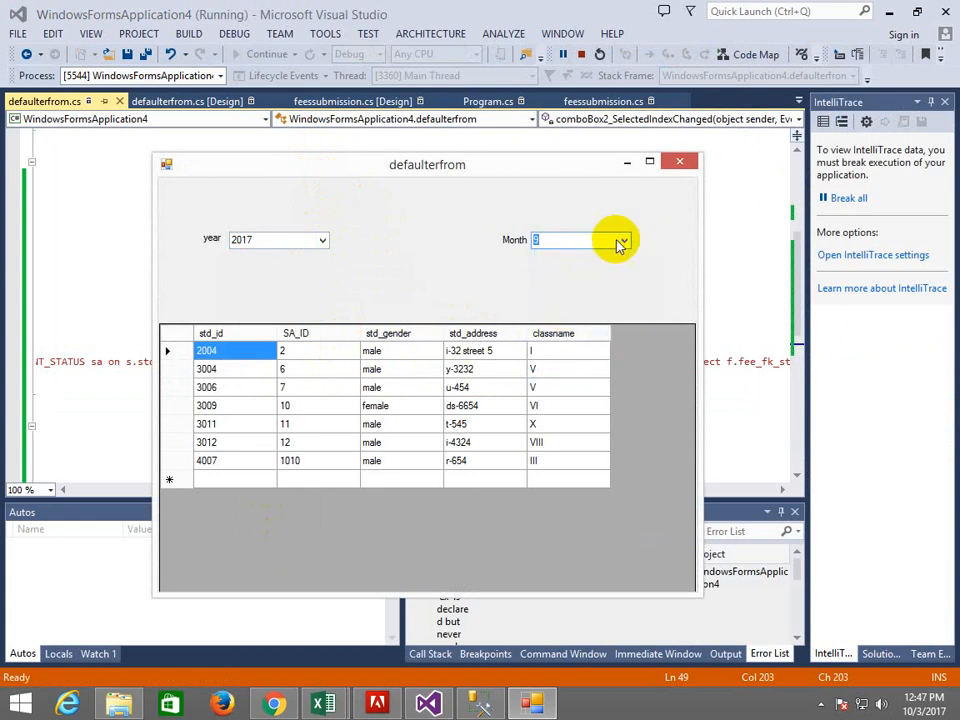
click(624, 240)
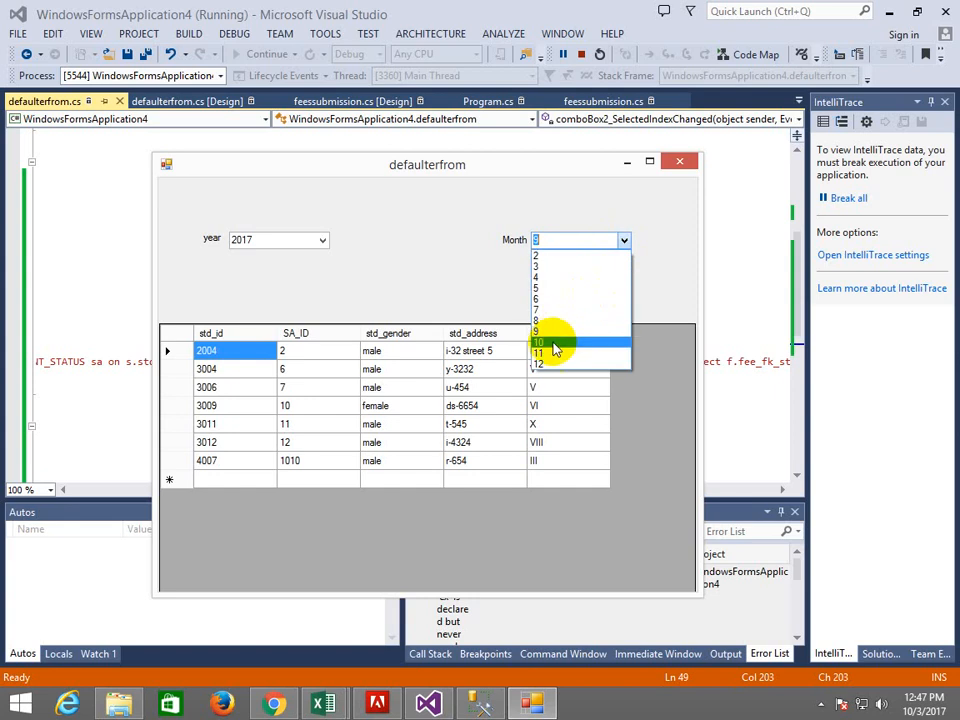
click(538, 342)
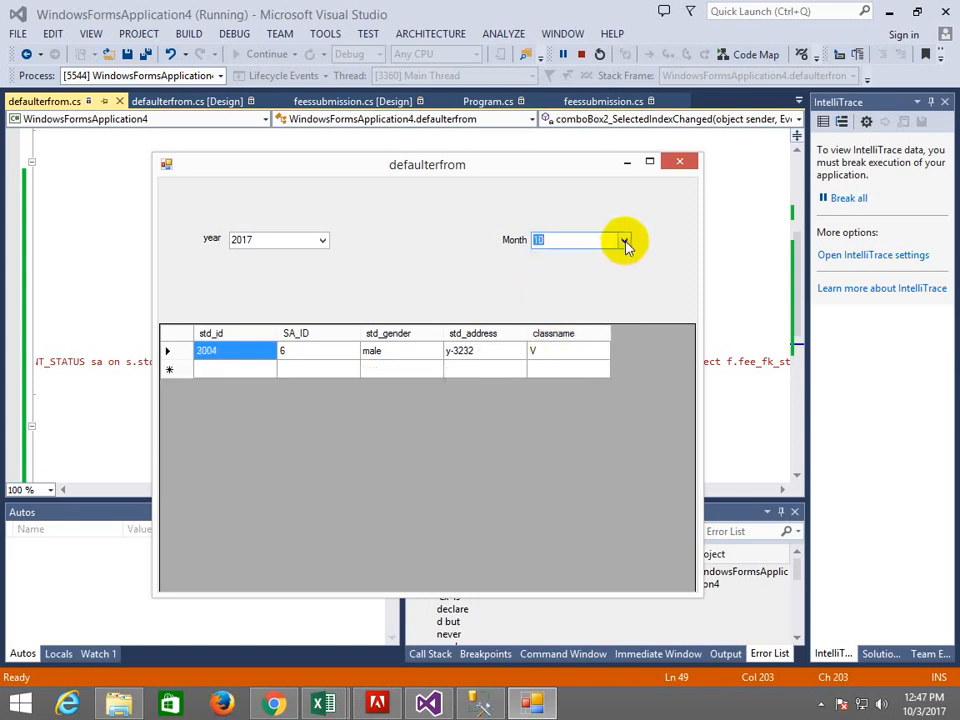
click(624, 240)
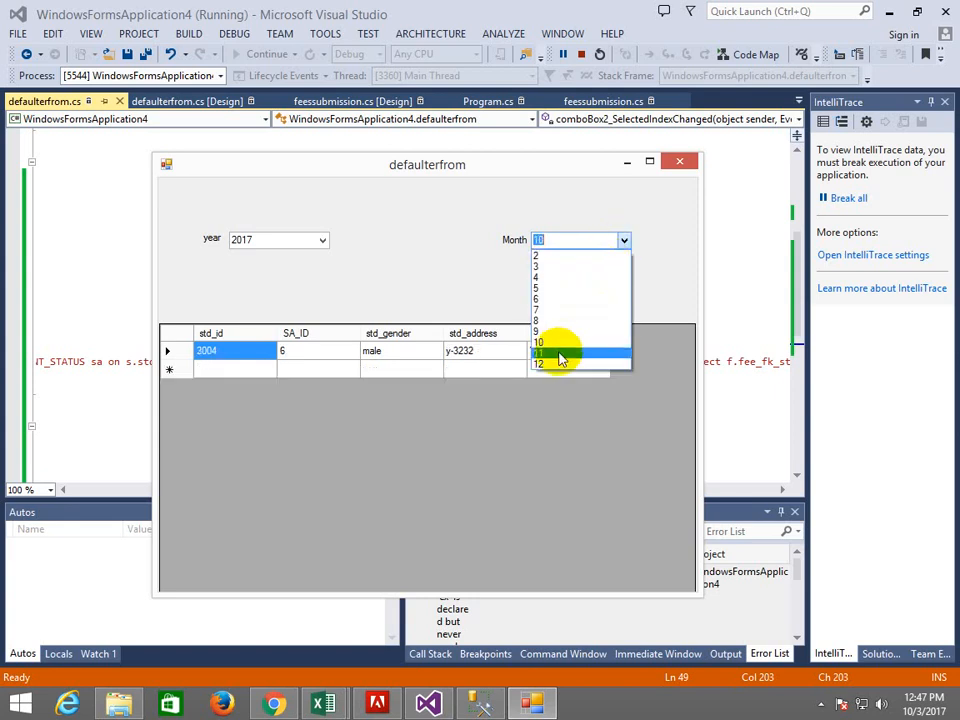
click(540, 364)
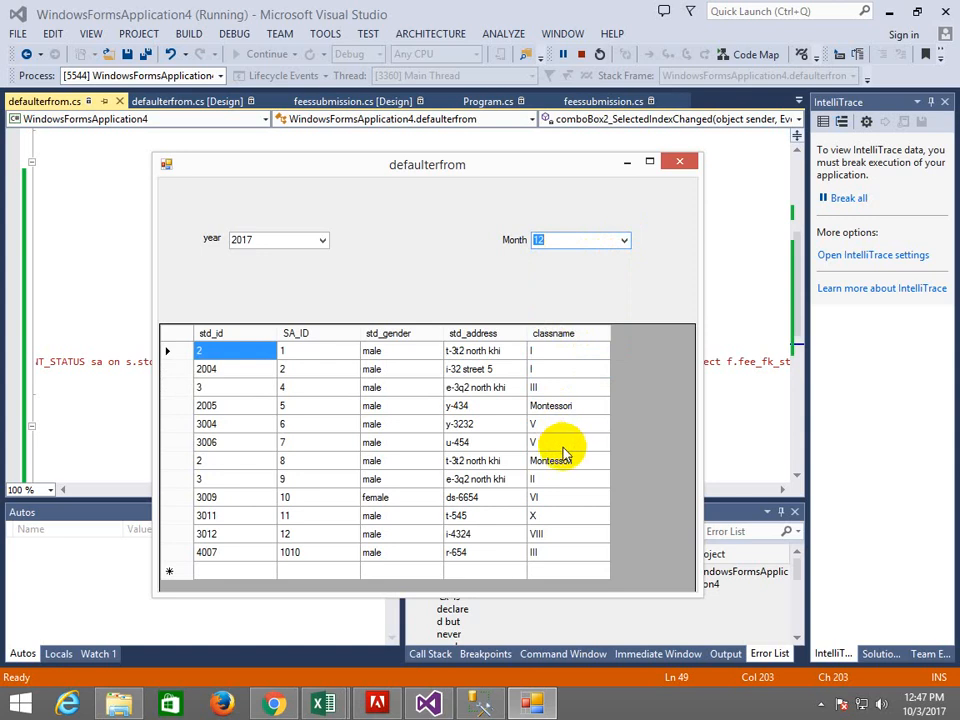
mouse_move(450, 400)
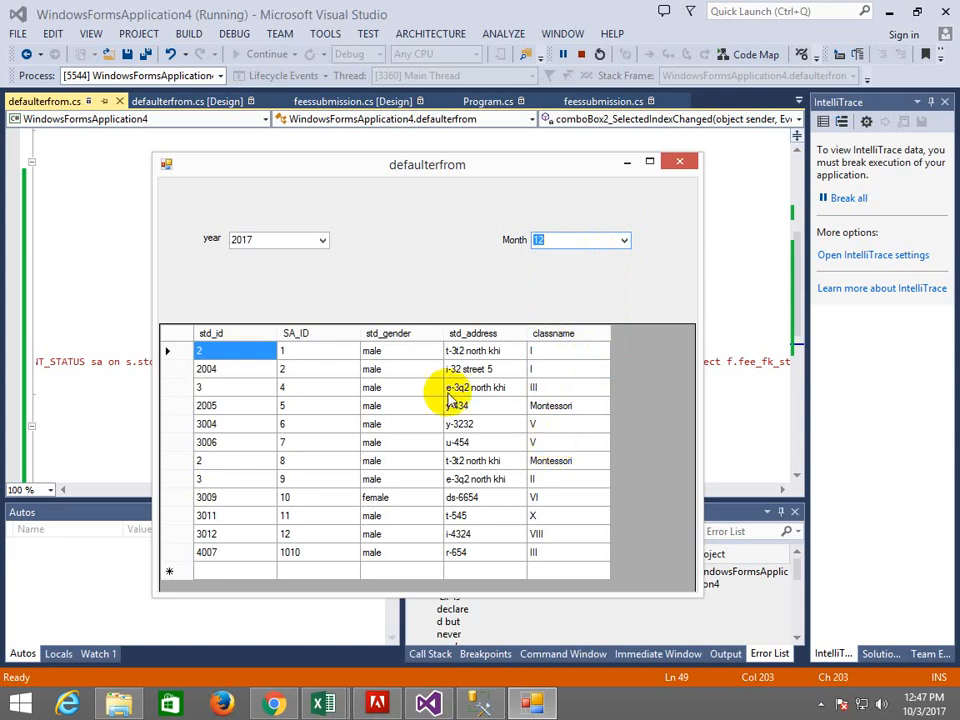
mouse_move(380, 664)
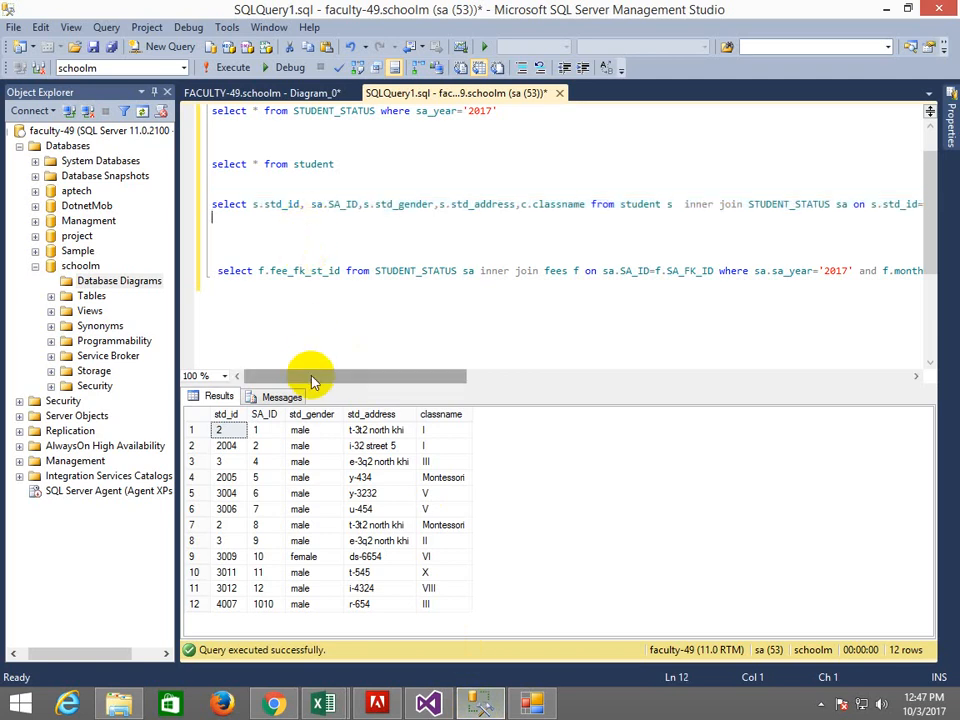
Execute the STUDENT_STATUS where sa_year='2017' query, review its ten rows, return to Visual Studio.
click(332, 164)
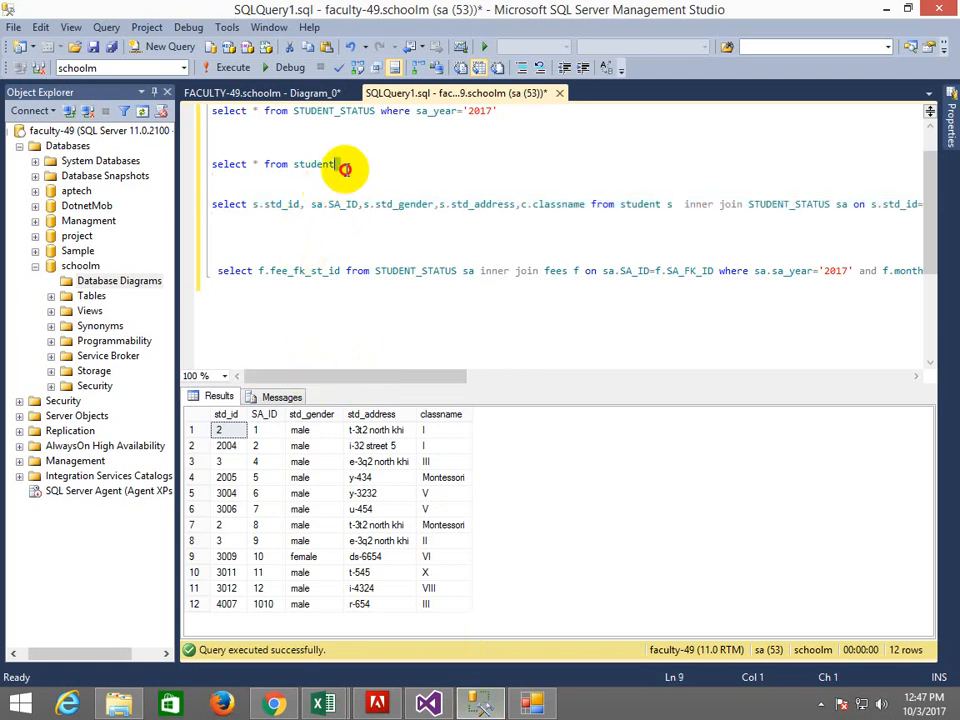
click(232, 68)
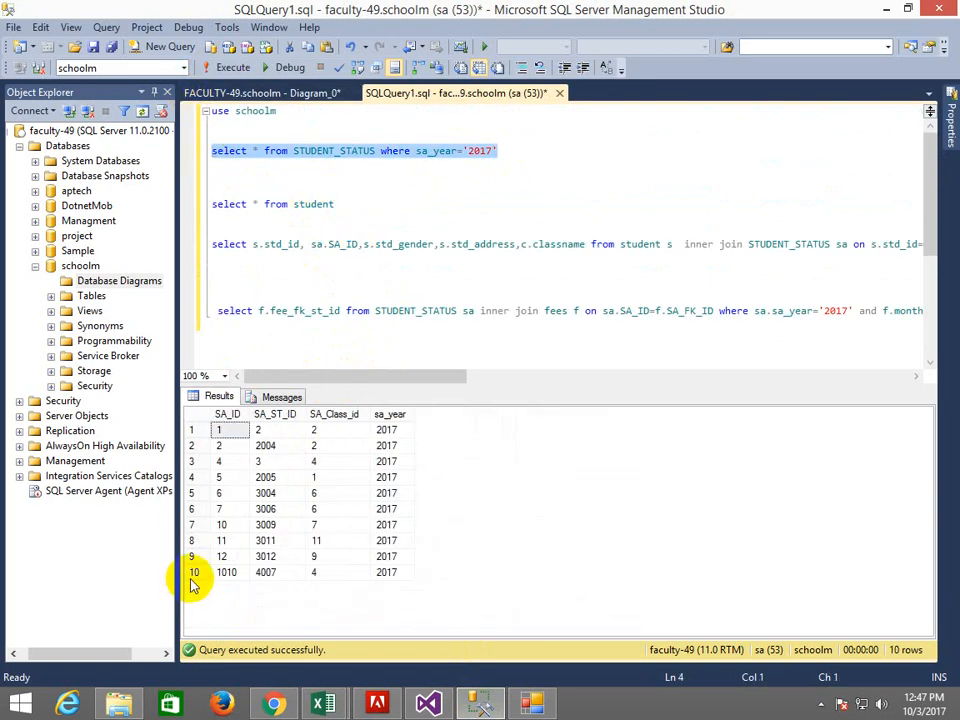
click(194, 572)
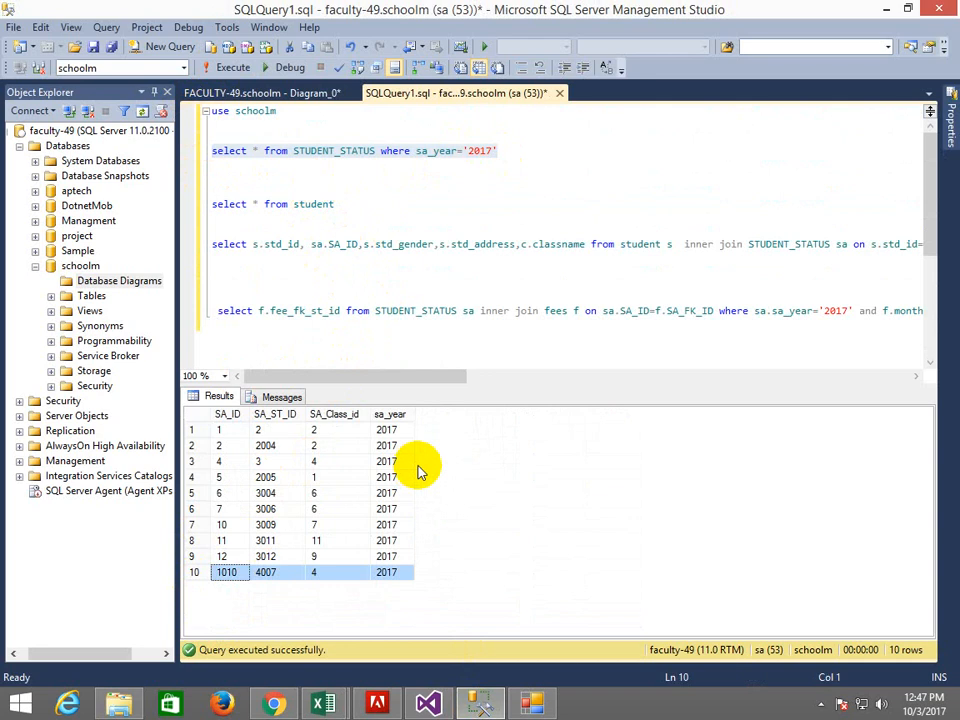
mouse_move(236, 412)
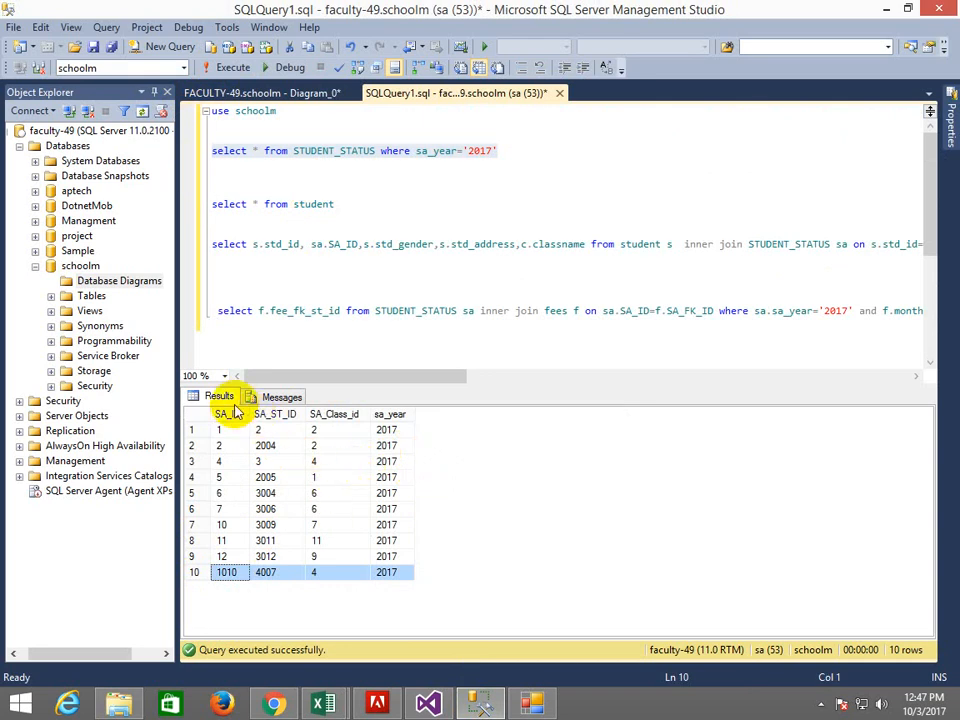
mouse_move(496, 318)
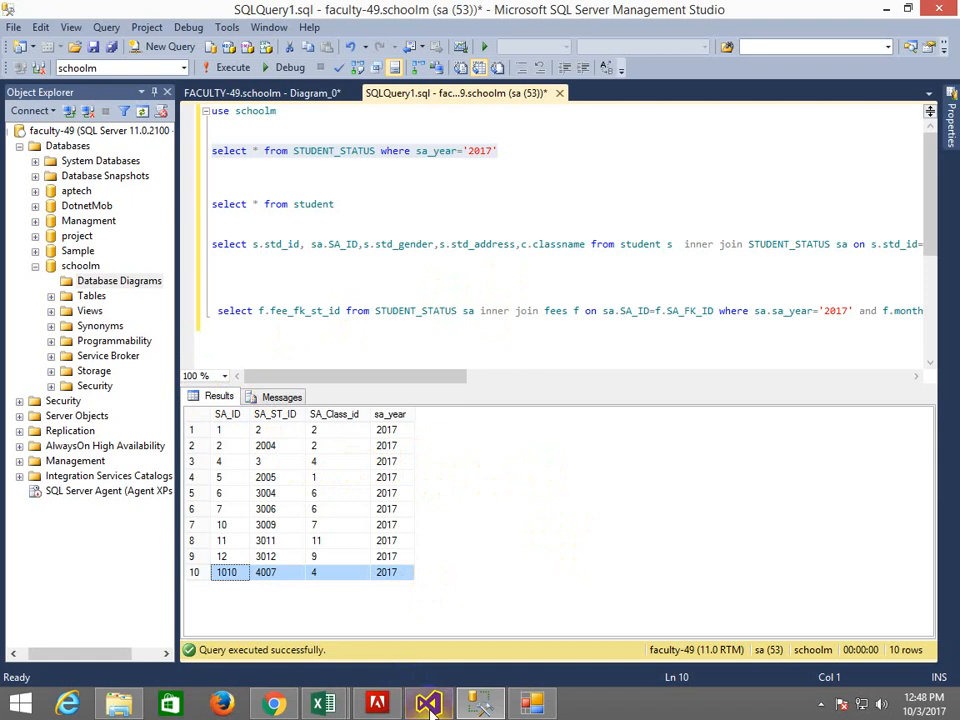
click(428, 704)
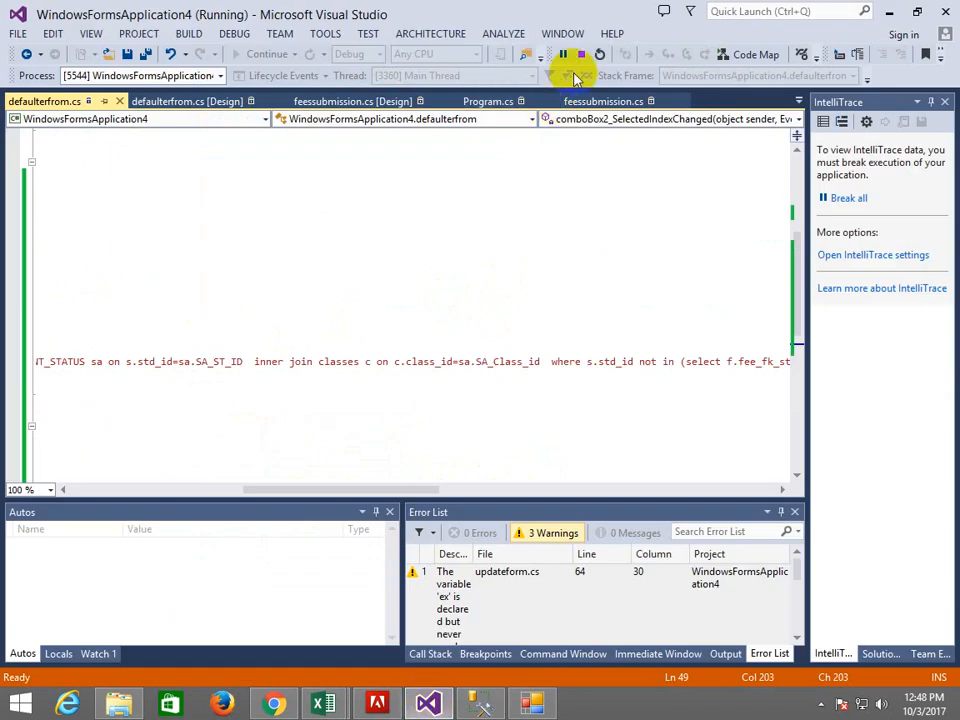
Stop and rerun the form to test the filtered grid, then check the SSMS query results.
click(576, 54)
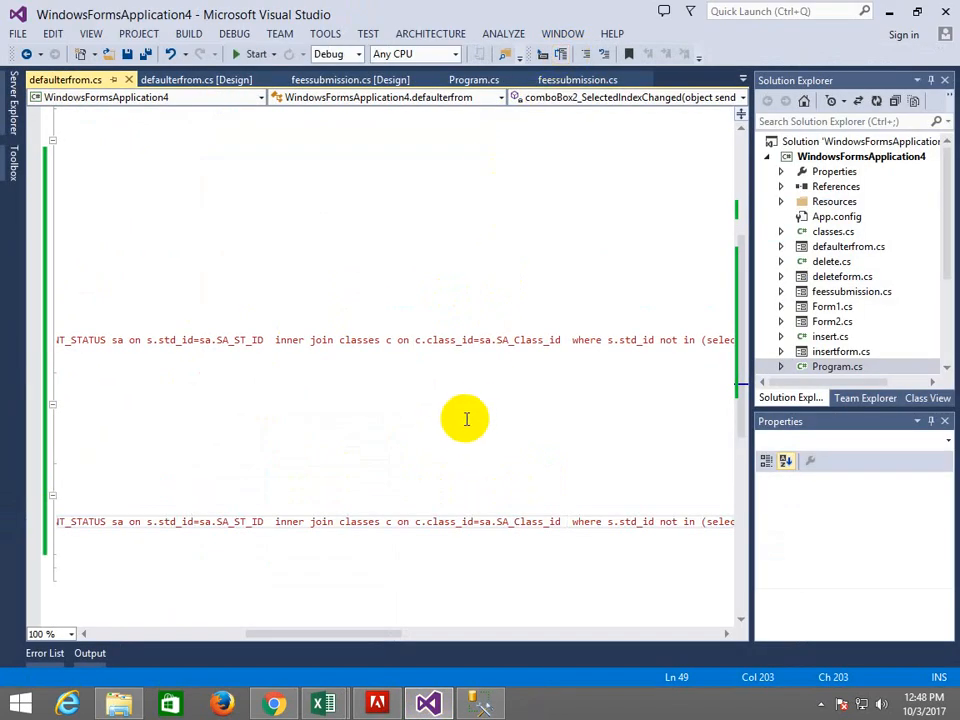
click(256, 54)
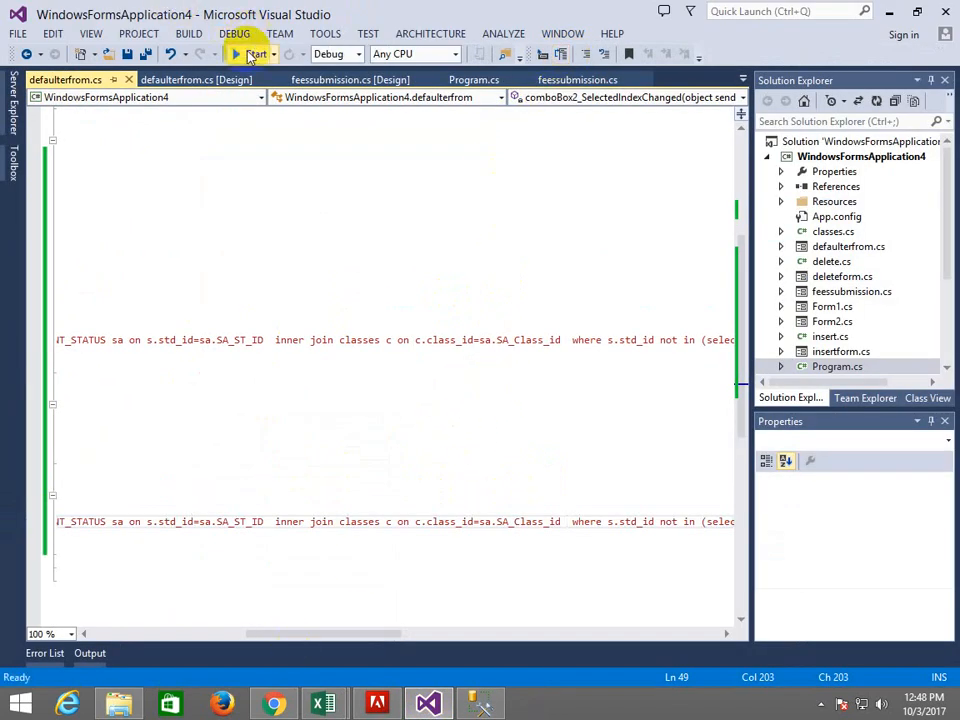
click(256, 54)
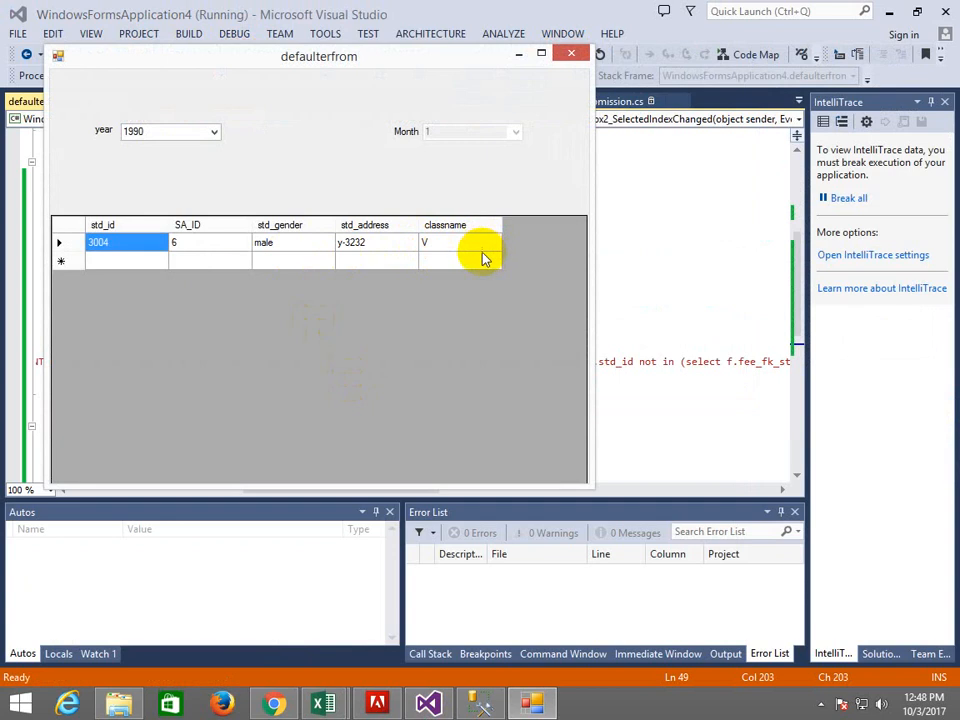
mouse_move(464, 292)
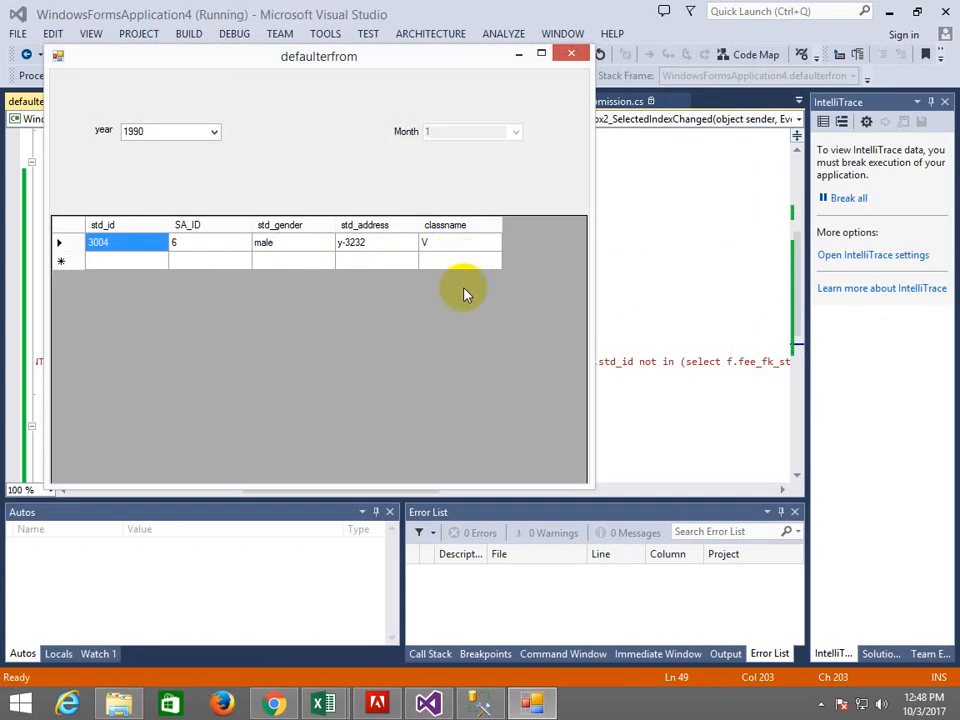
mouse_move(324, 148)
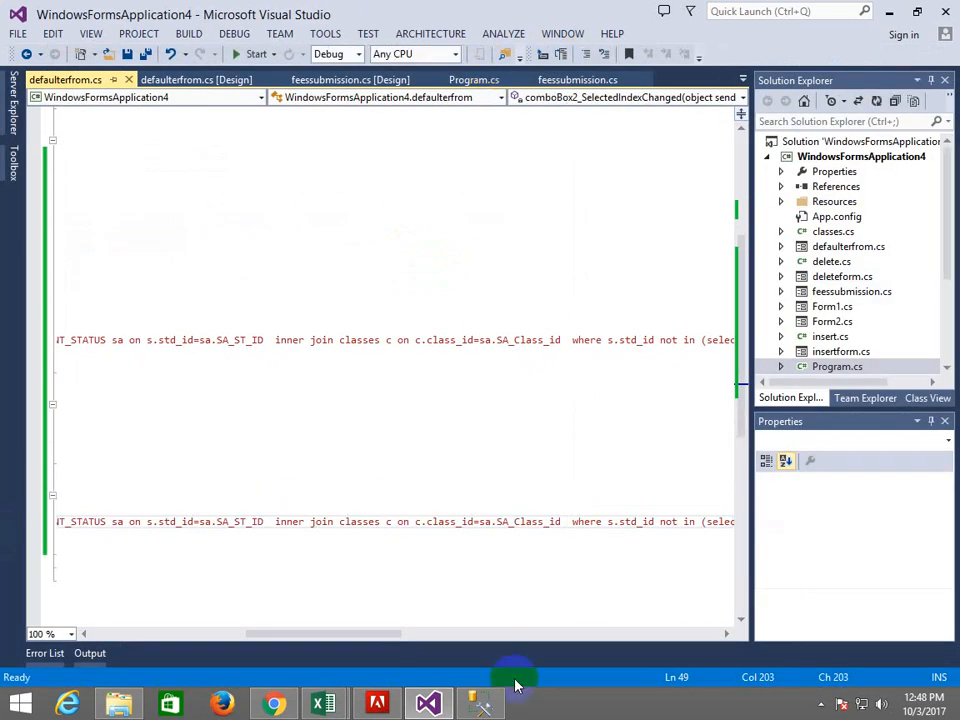
click(480, 704)
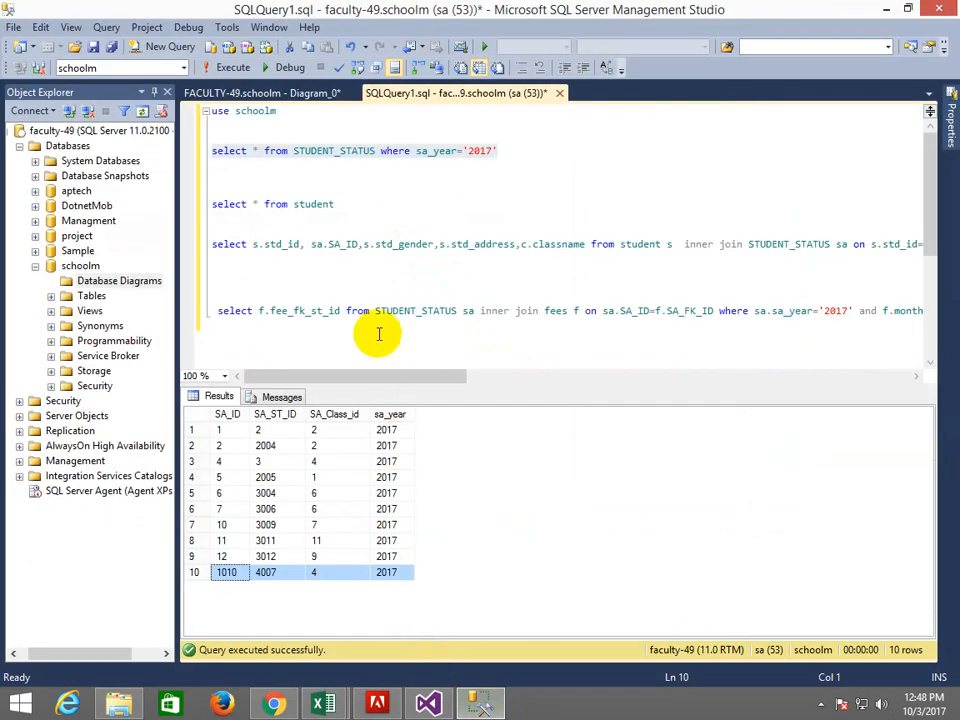
click(480, 704)
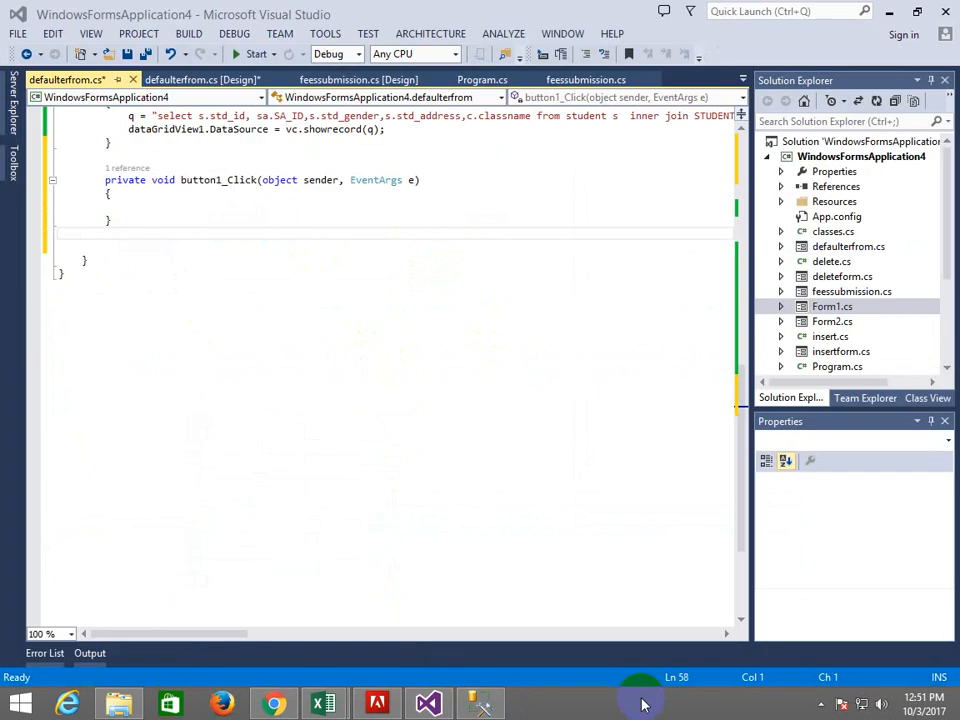
Show the form designer, then build and run the application for year 2016, month 10.
click(200, 80)
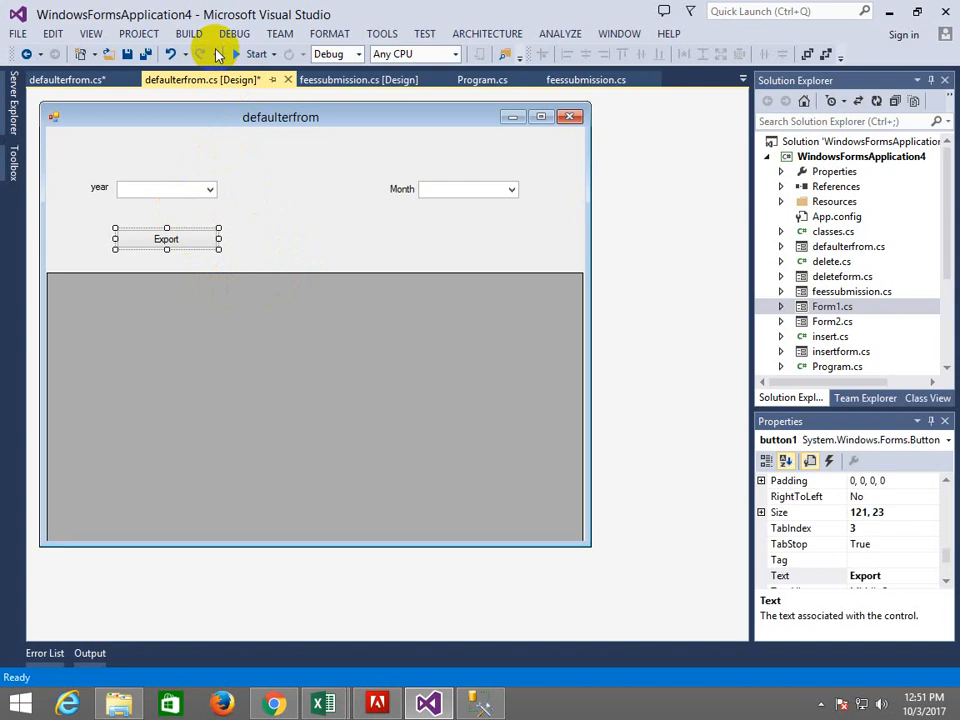
click(256, 54)
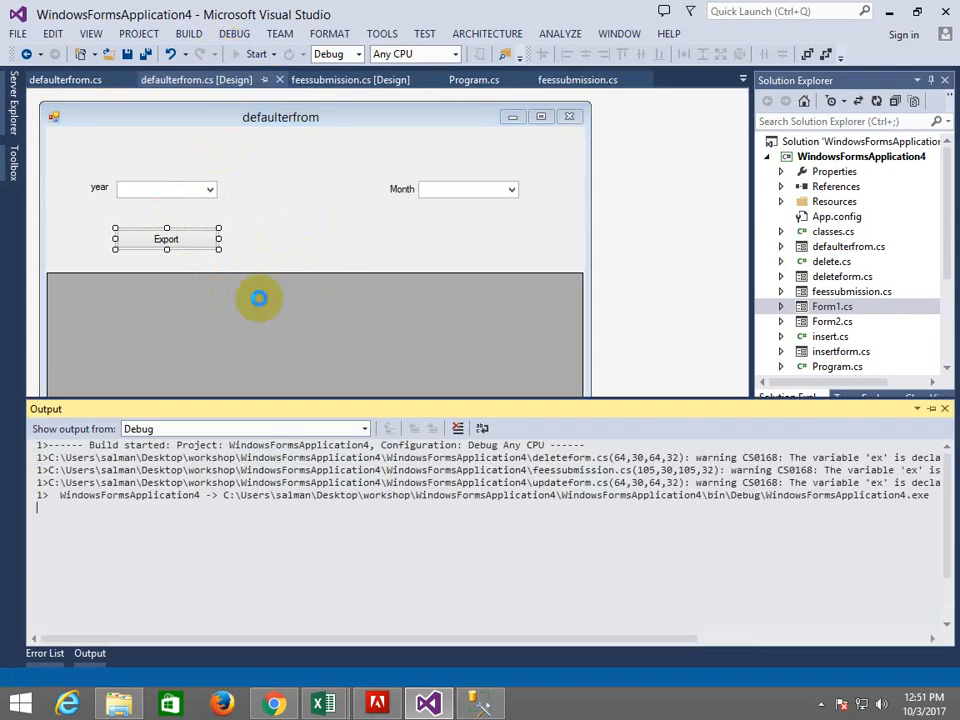
click(256, 54)
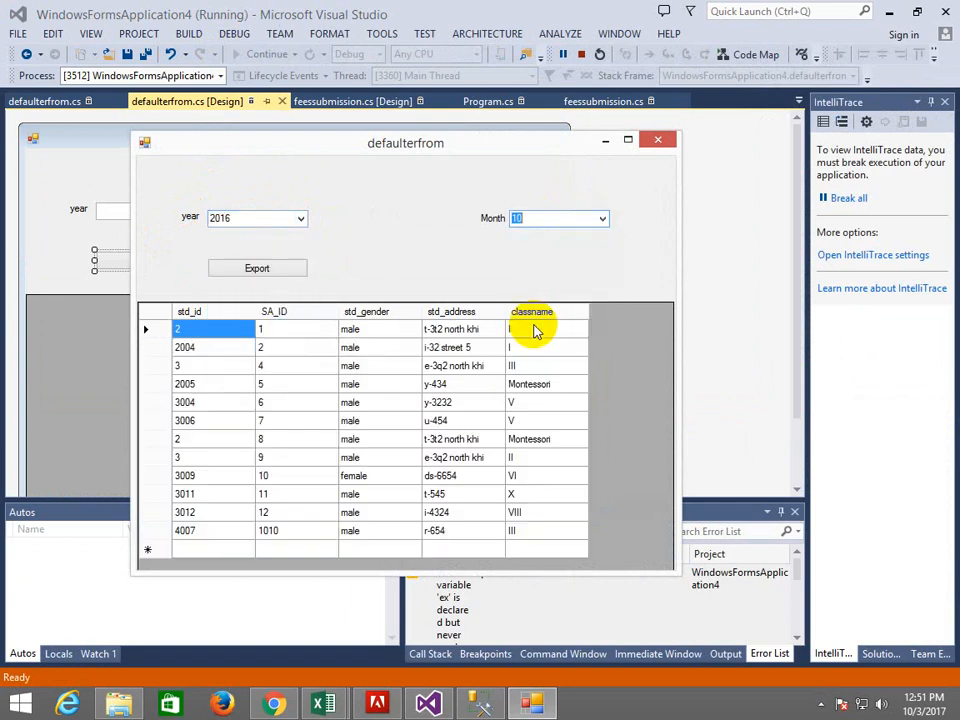
mouse_move(388, 344)
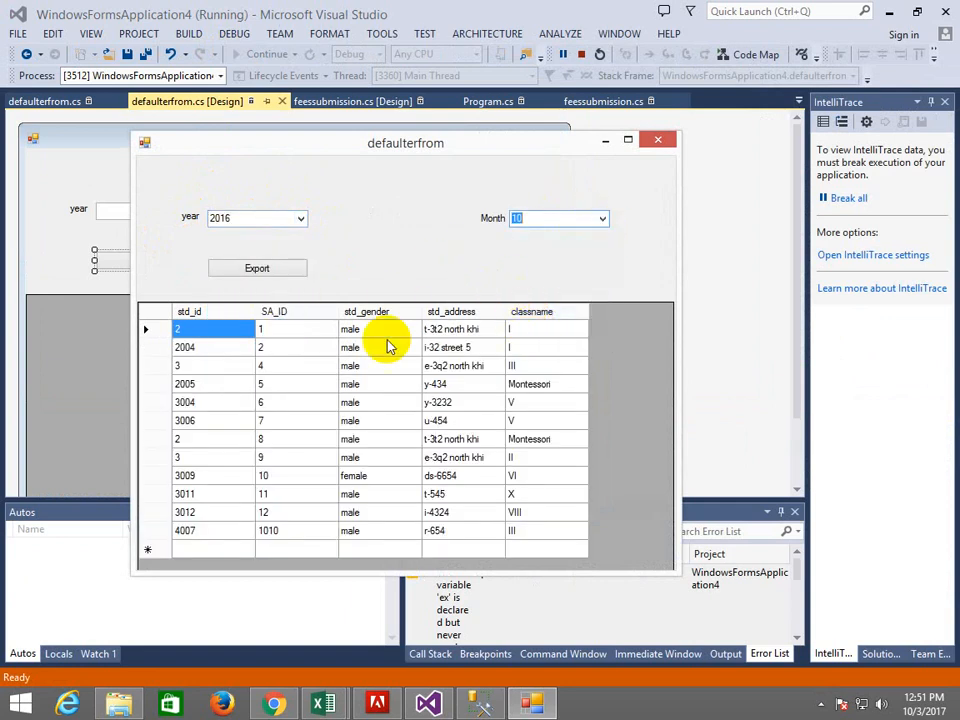
mouse_move(532, 476)
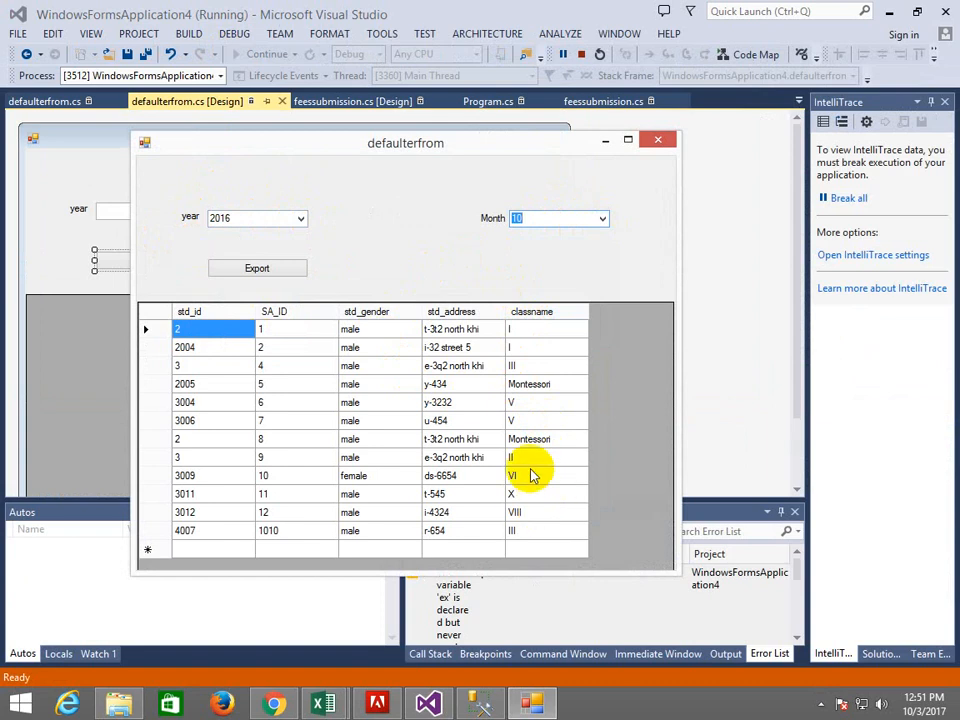
mouse_move(412, 280)
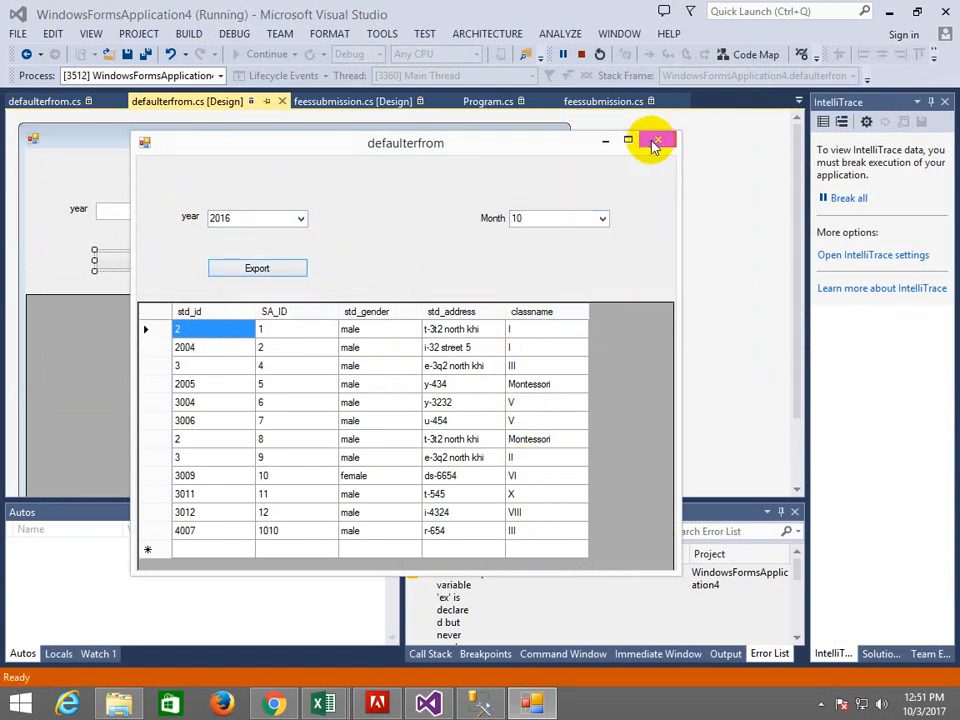
Close the running defaulter form, stop debugging and open the browser tutorial on Excel export.
click(656, 140)
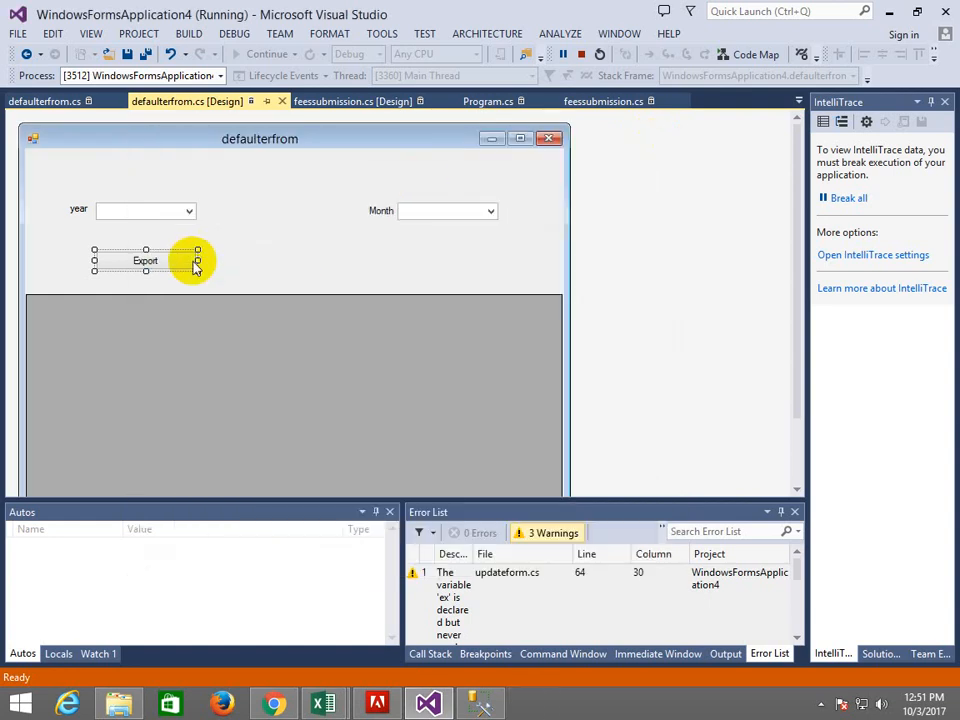
click(600, 54)
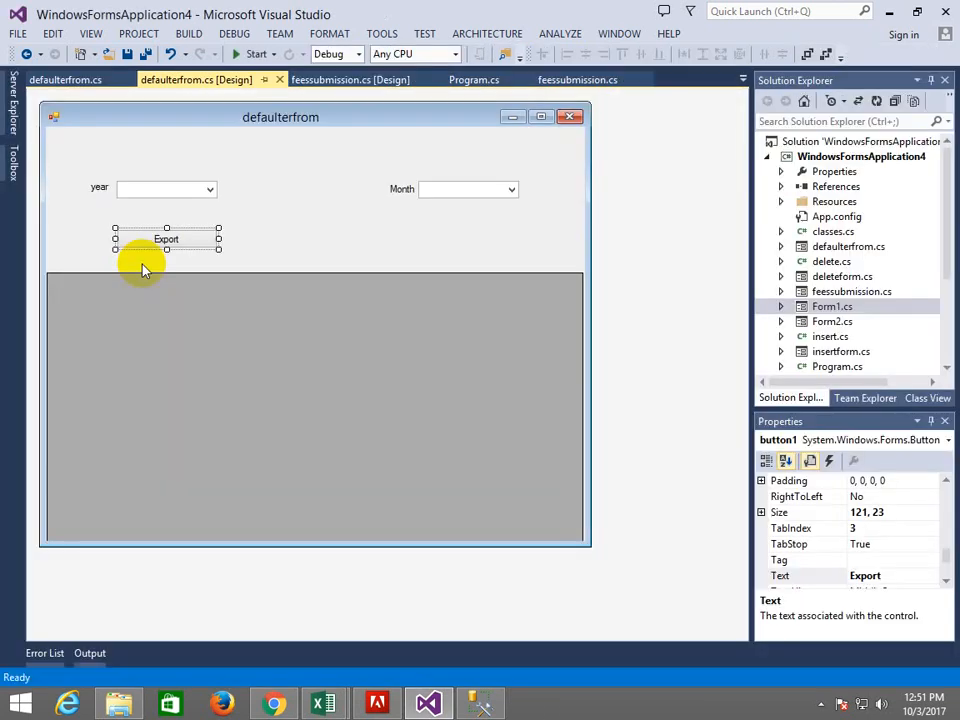
click(272, 704)
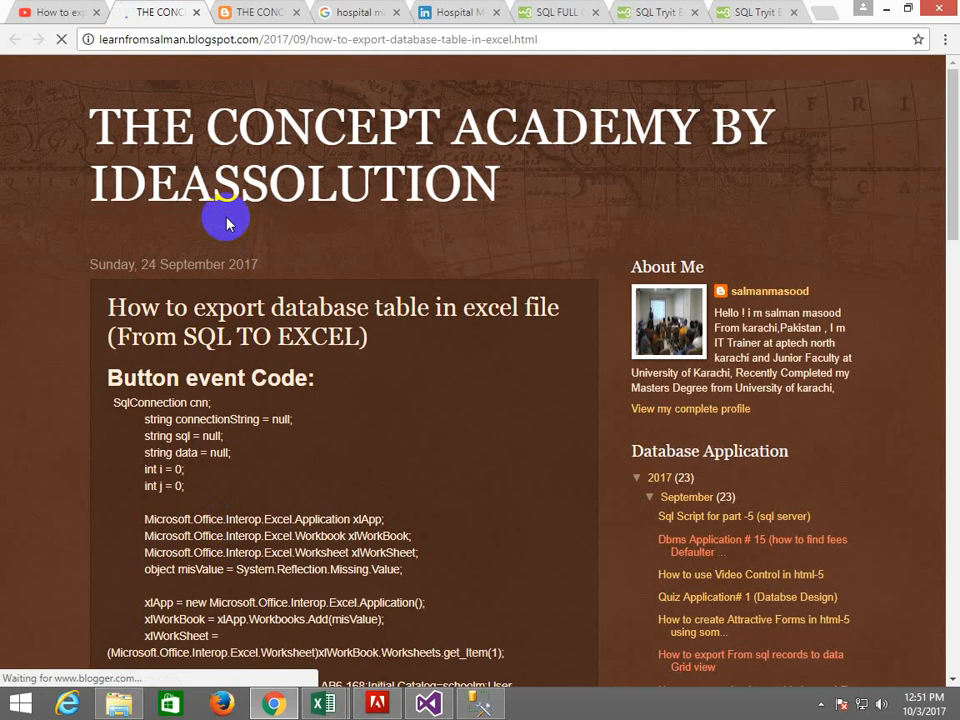
Review the tutorial's Excel export button code in Chrome and return to the defaulter form designer.
scroll(down, 3)
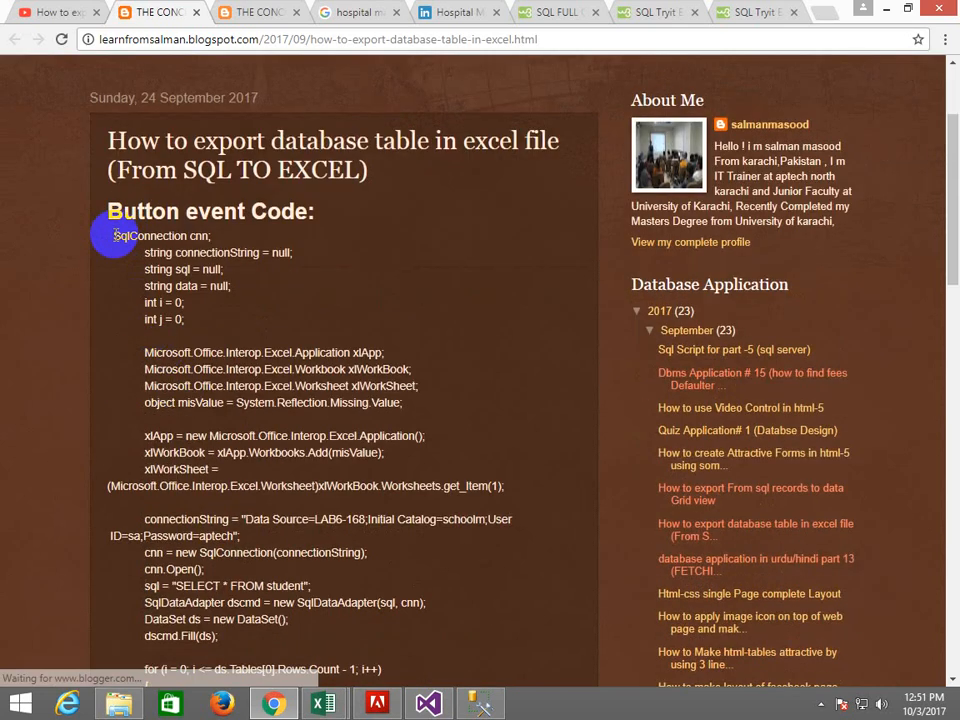
scroll(down, 3)
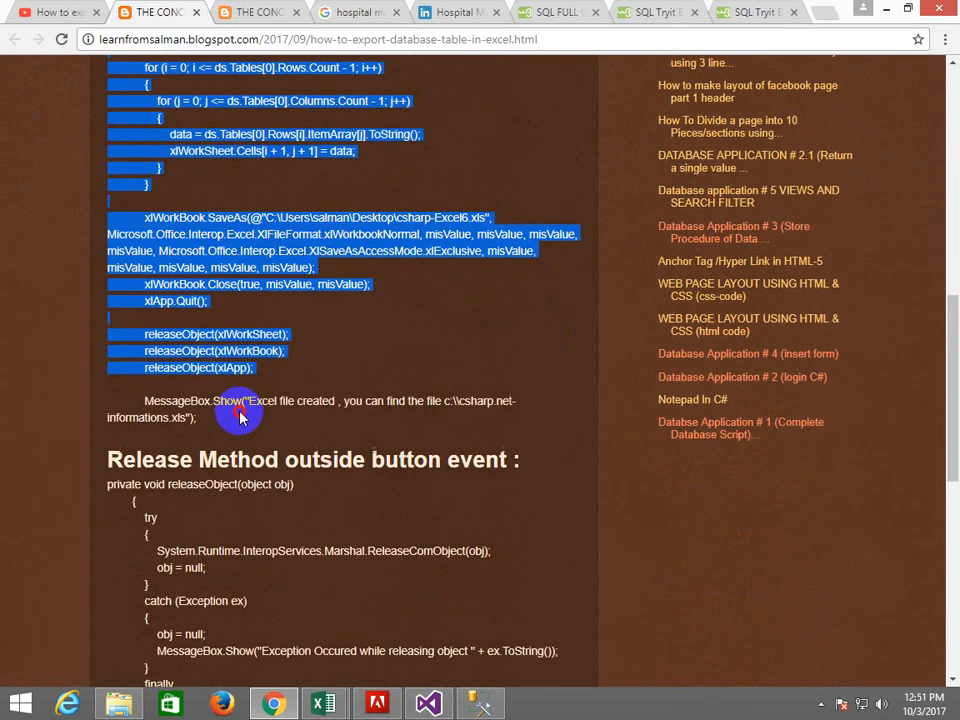
scroll(down, 3)
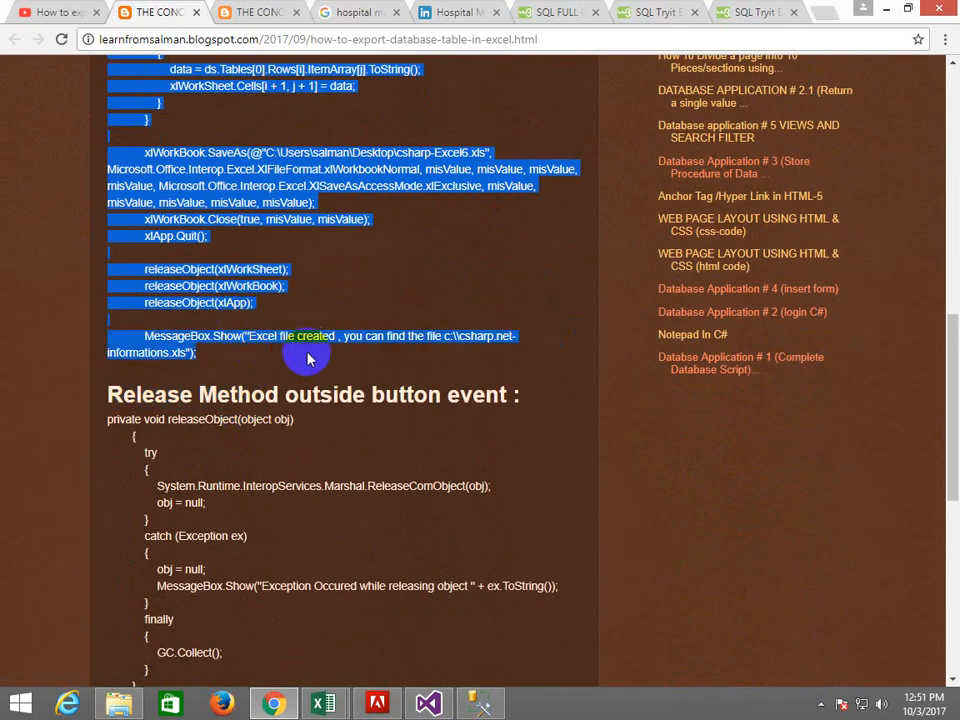
click(428, 704)
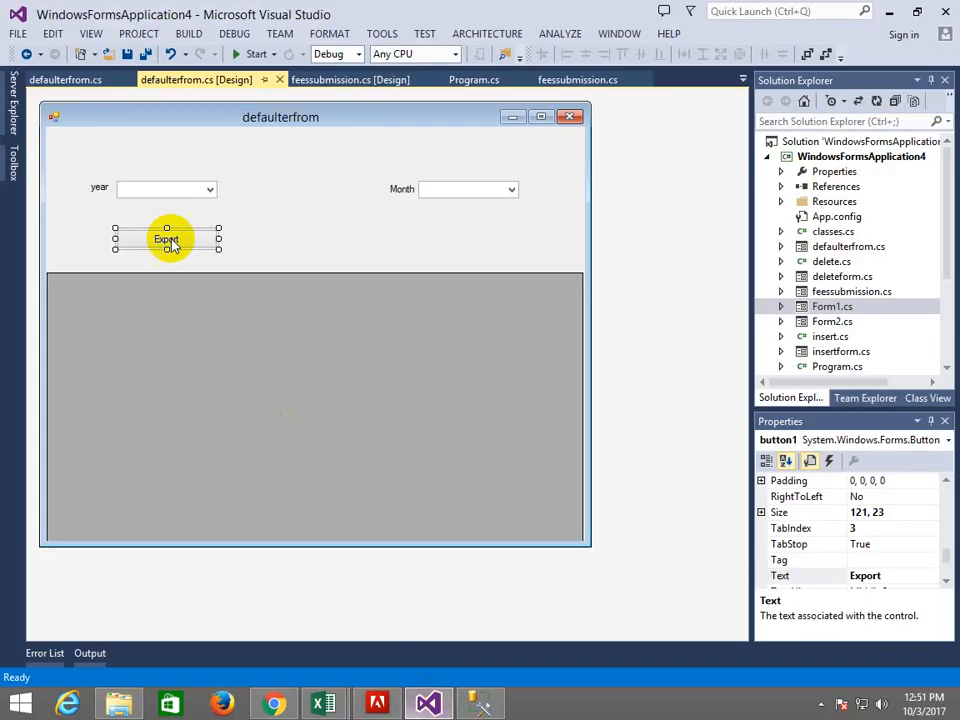
Paste the Excel export code into button1_Click and close it with the comment //btn event end.....
double_click(168, 240)
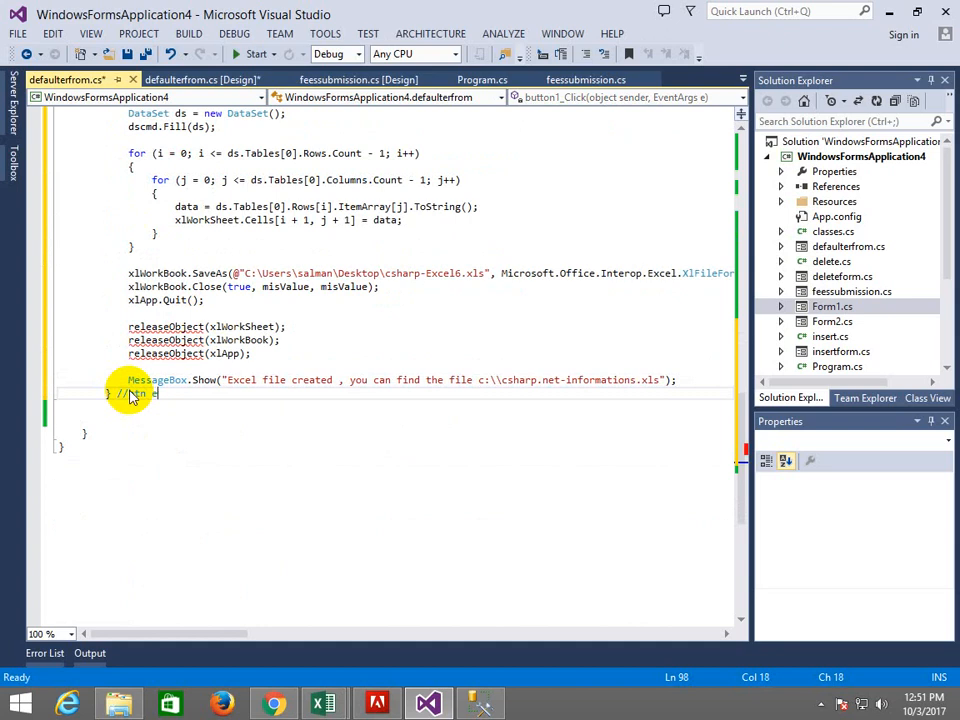
text(event end..)
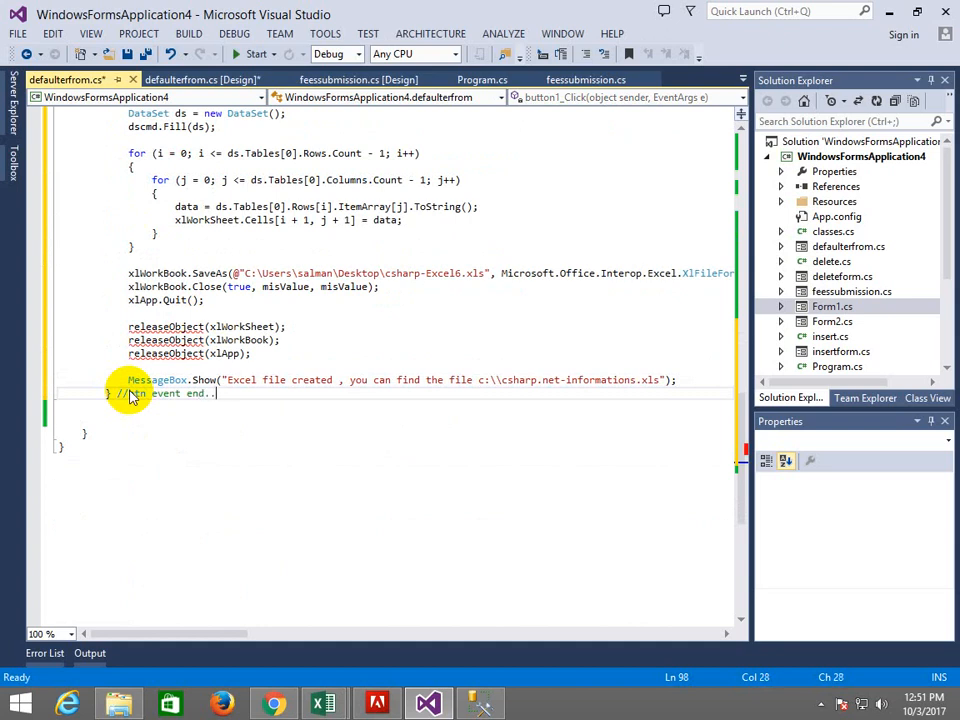
text(...)
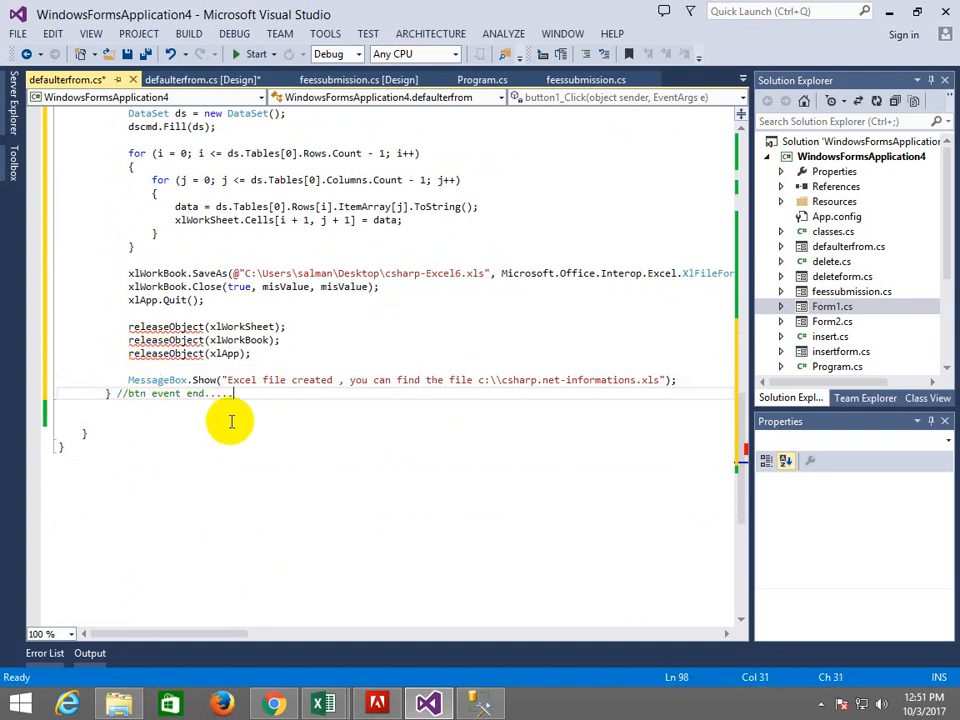
click(272, 704)
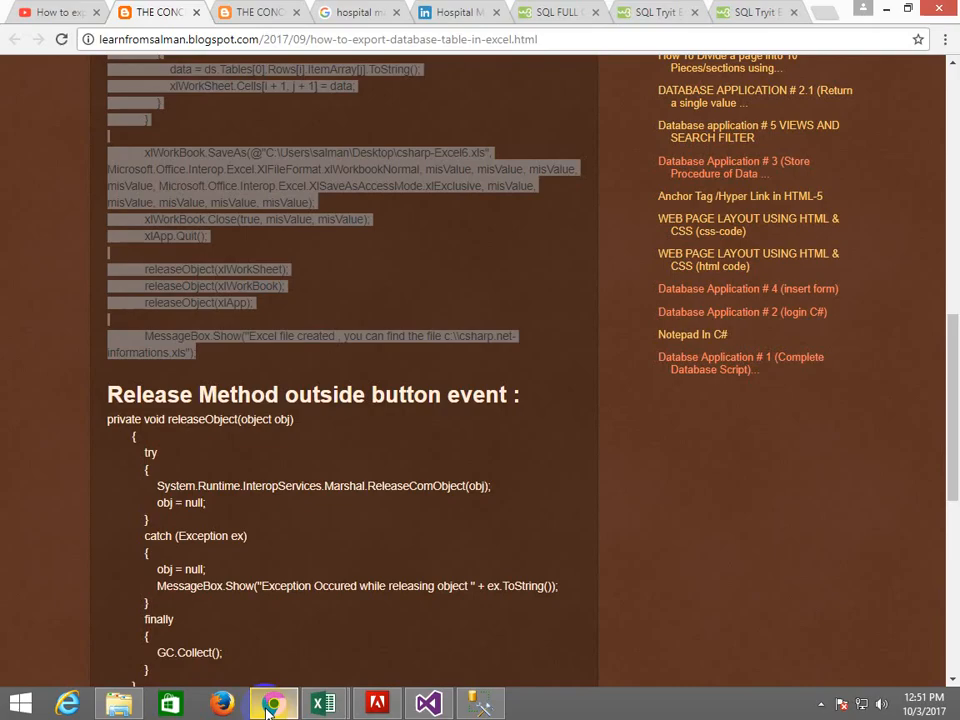
Paste the tutorial's releaseObject helper method after the button1_Click handler in the form code.
scroll(down, 3)
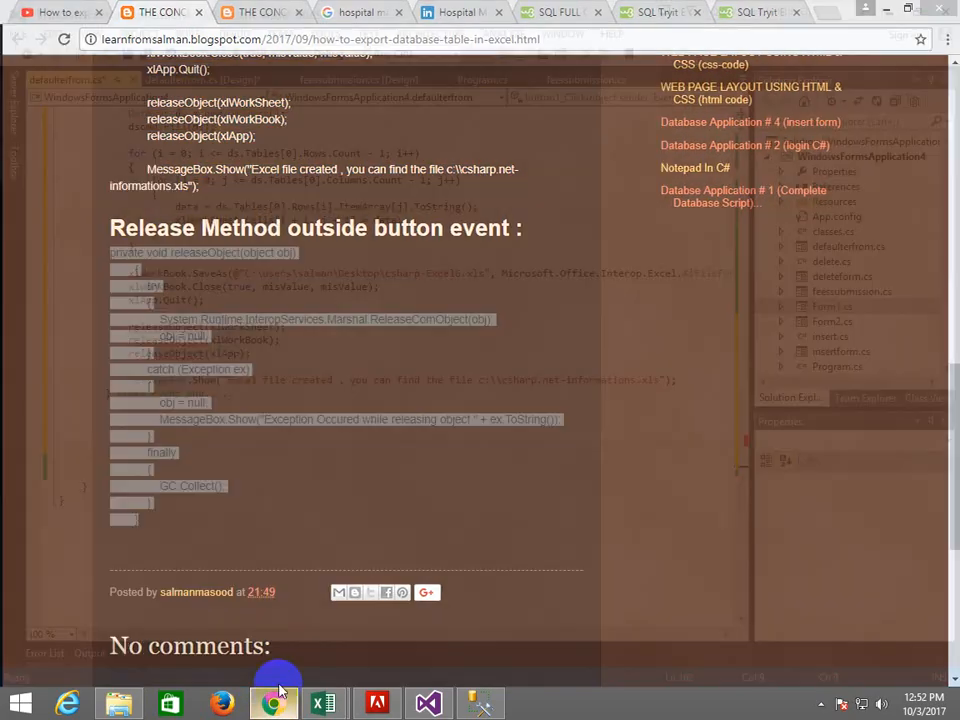
click(428, 704)
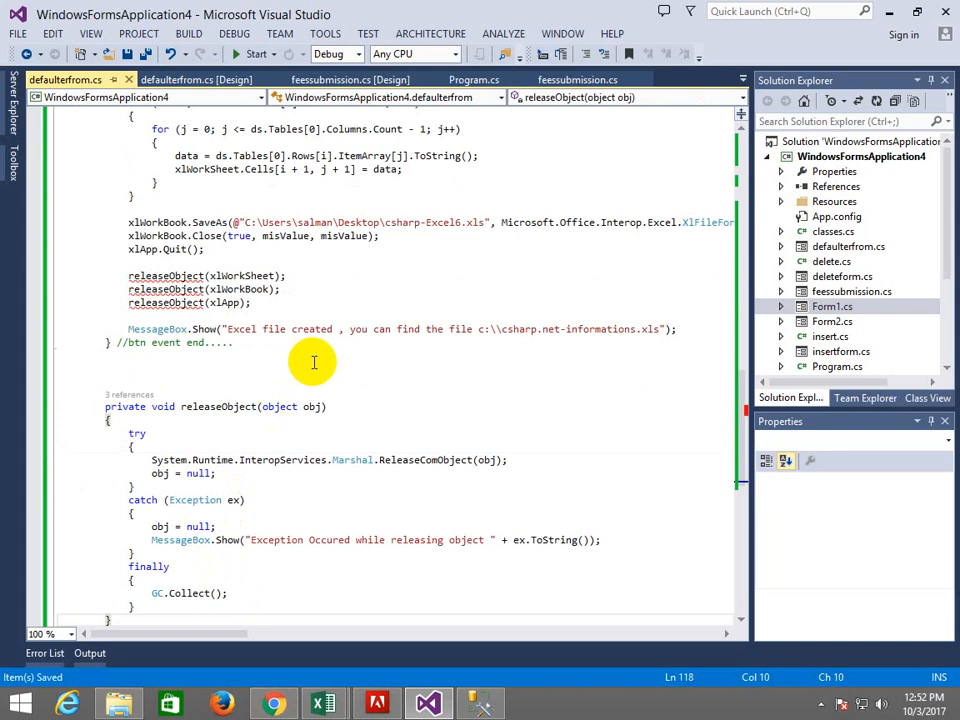
scroll(up, 3)
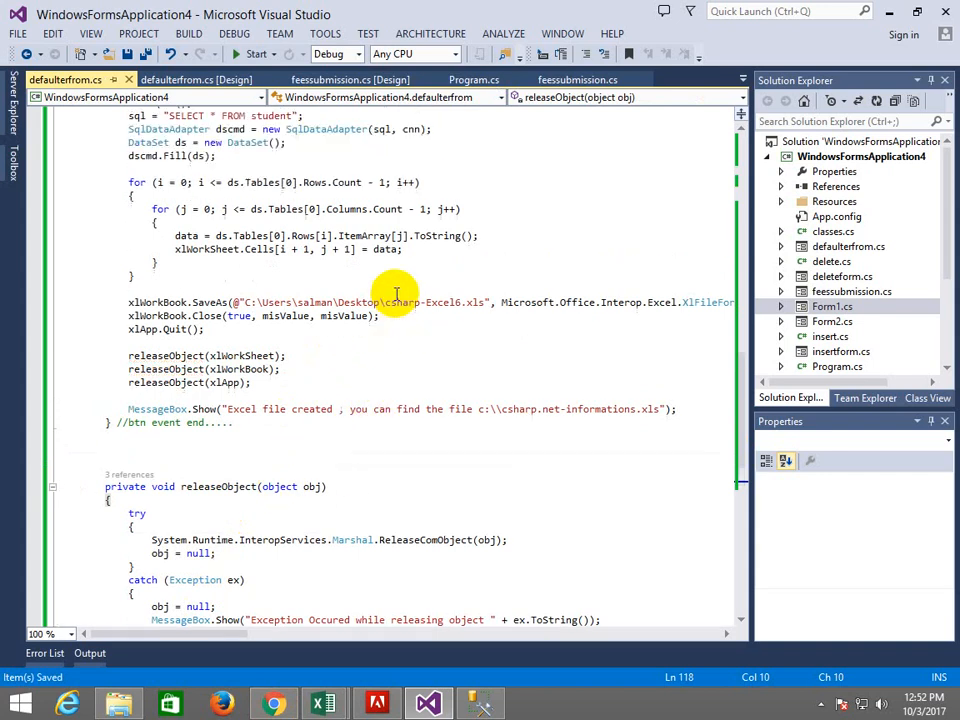
scroll(up, 3)
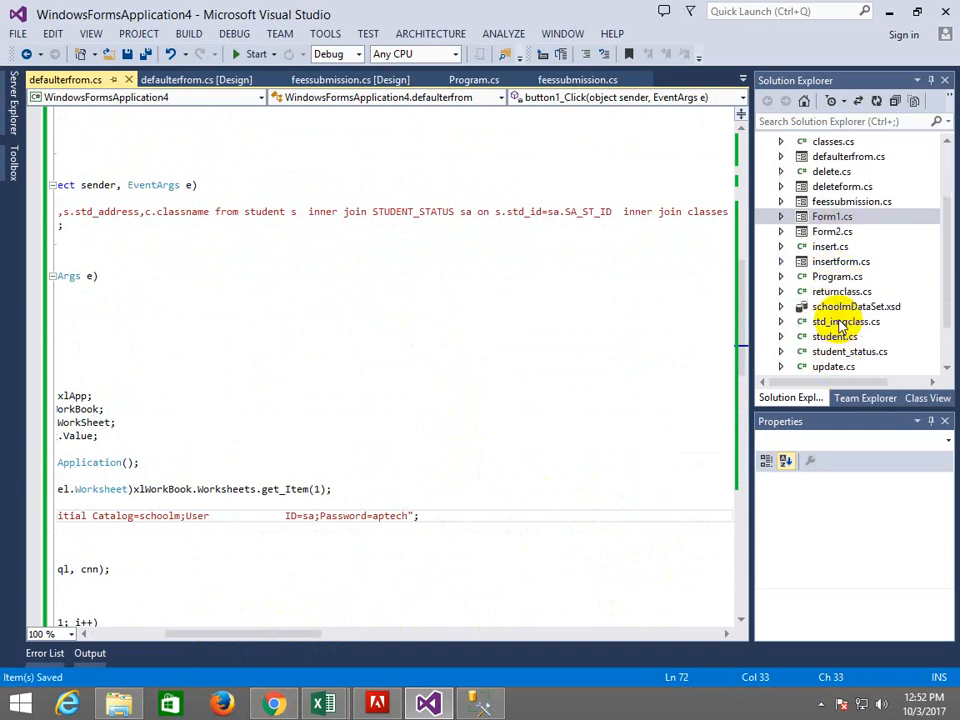
Copy the schoolm connection string from App.config into connectionString in button1_Click.
scroll(down, 3)
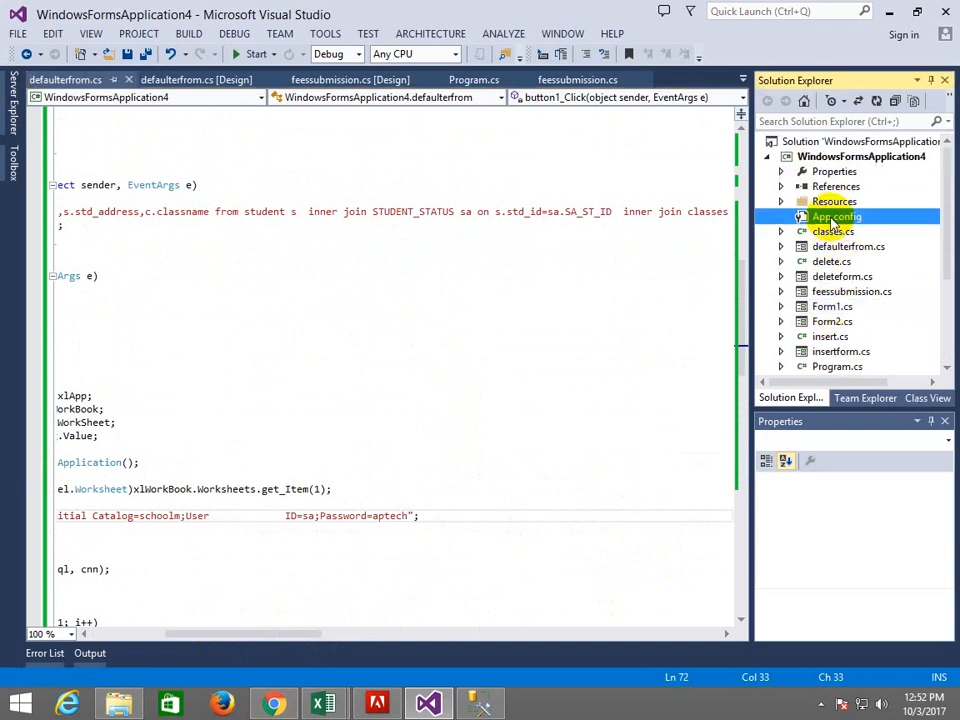
double_click(836, 216)
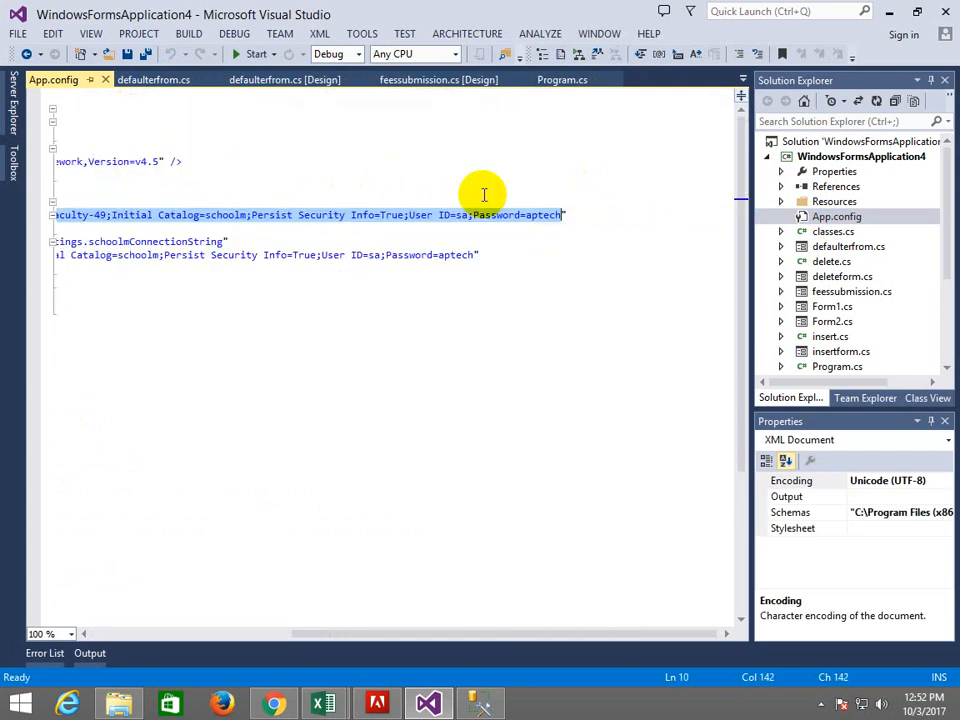
click(152, 80)
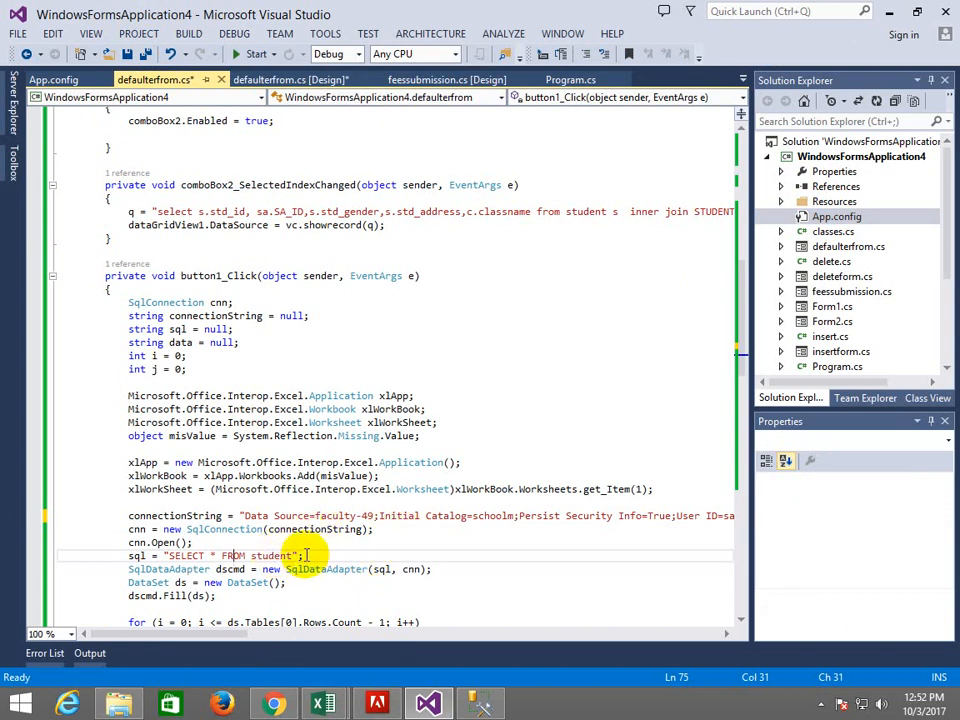
Replace sql = "SELECT * FROM student" in button1_Click with sql = q.
scroll(down, 3)
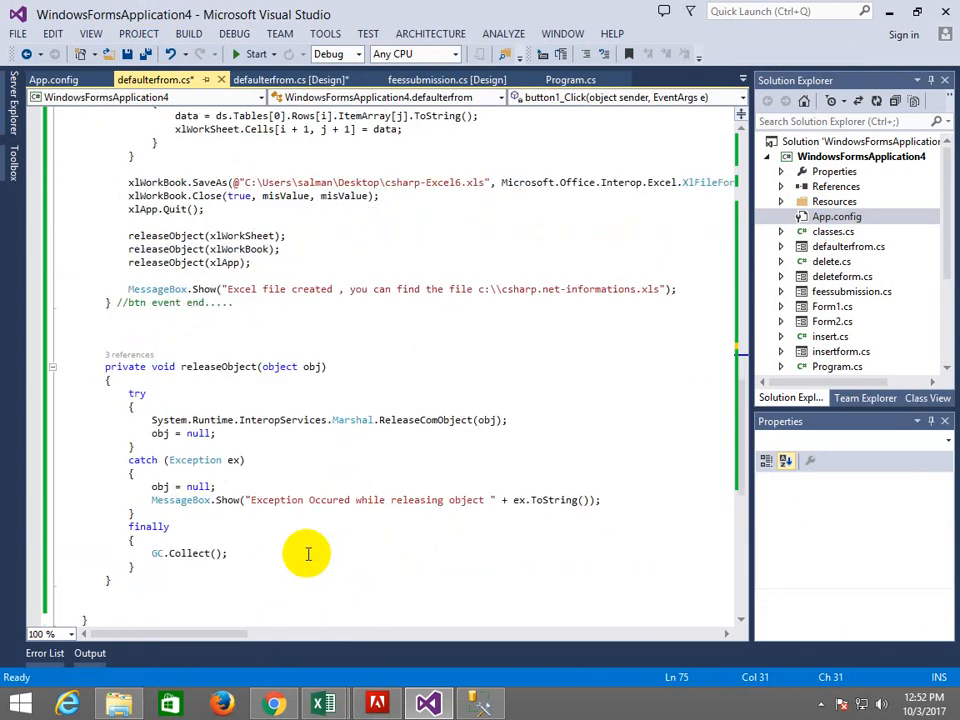
scroll(down, 3)
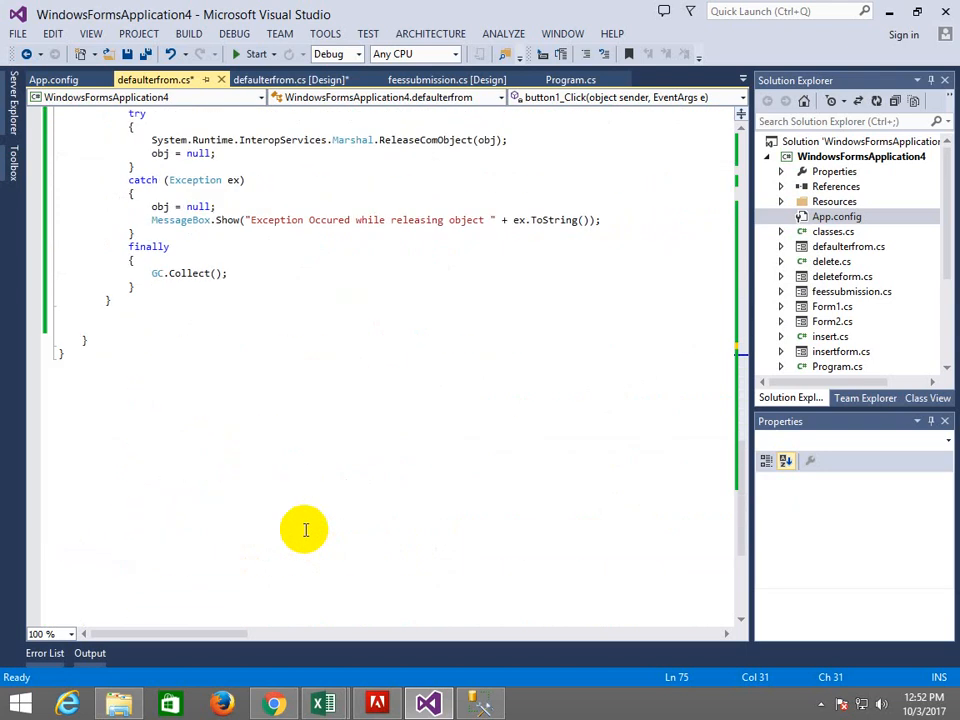
scroll(up, 3)
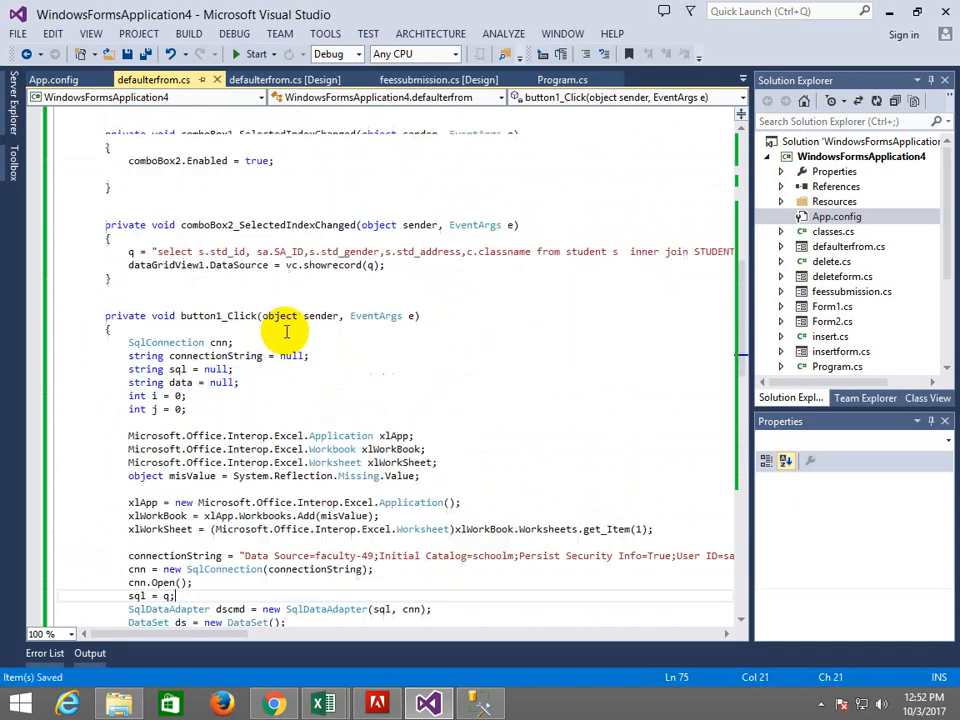
scroll(down, 3)
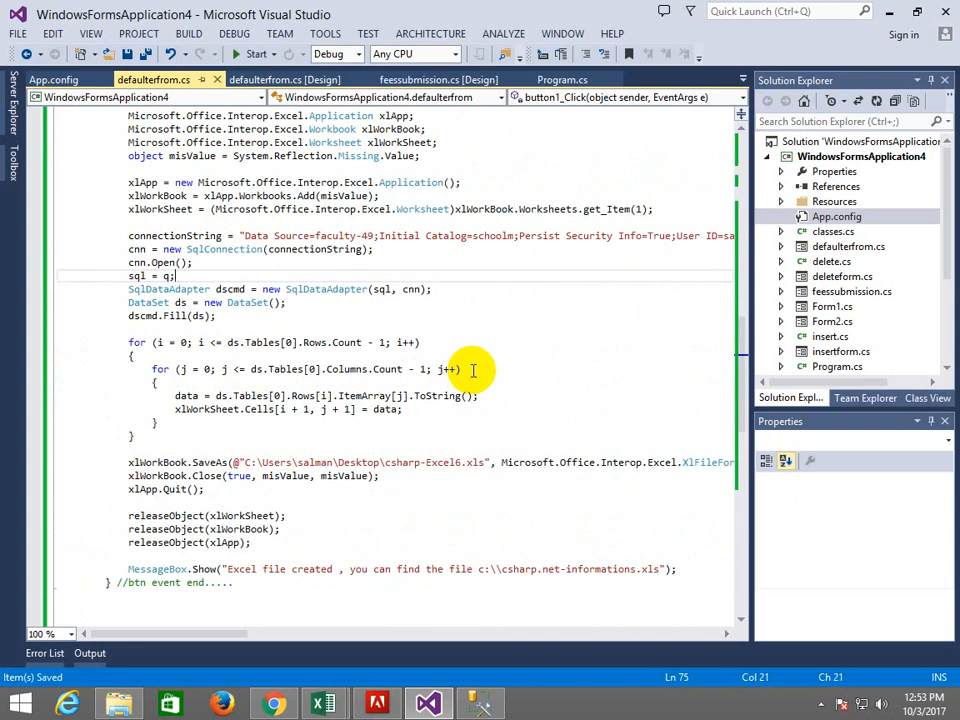
mouse_move(444, 388)
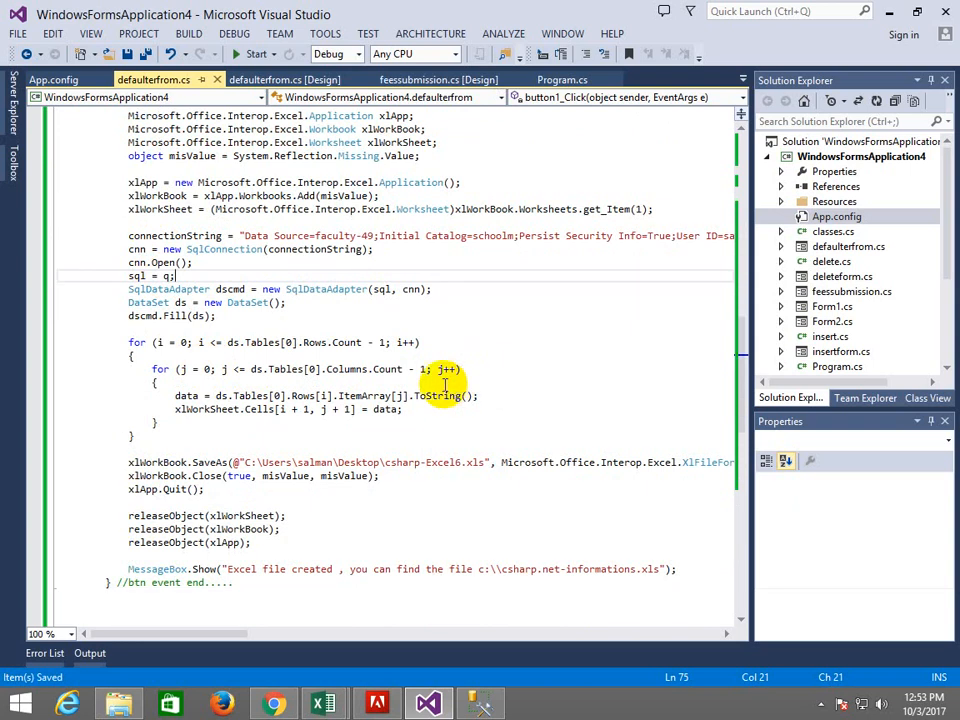
mouse_move(818, 42)
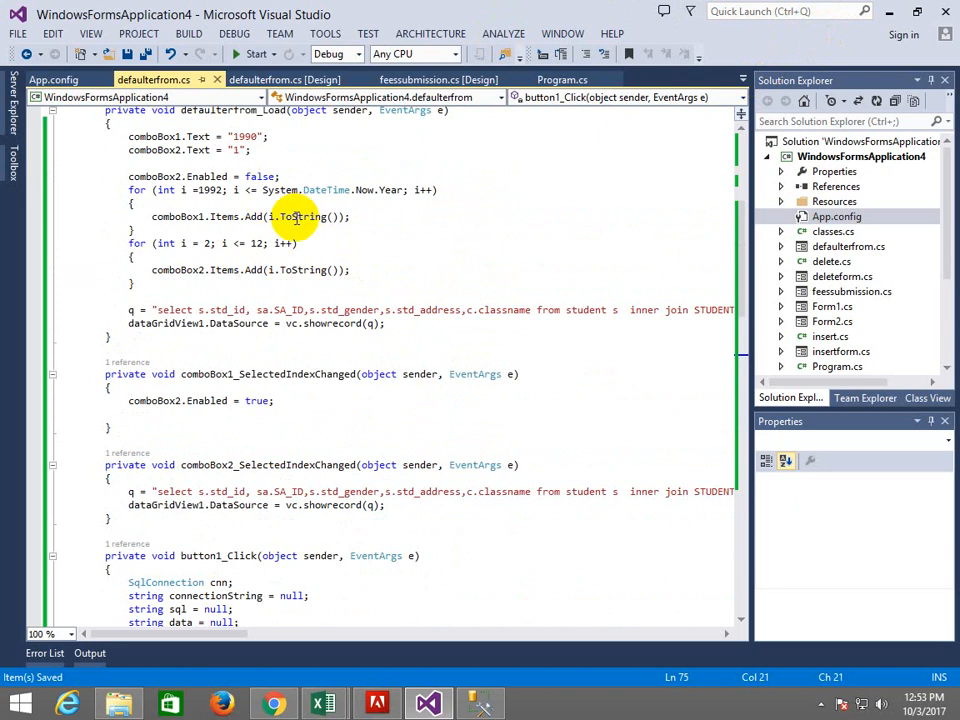
mouse_move(882, 12)
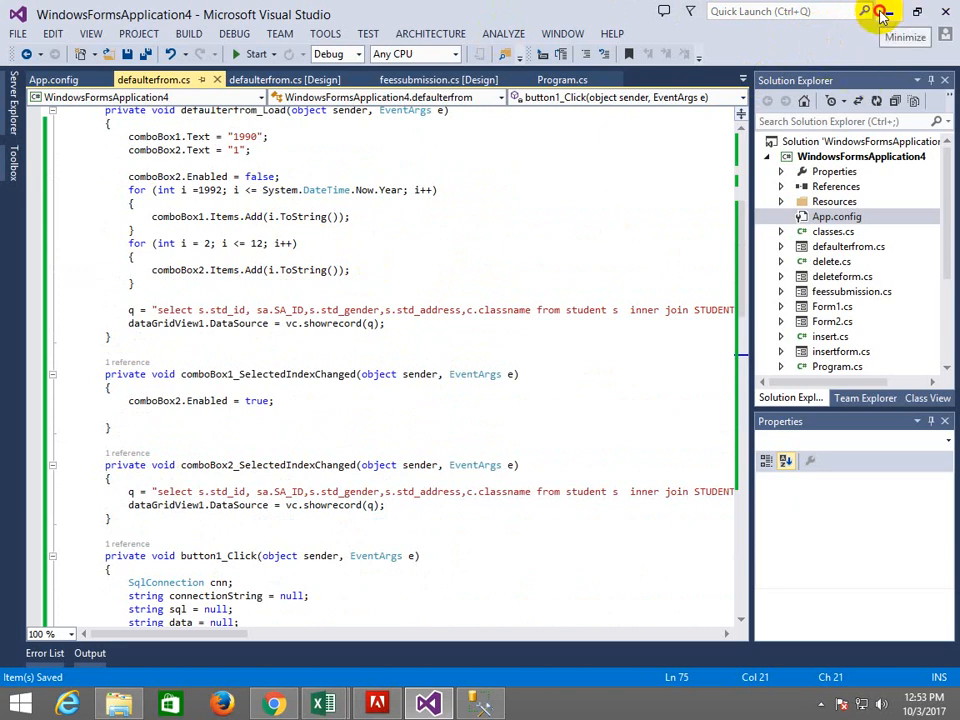
click(880, 12)
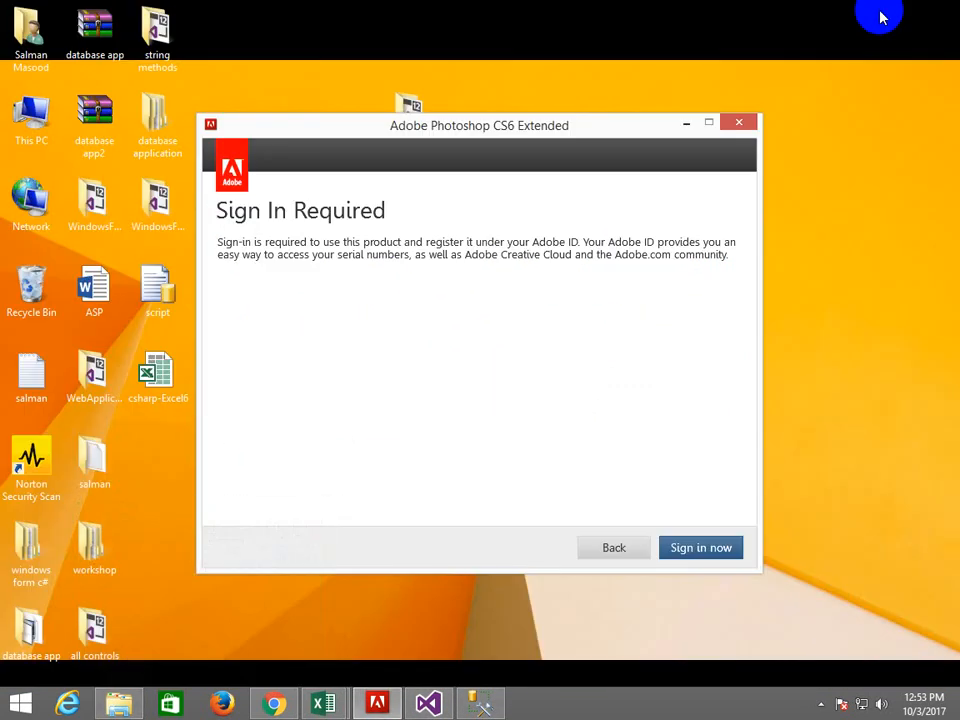
click(740, 122)
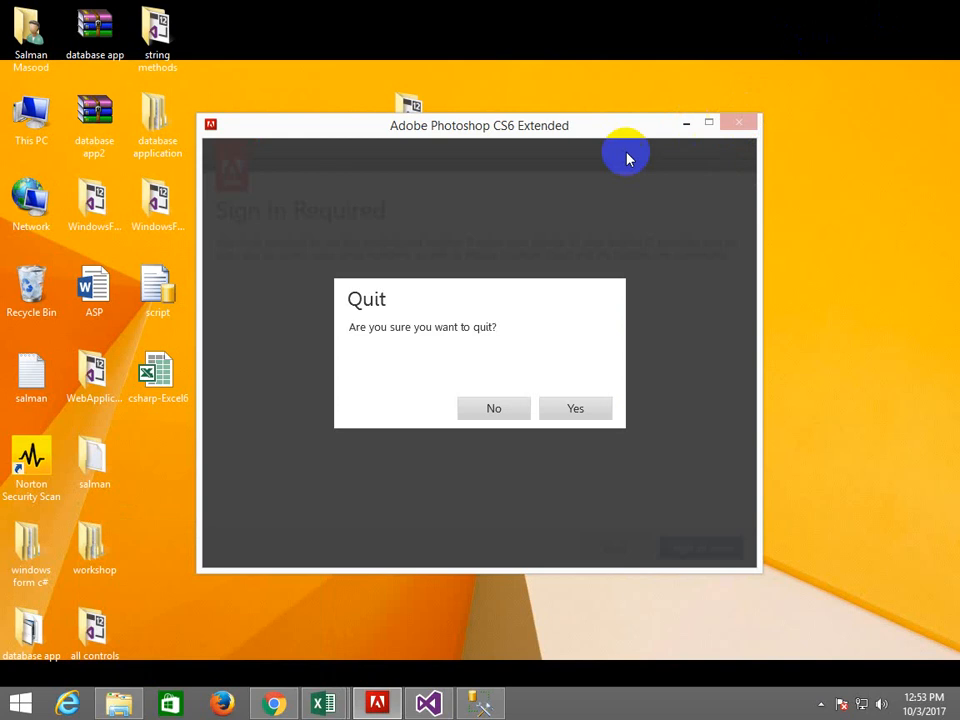
click(492, 408)
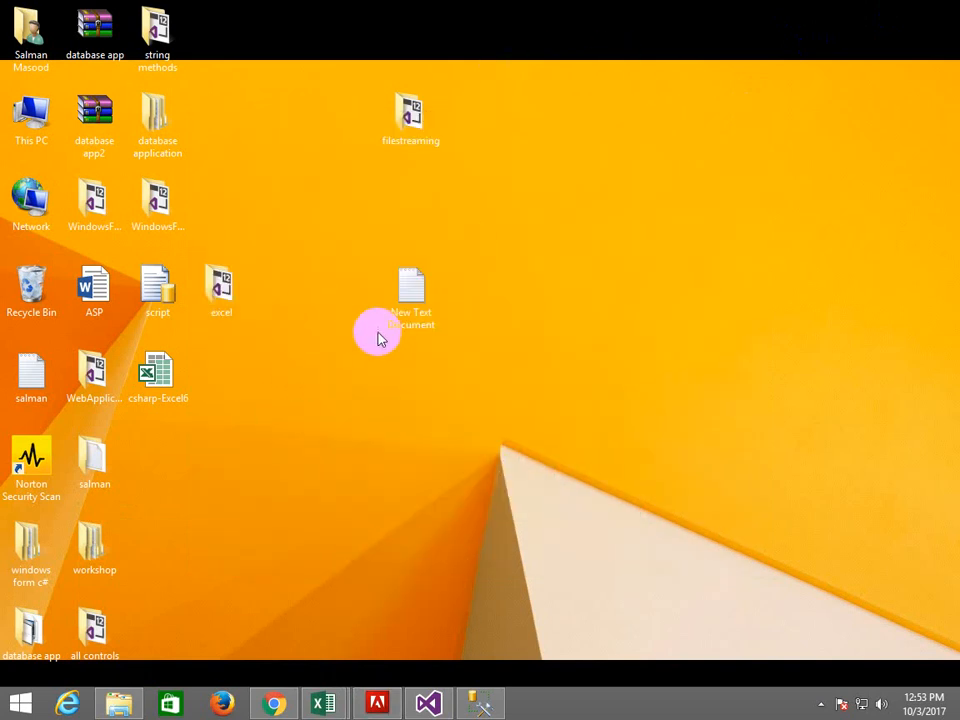
click(410, 296)
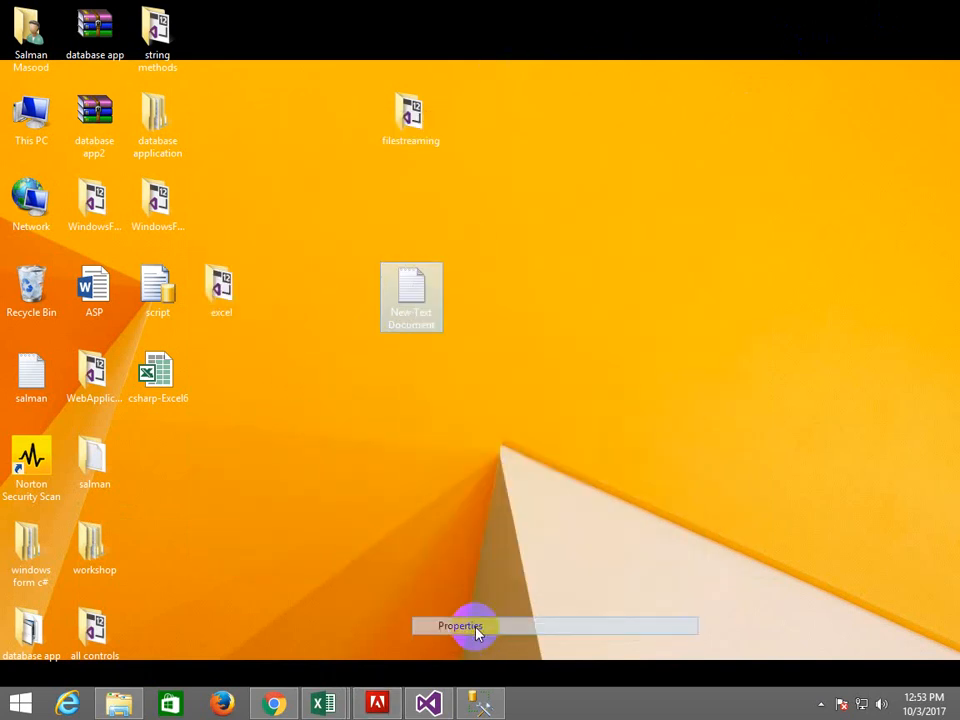
click(460, 624)
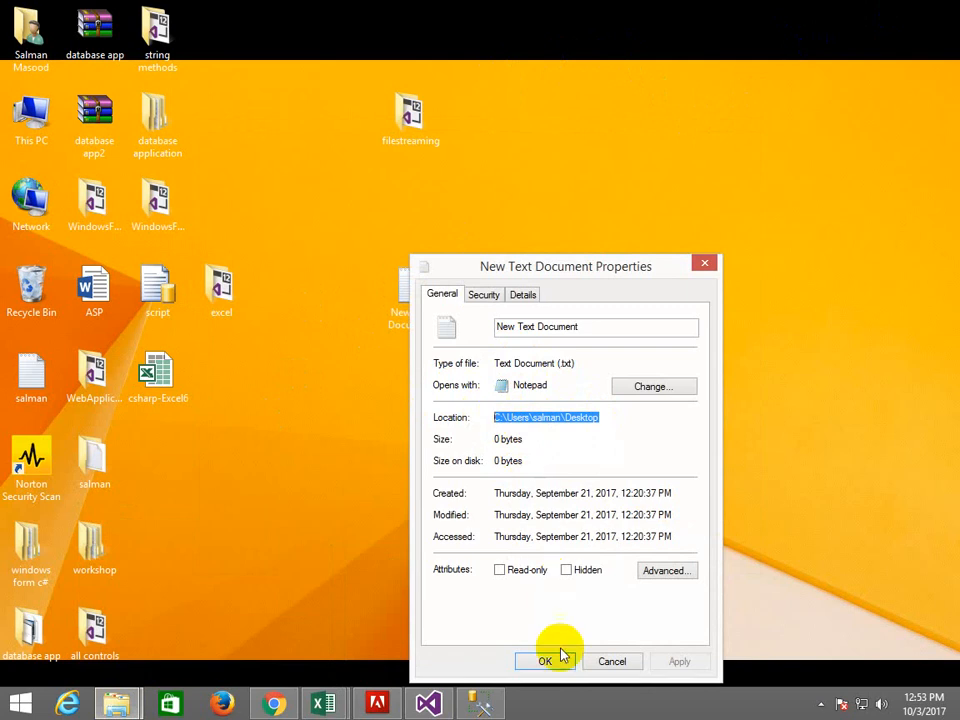
click(544, 660)
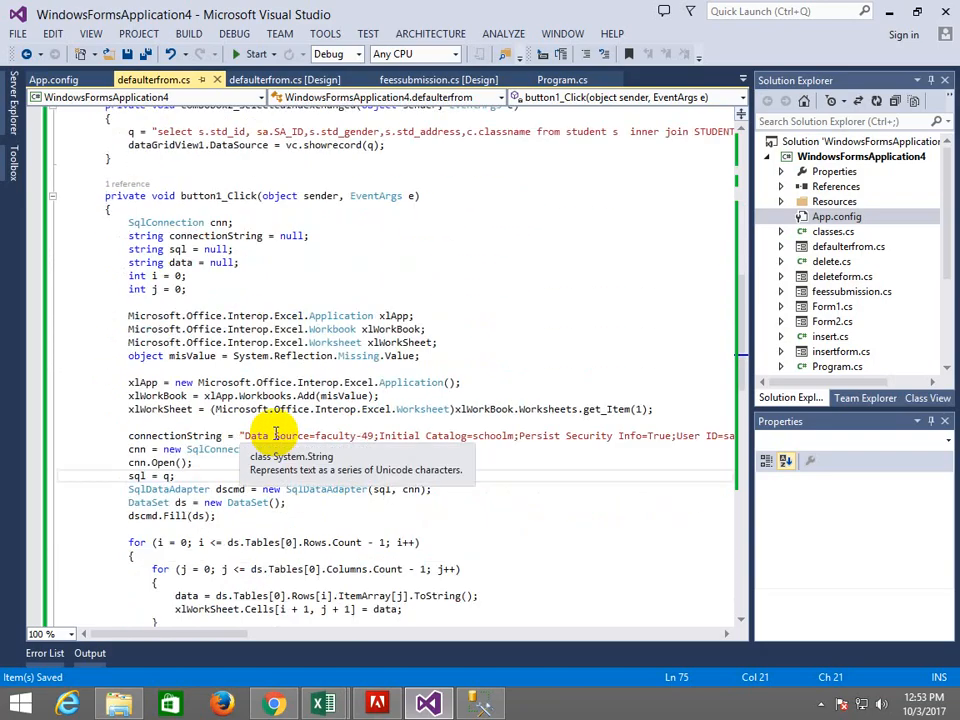
Change the SaveAs path to Desktop\defaulterreport.xls, remove the path from the MessageBox text, and start the form.
scroll(down, 3)
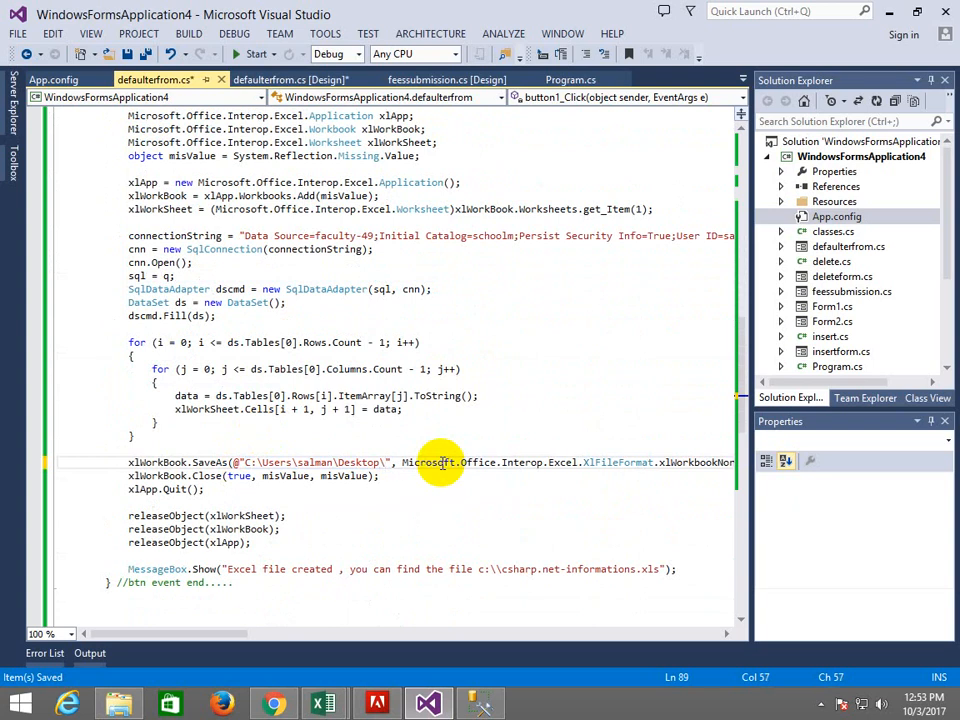
text(defaultfrom)
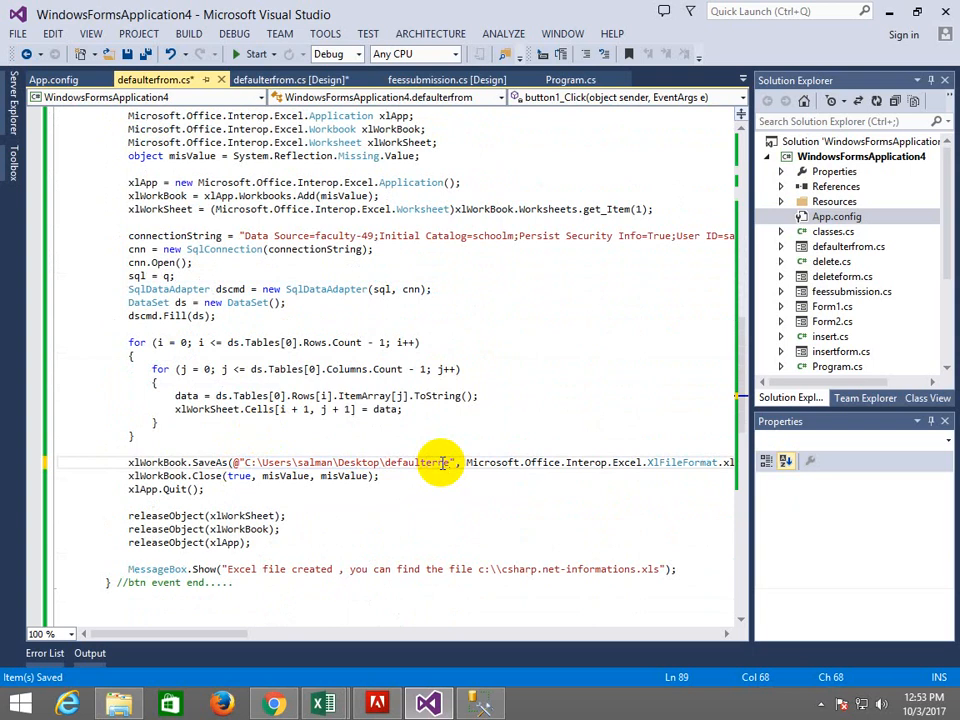
text(report.)
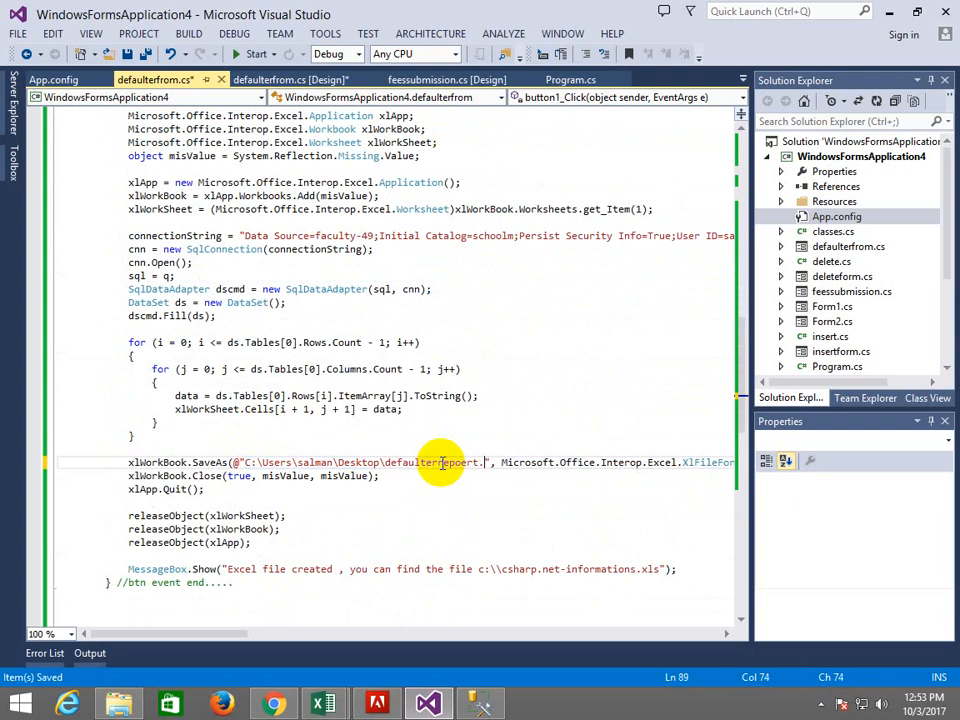
text(xls)
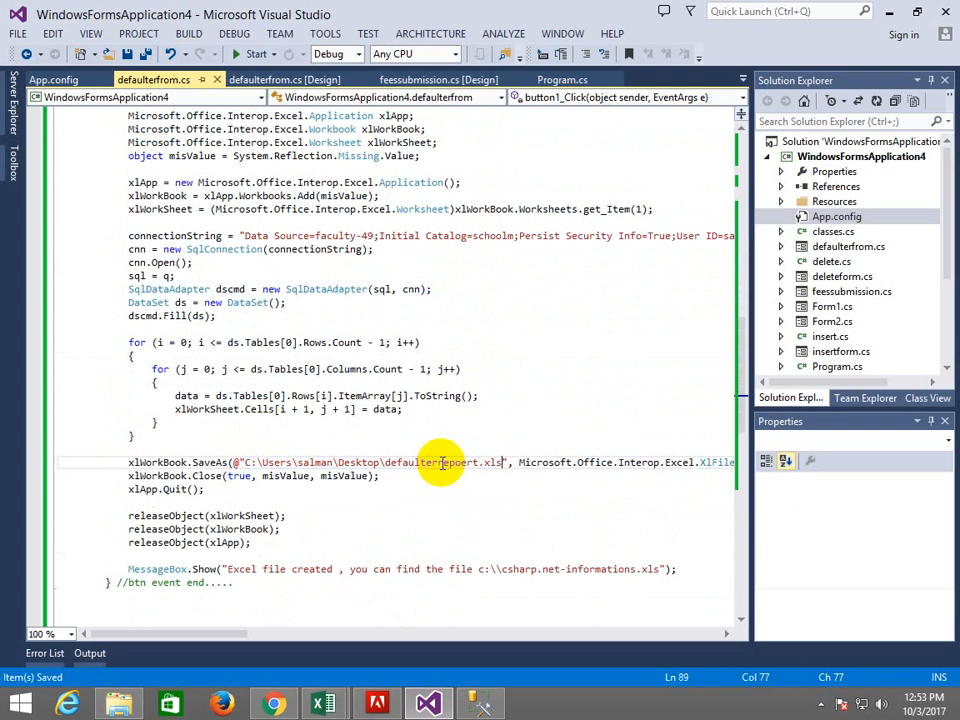
scroll(down, 3)
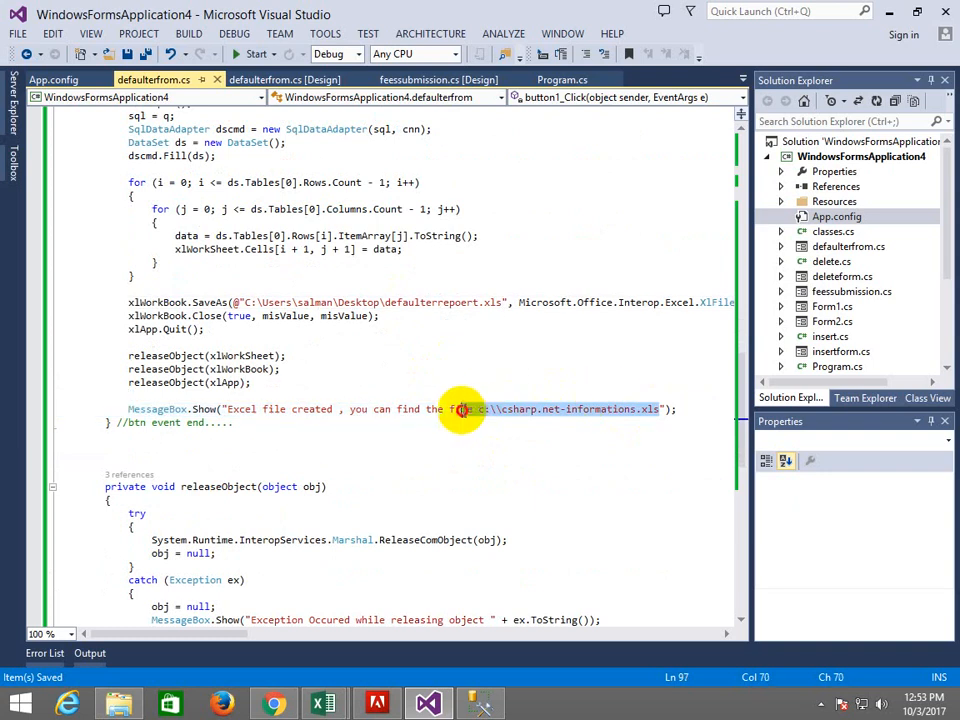
mouse_move(486, 408)
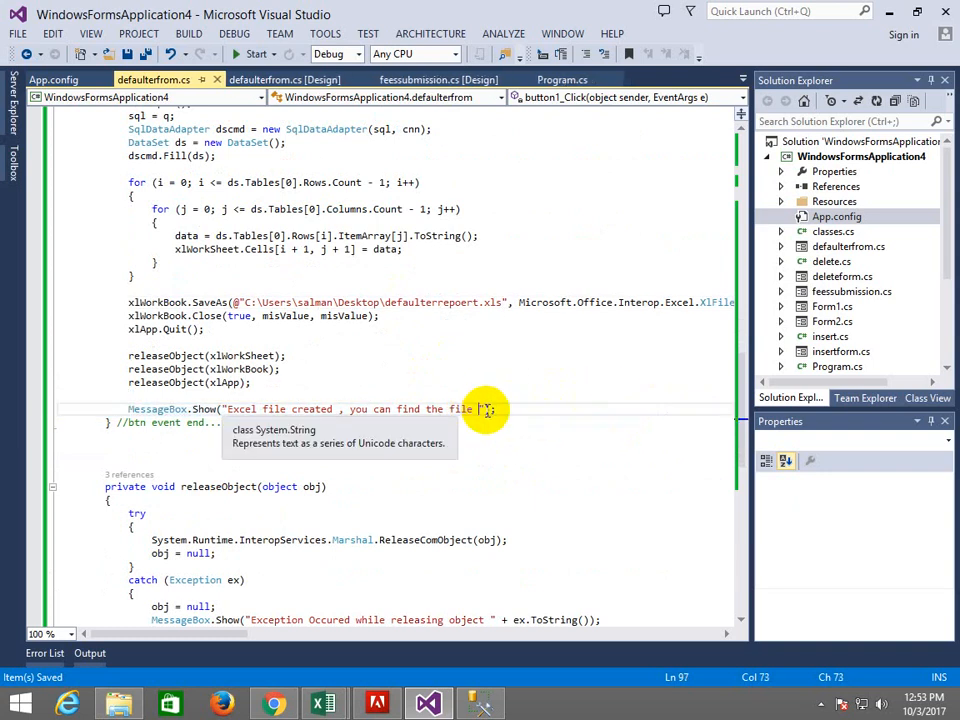
click(256, 54)
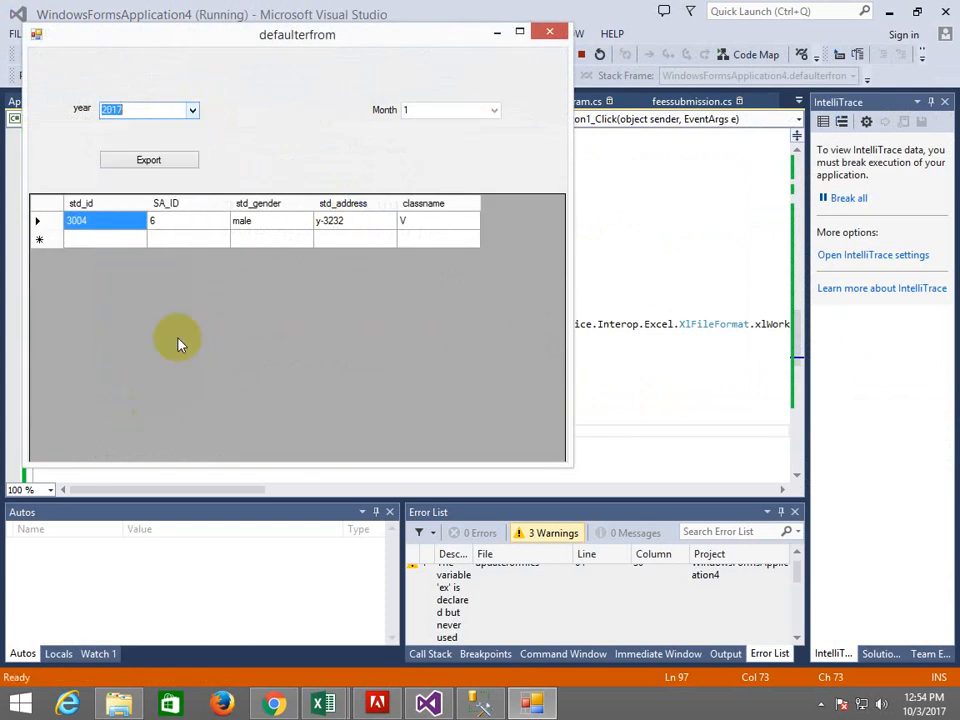
Filter the running form to month 9 of 2017, export the seven defaulters to Excel and acknowledge the message.
click(492, 110)
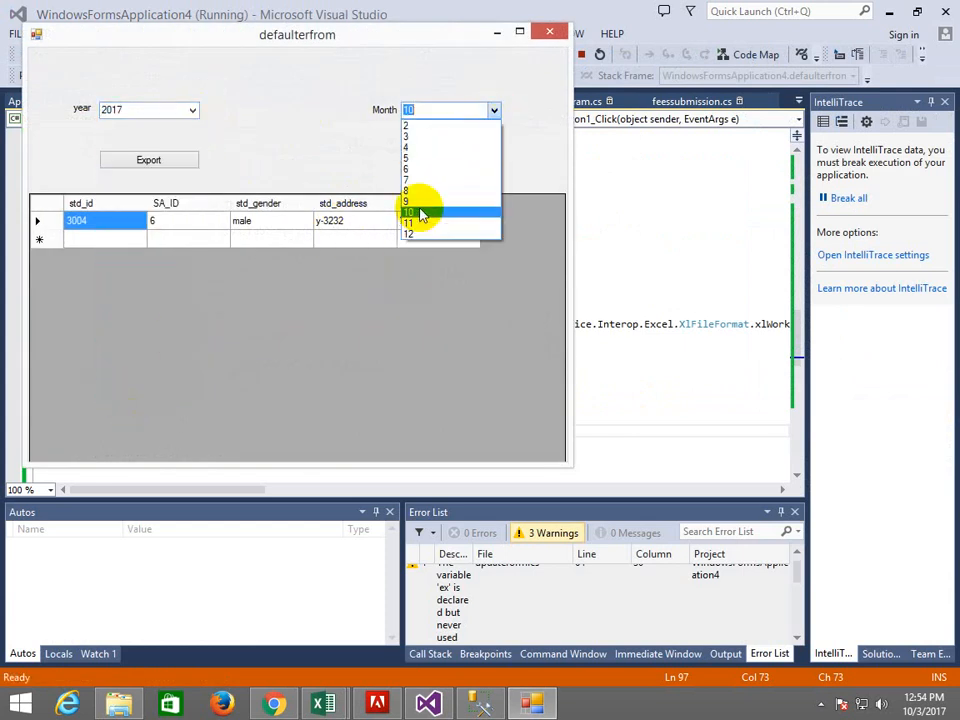
click(406, 200)
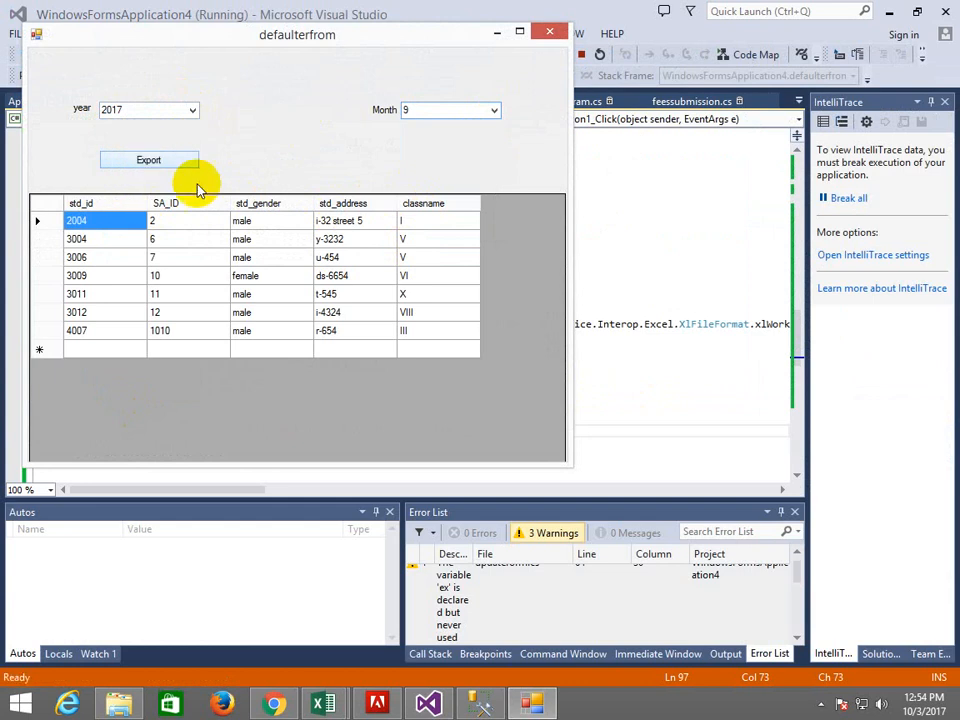
click(148, 160)
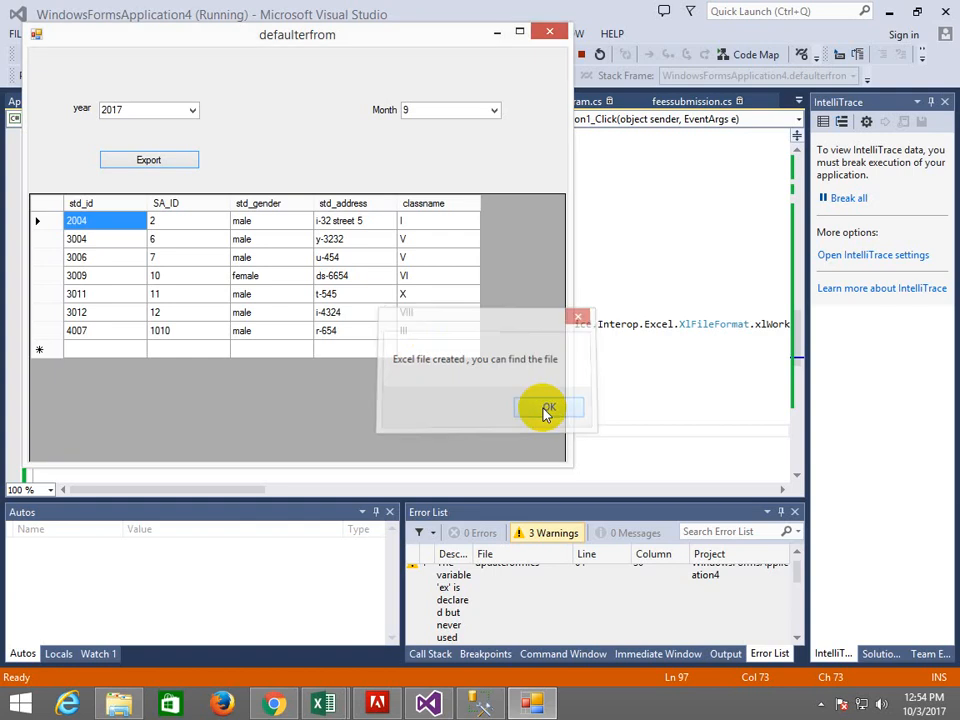
click(544, 408)
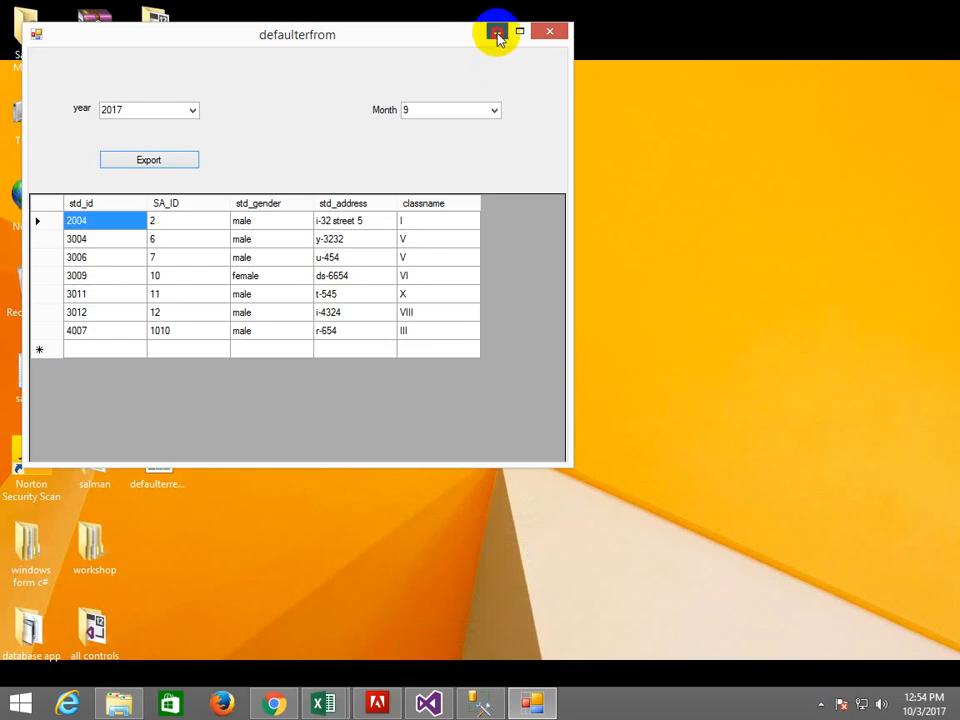
click(496, 32)
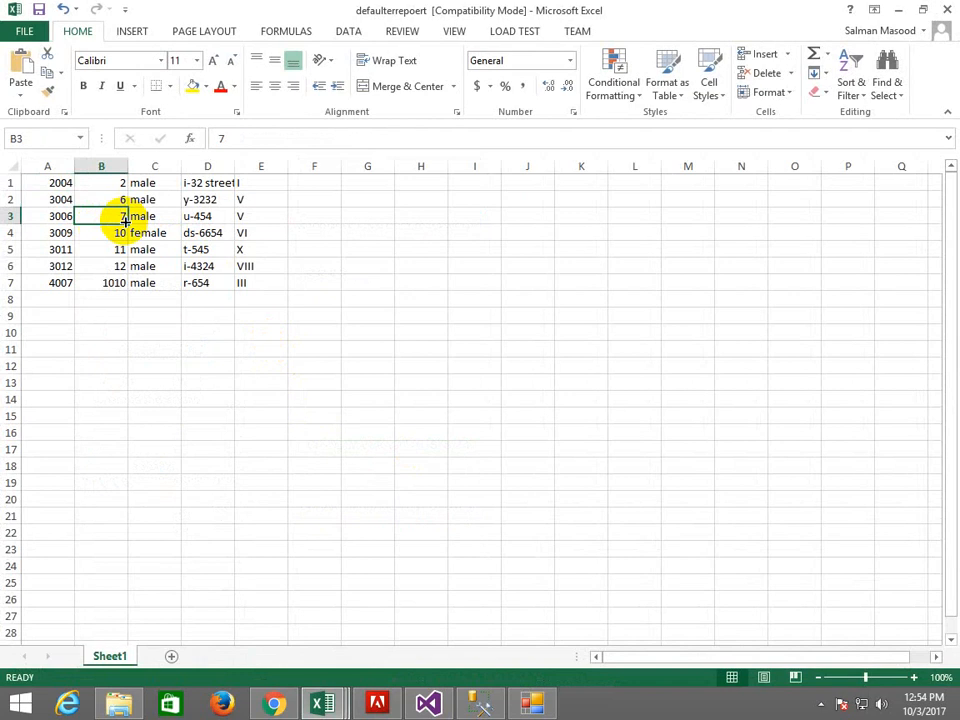
Check the address in cell D3 of defaulterreport, then return to the running defaulter form.
click(208, 216)
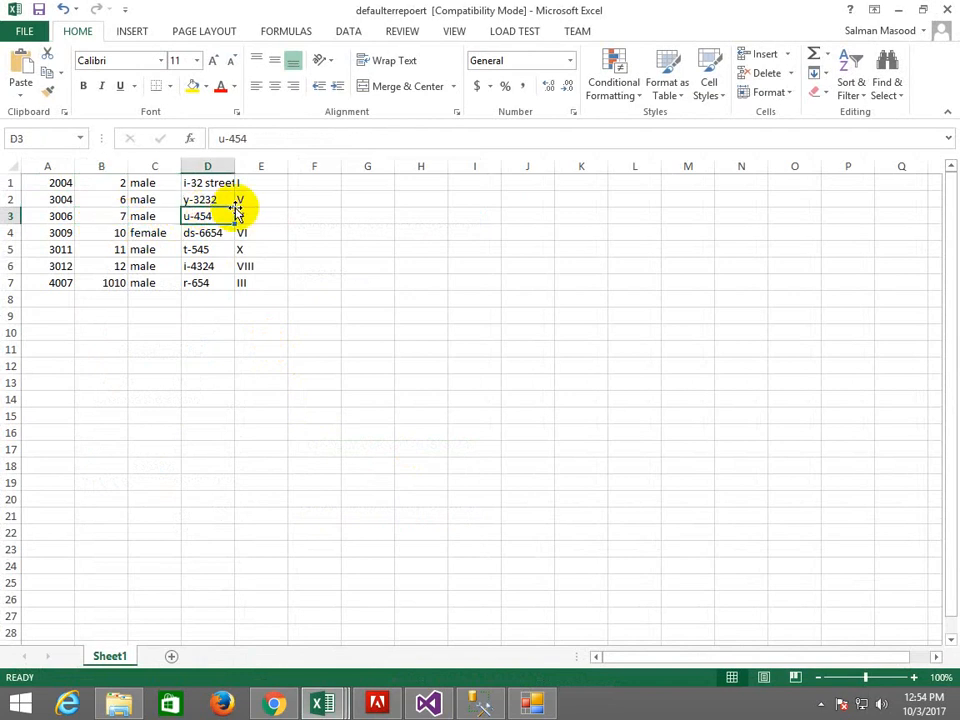
click(428, 704)
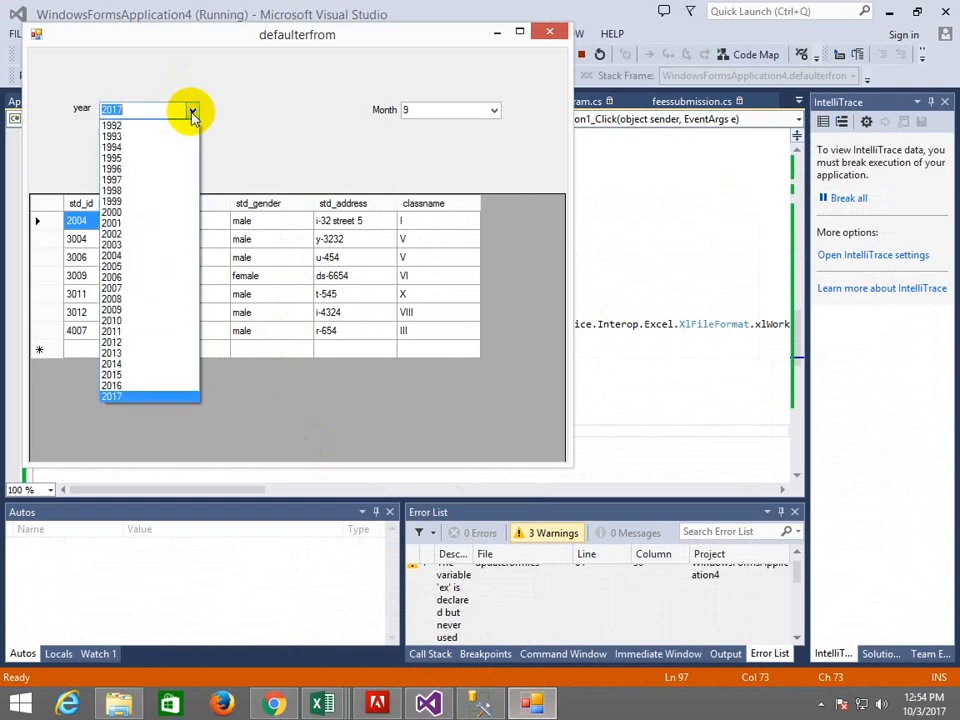
Filter to 2017 month 10, export, hit the COMException on the in-use file and switch to the open defaulterreport workbook.
click(492, 110)
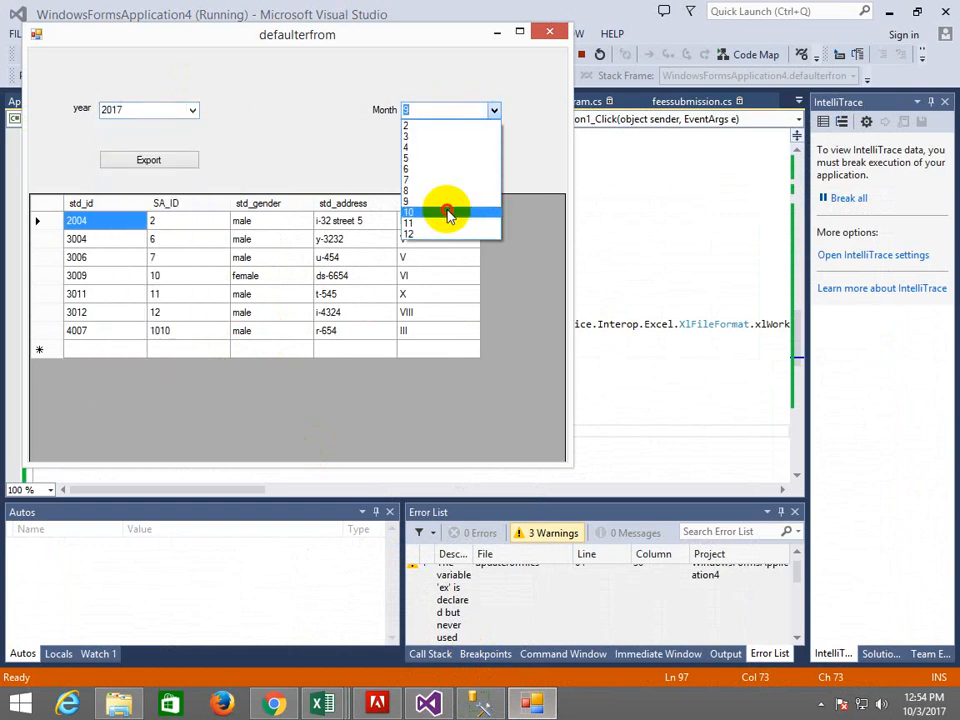
click(408, 212)
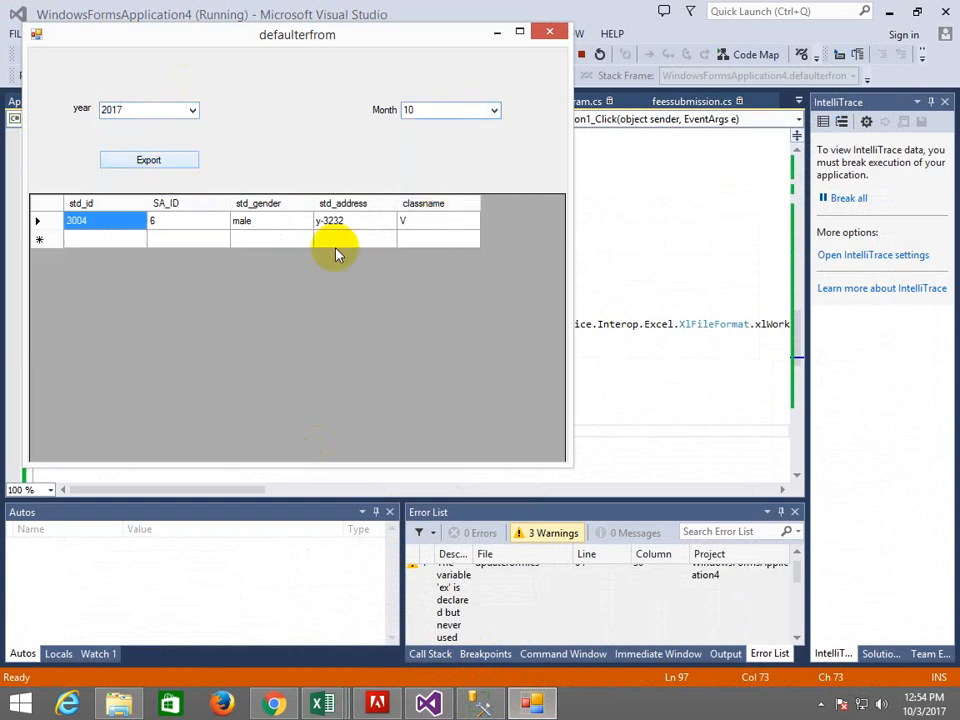
click(148, 160)
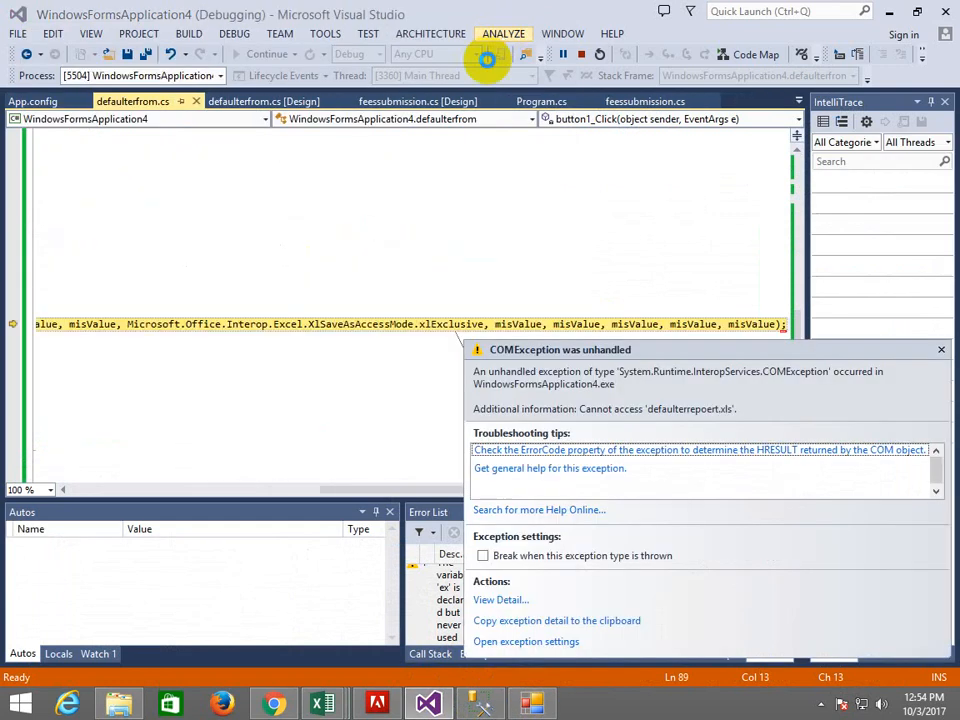
click(488, 56)
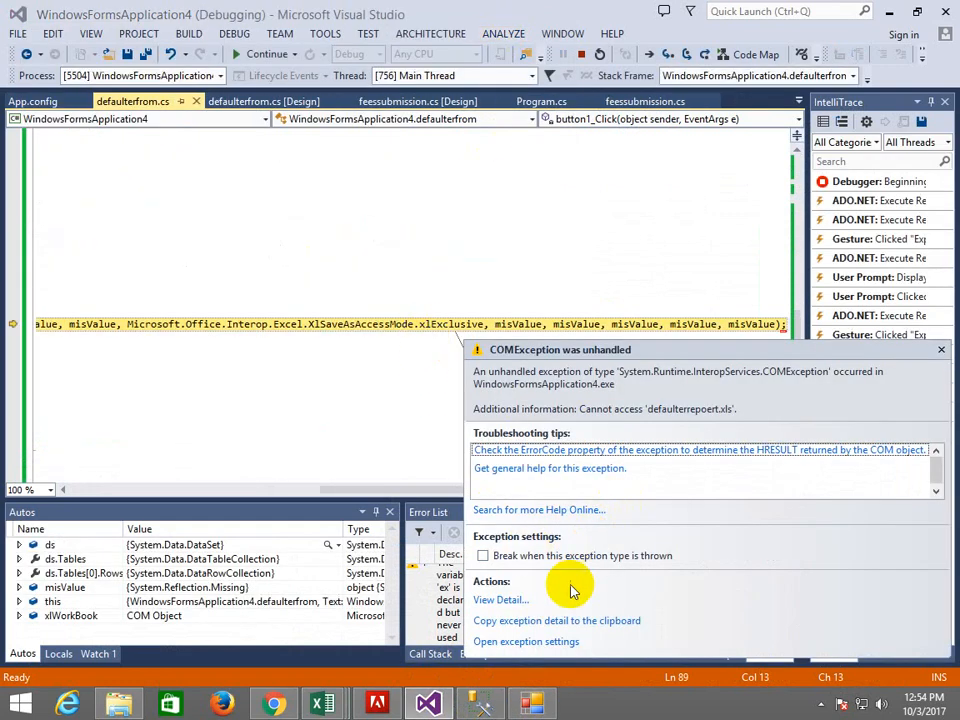
mouse_move(660, 548)
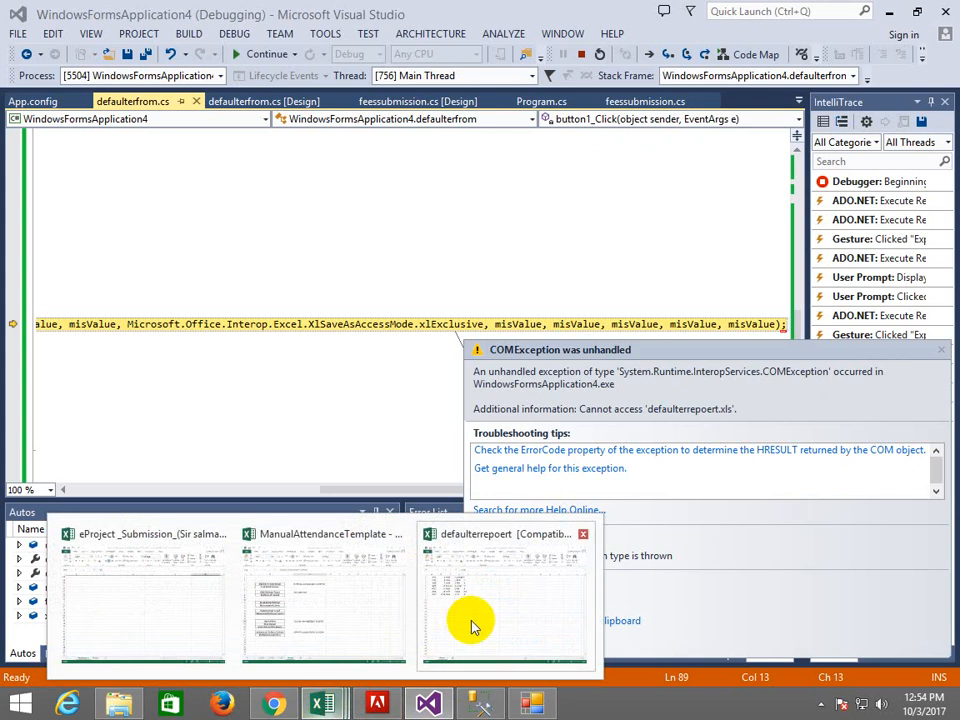
click(504, 604)
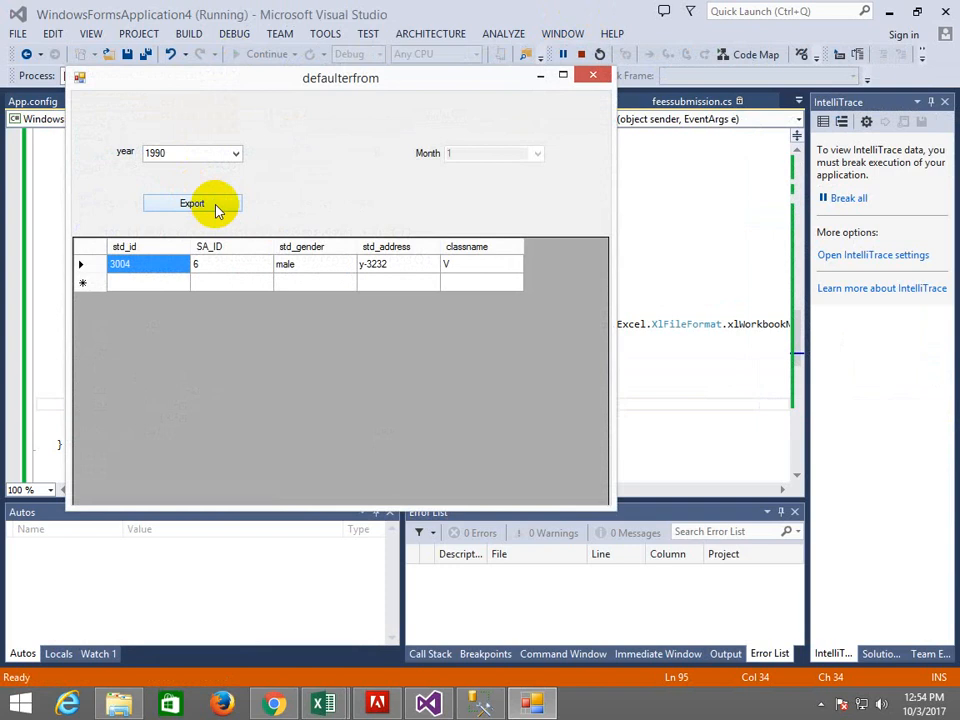
Export the grid, confirm replacing defaulterreport.xls, acknowledge 'Excel file created' and minimize the windows.
click(192, 204)
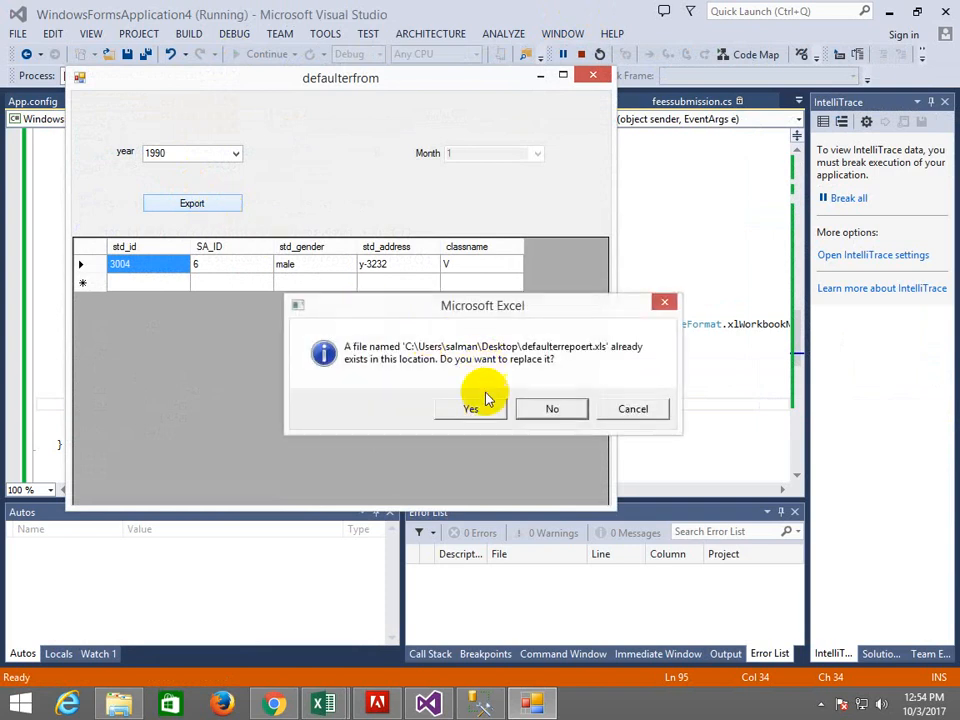
mouse_move(472, 430)
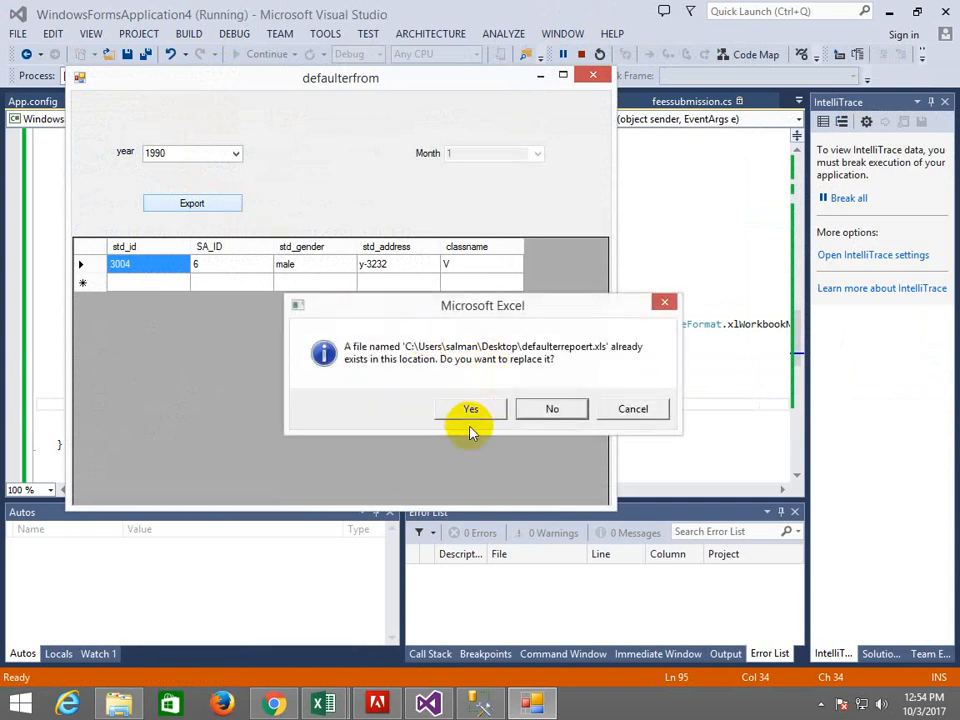
click(470, 408)
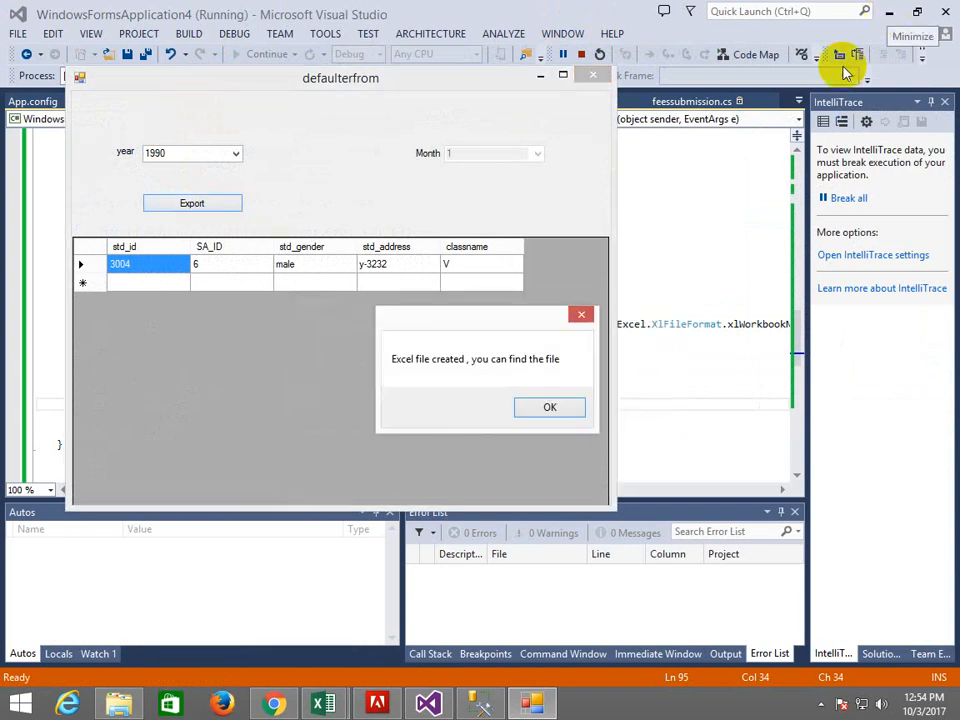
click(548, 408)
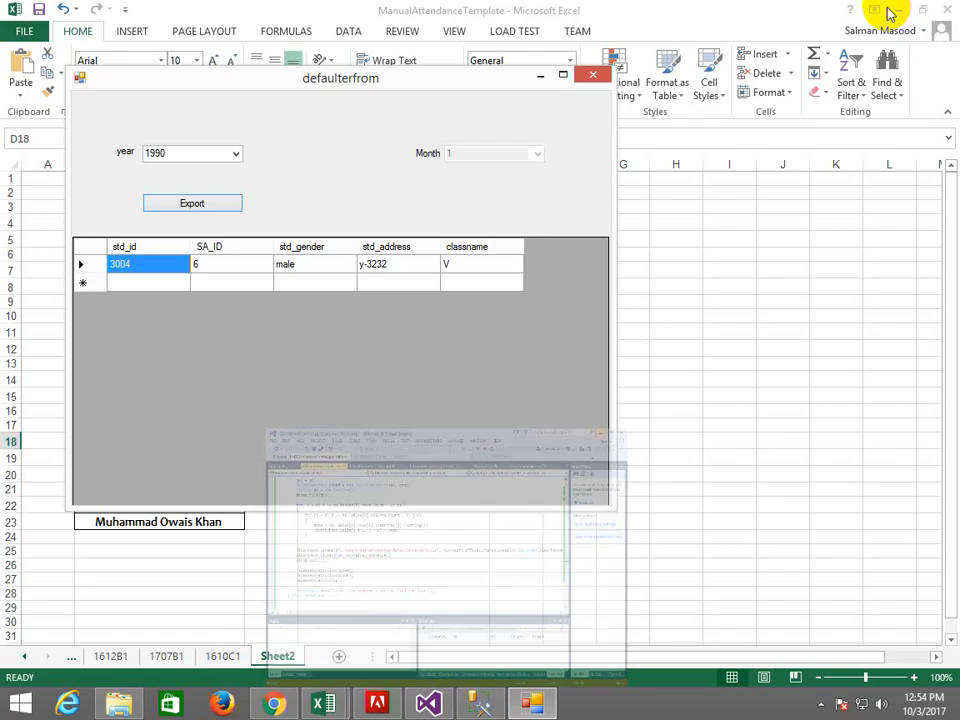
click(544, 76)
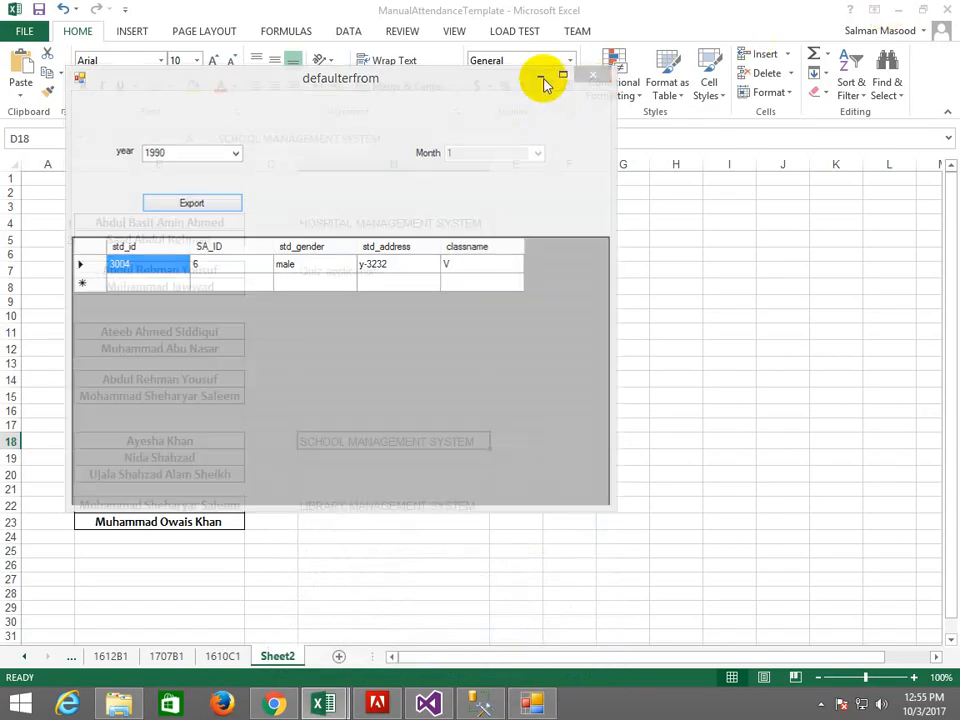
click(592, 76)
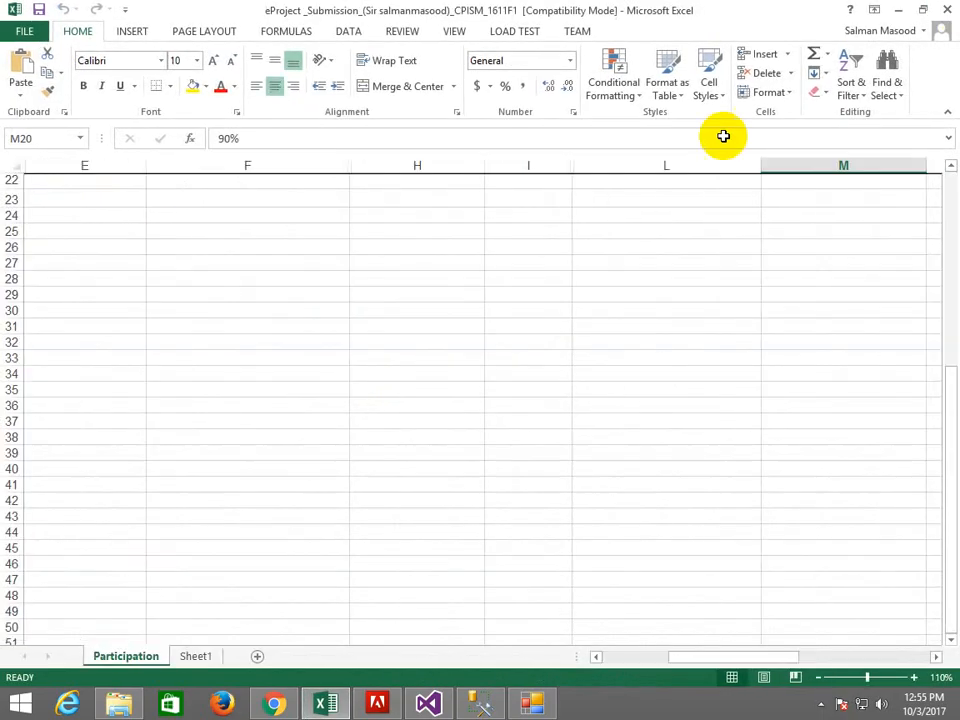
mouse_move(430, 704)
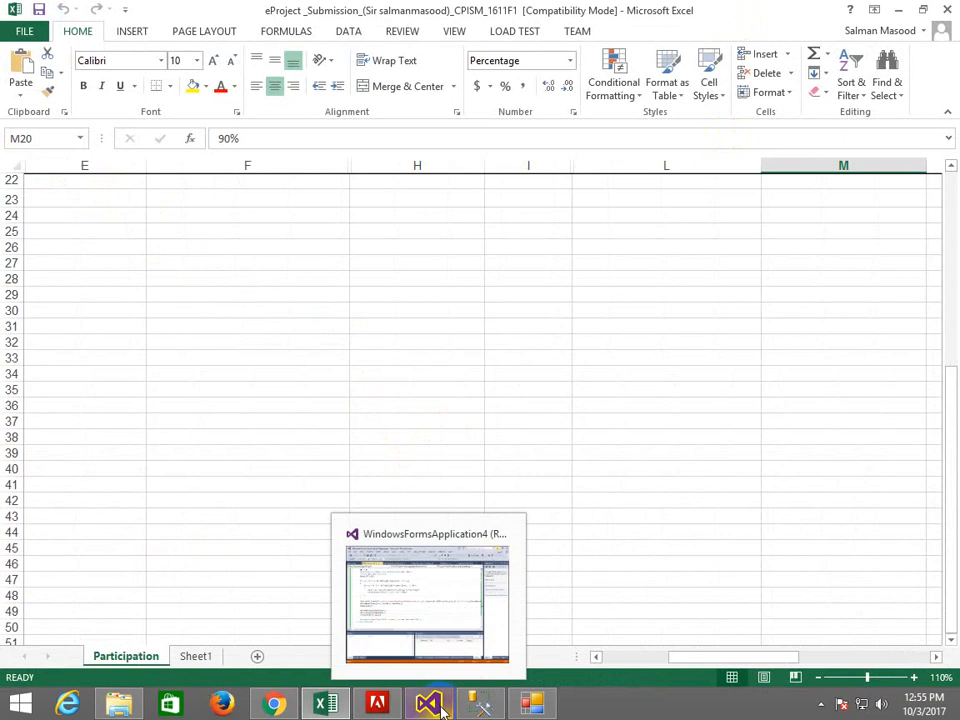
mouse_move(936, 32)
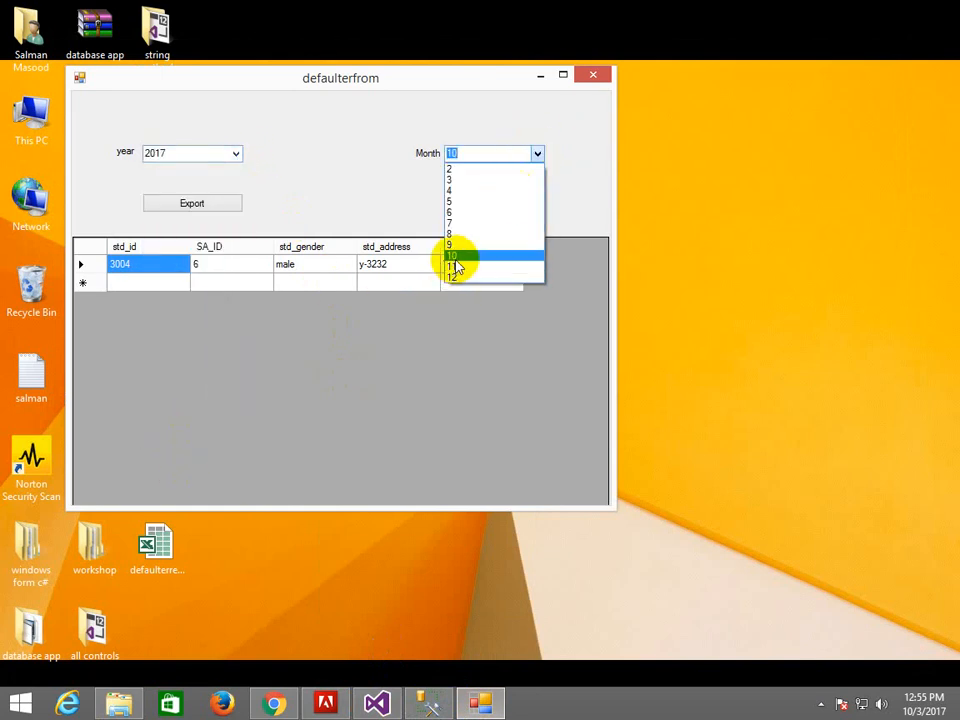
mouse_move(492, 222)
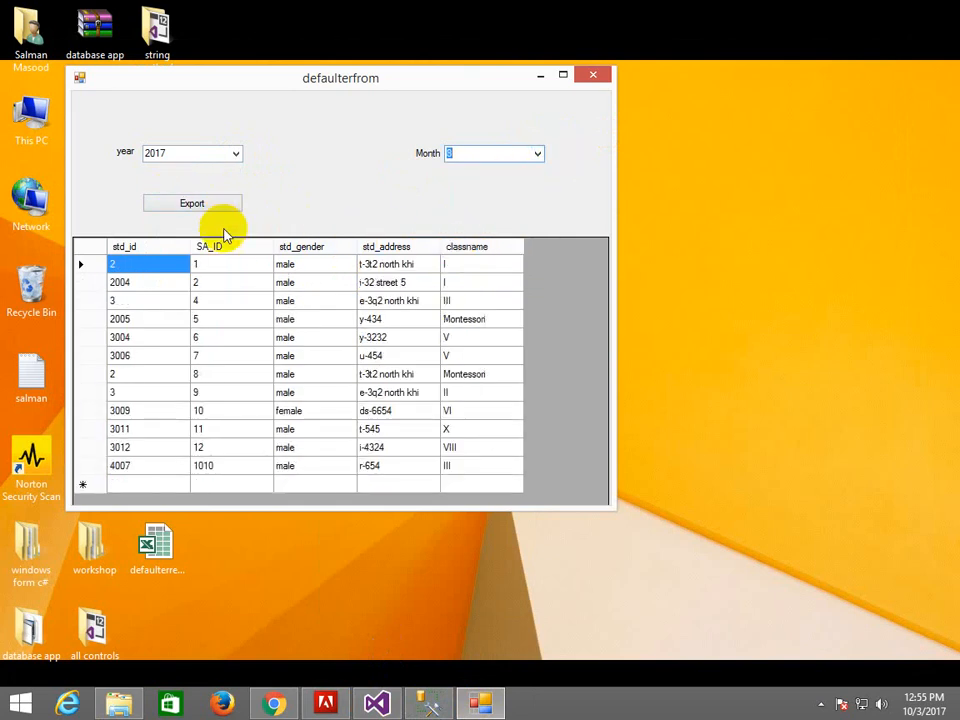
mouse_move(396, 222)
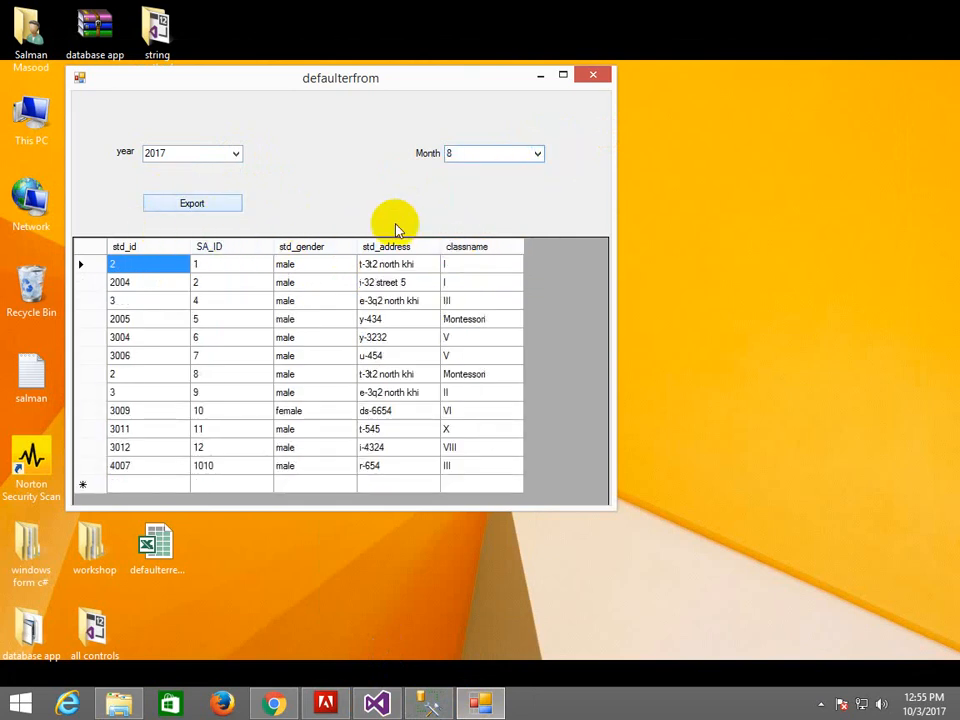
mouse_move(478, 414)
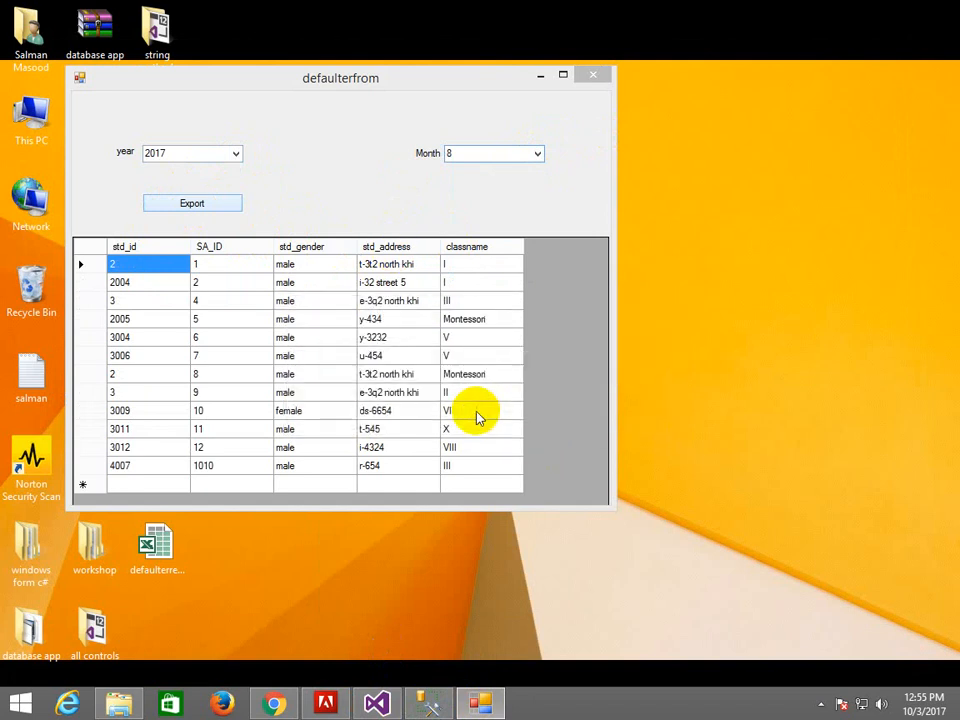
mouse_move(548, 414)
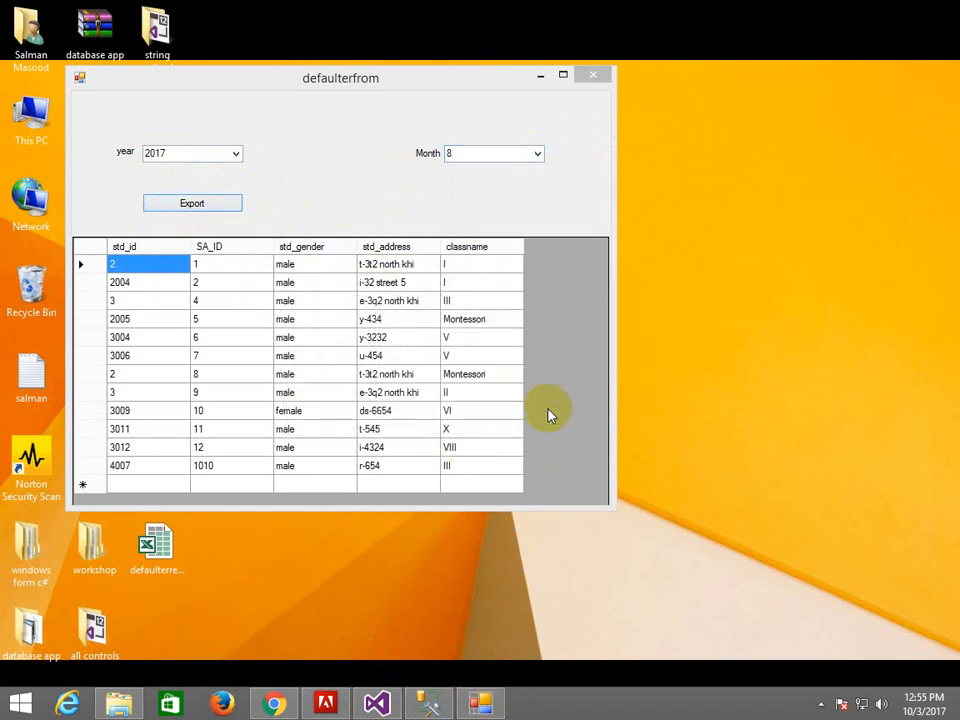
Open the exported defaulterreport.xls from the desktop to view the twelve student rows in Excel.
click(192, 204)
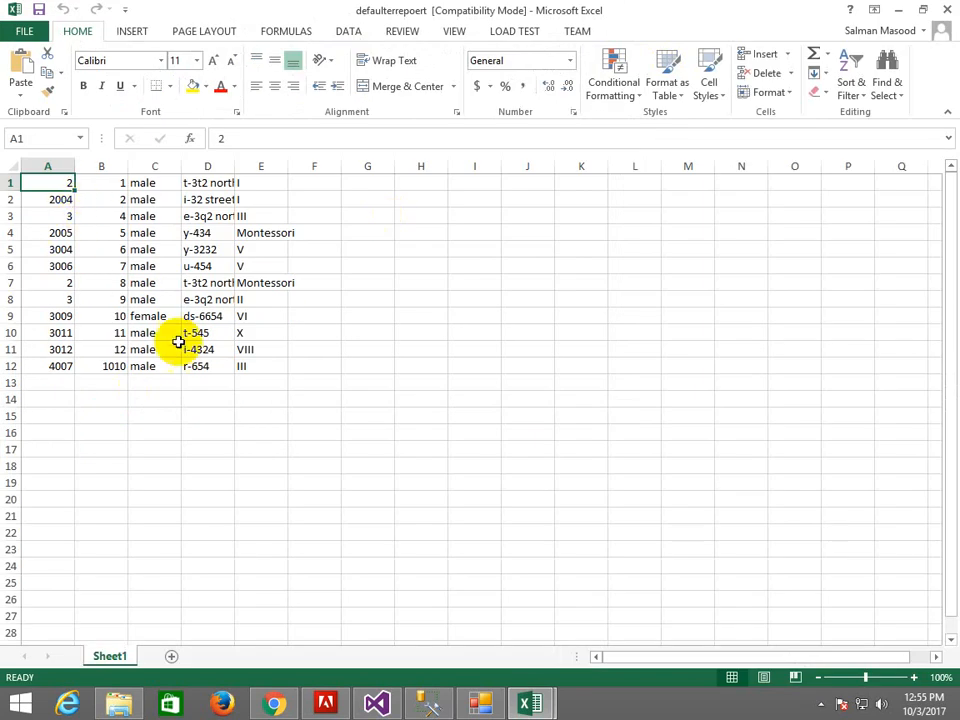
mouse_move(308, 156)
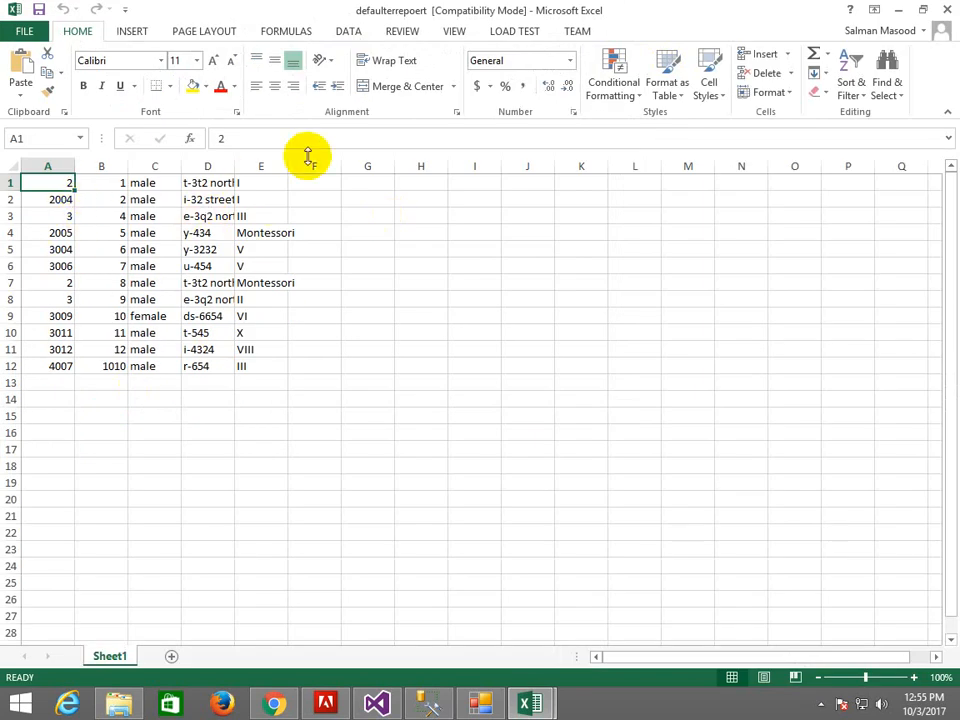